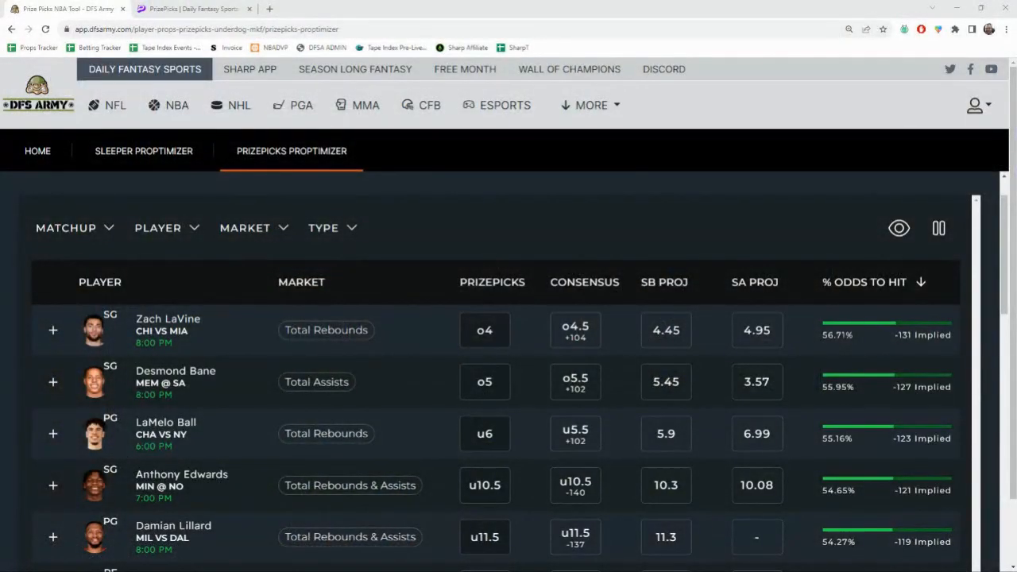
mouse_move(531, 222)
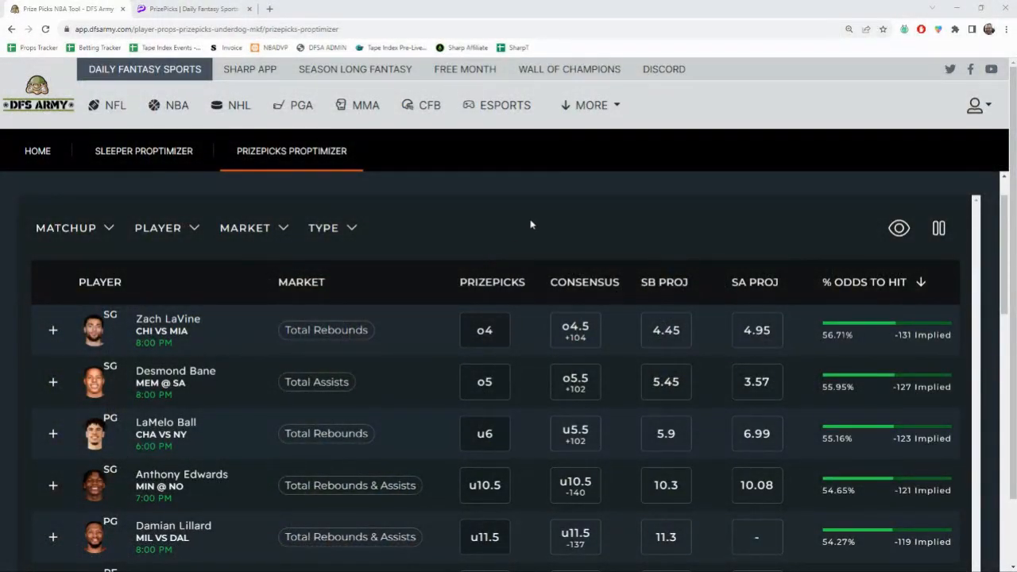
mouse_move(533, 294)
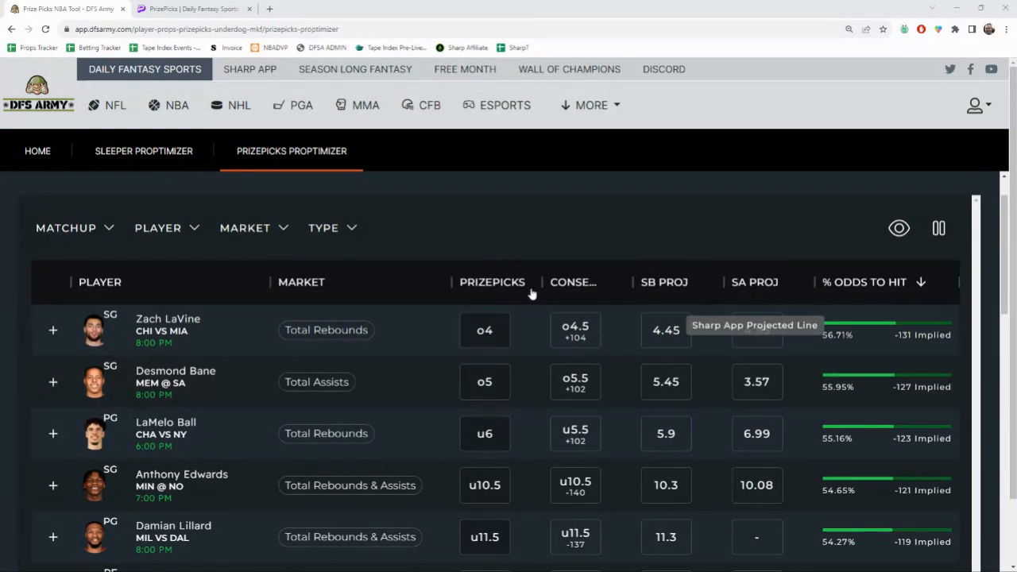
mouse_move(443, 246)
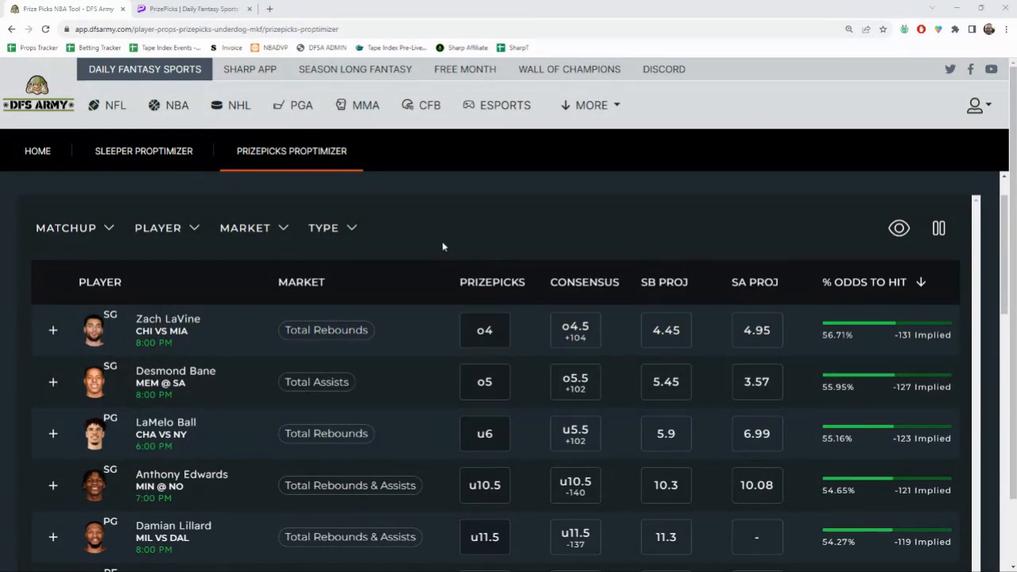
Step: Expand Zach LaVine's Total Rebounds row and review the Caesars through DraftKings over/under odds
click(480, 283)
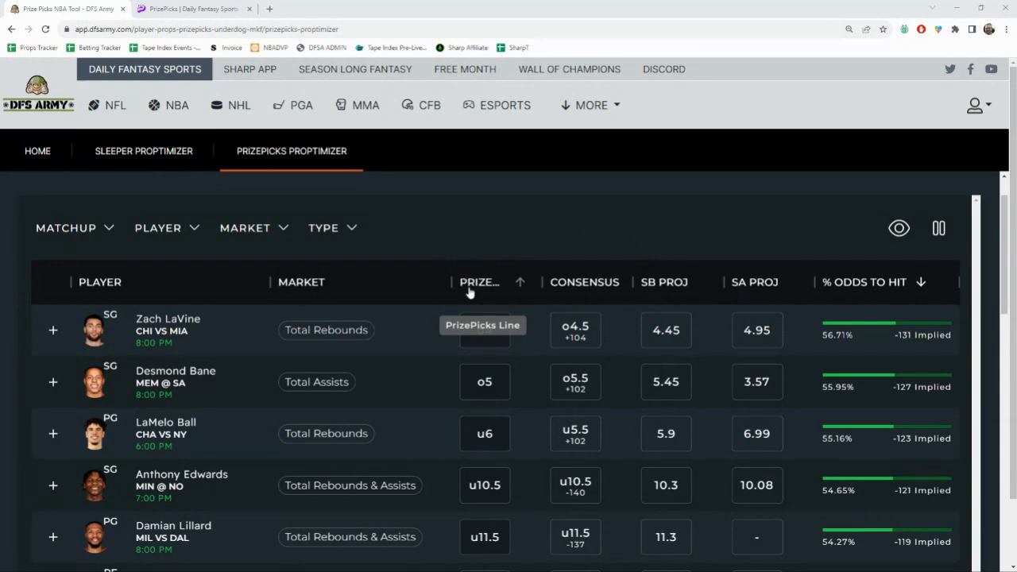
scroll(down, 3)
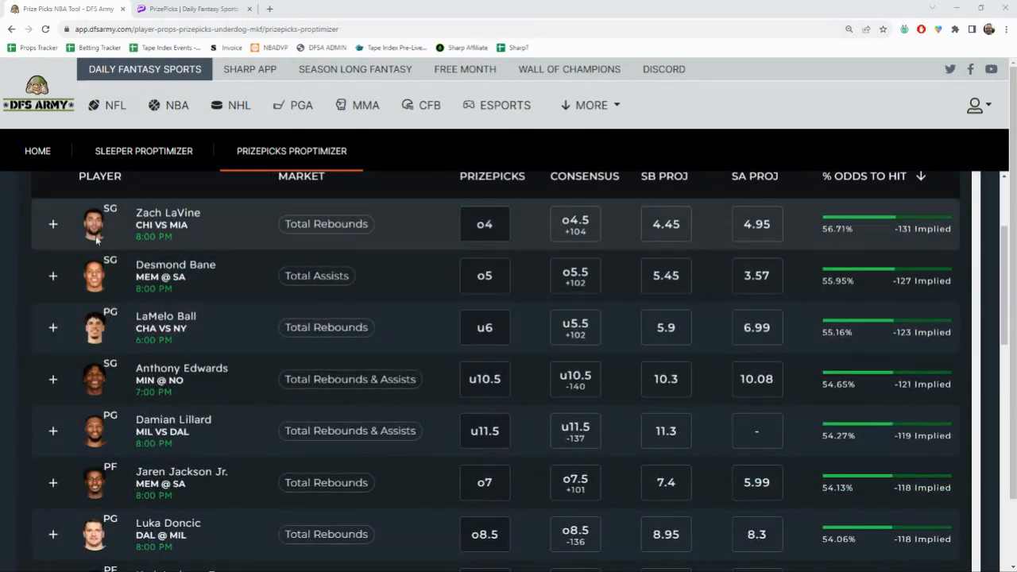
click(52, 223)
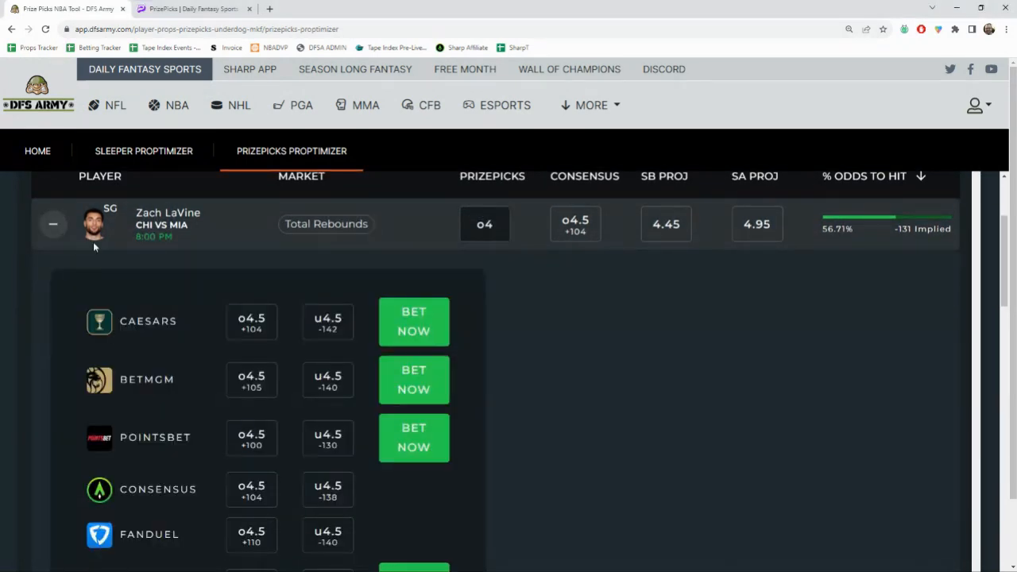
scroll(down, 3)
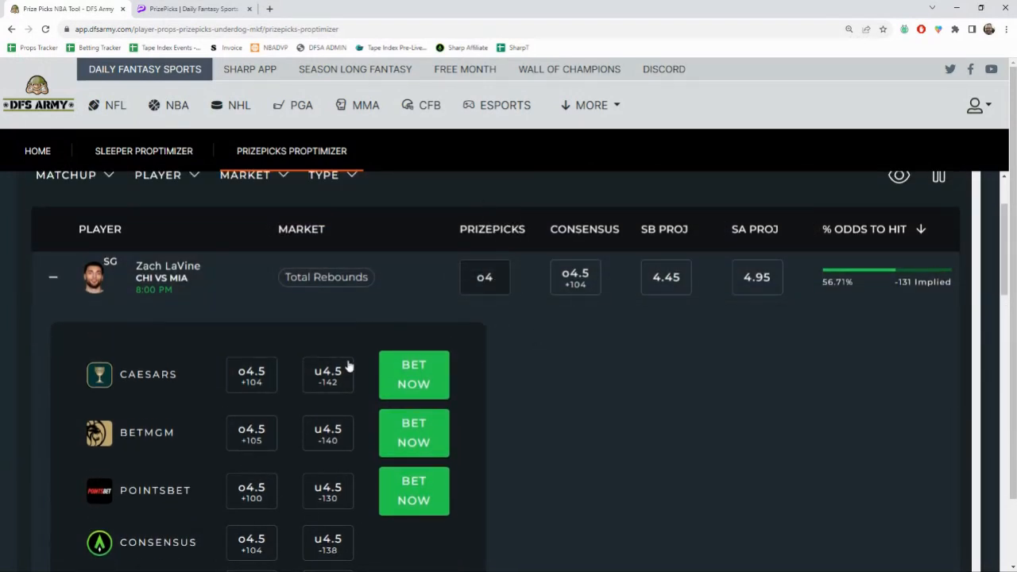
scroll(down, 3)
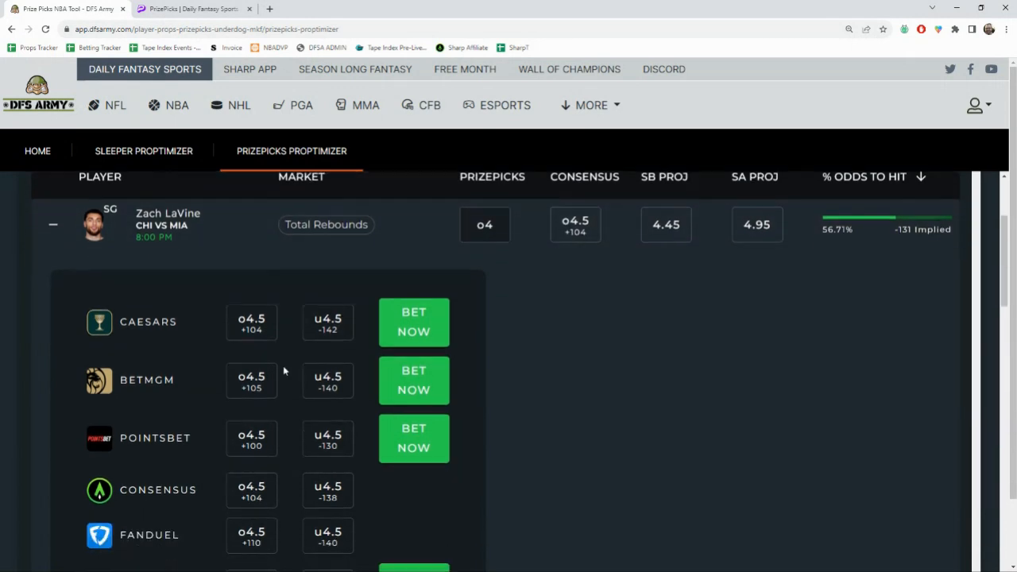
scroll(down, 3)
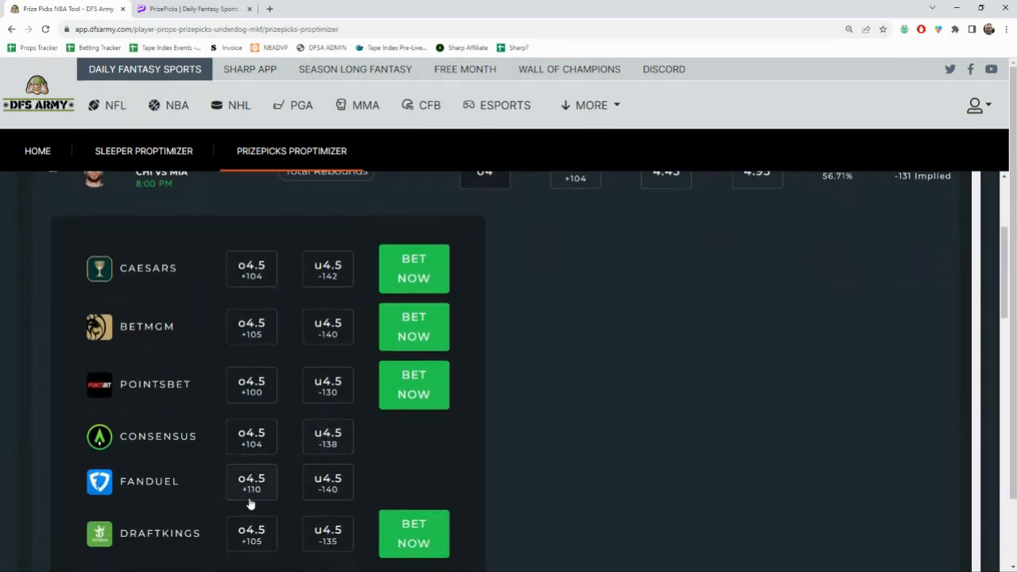
mouse_move(221, 289)
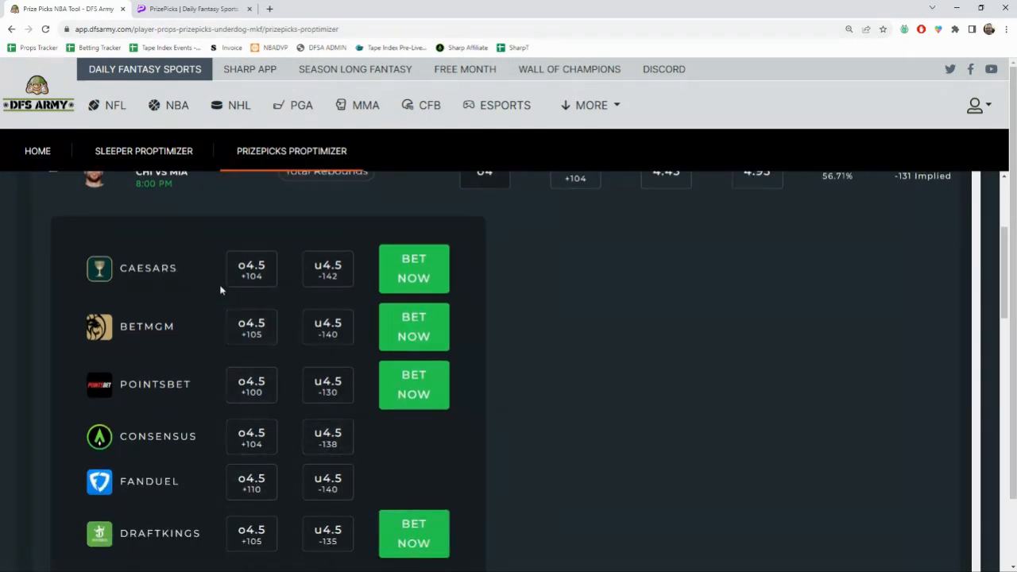
scroll(up, 3)
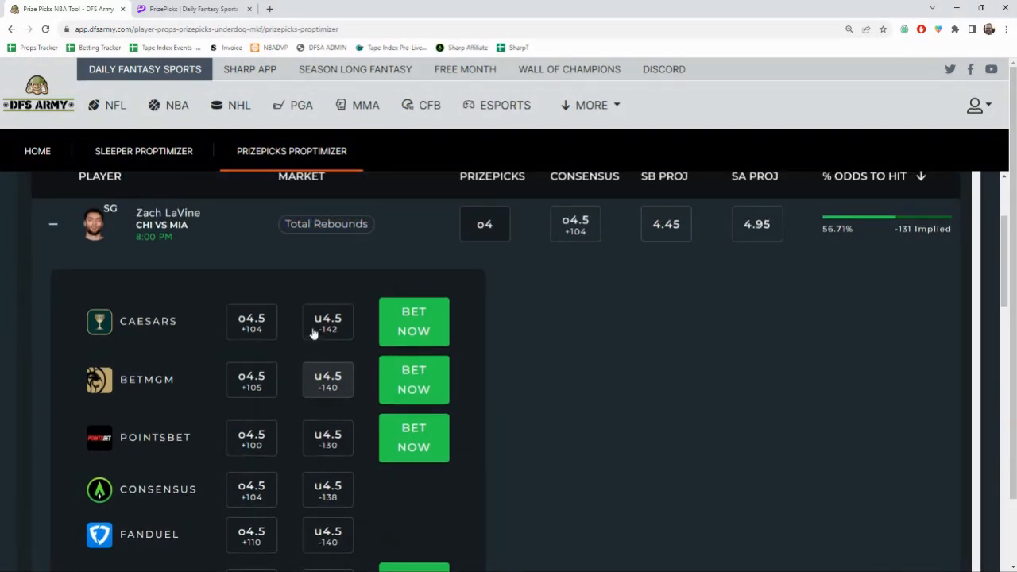
scroll(down, 3)
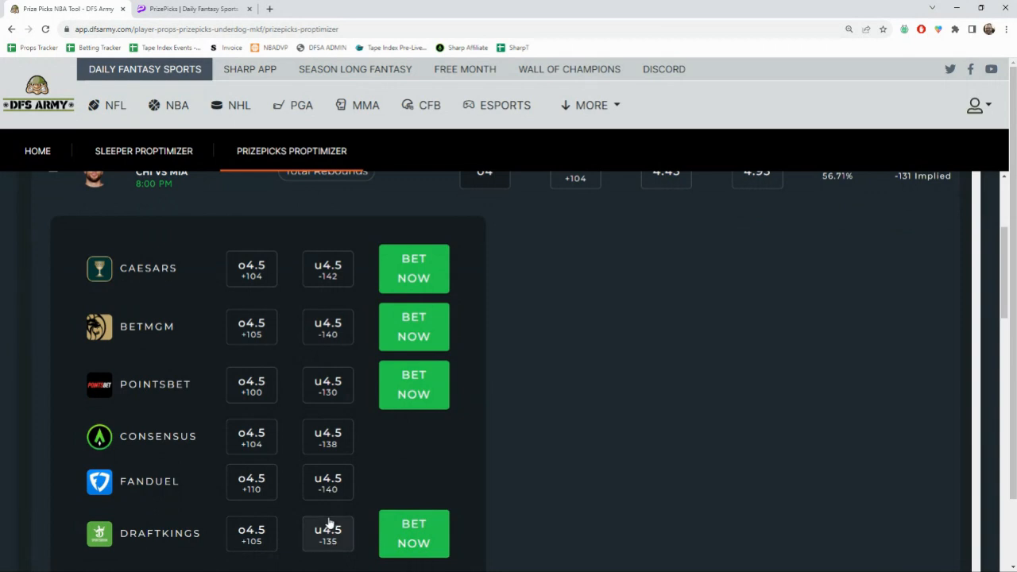
mouse_move(292, 394)
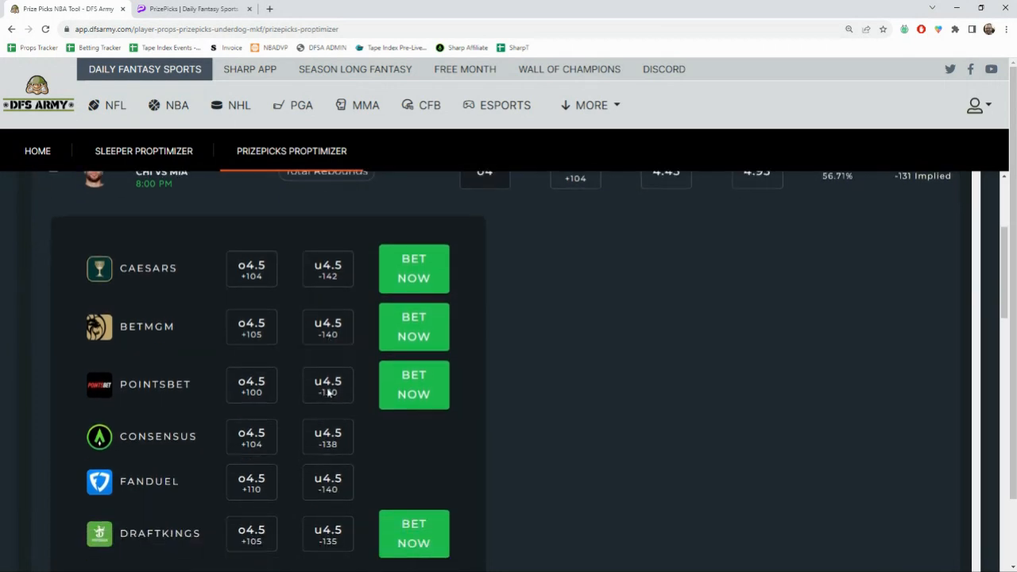
scroll(up, 3)
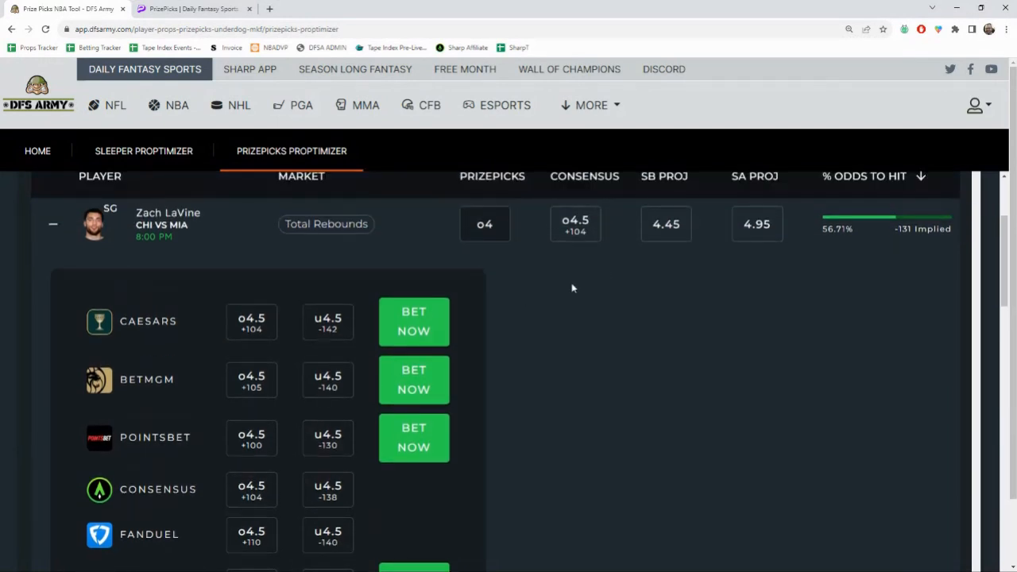
mouse_move(627, 474)
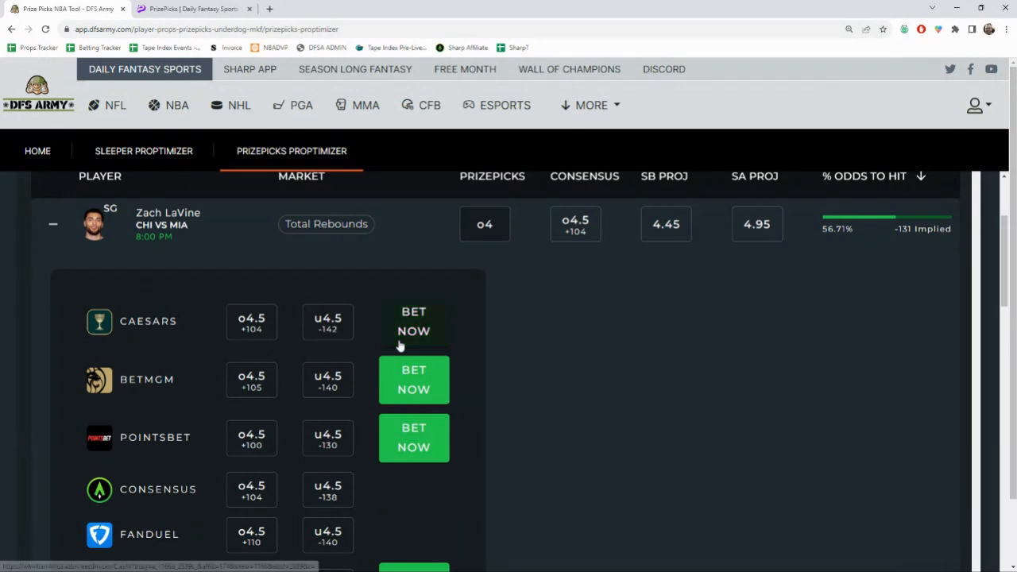
mouse_move(534, 257)
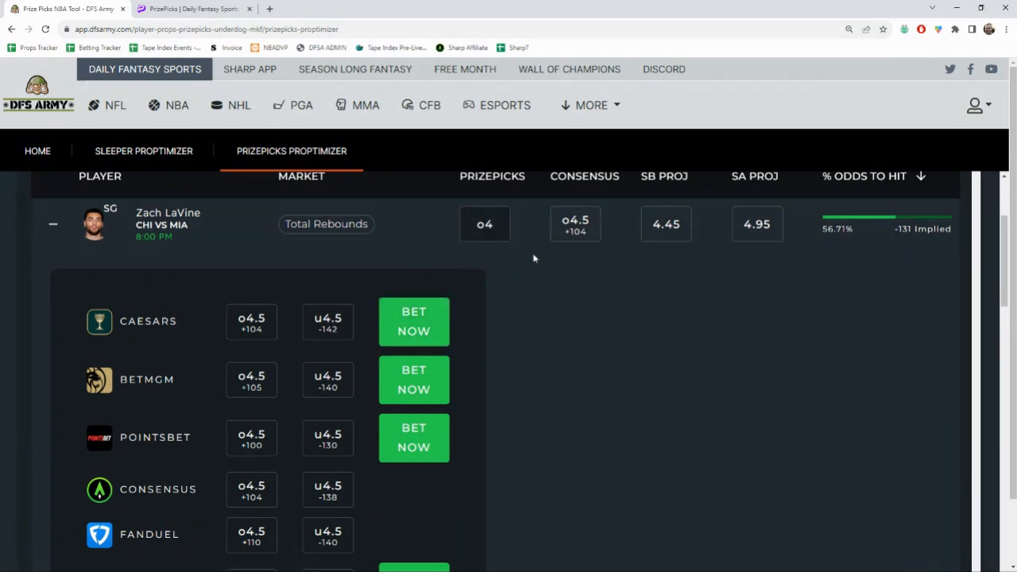
mouse_move(340, 362)
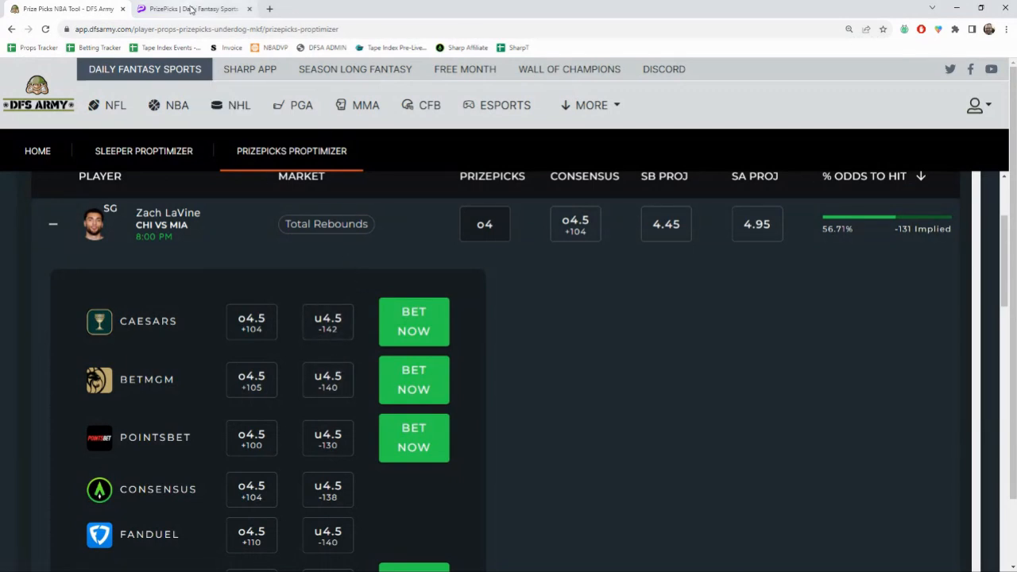
Step: Search 'zach' on the PrizePicks board and add LaVine's 4.0 Rebounds prop to the entry
click(194, 10)
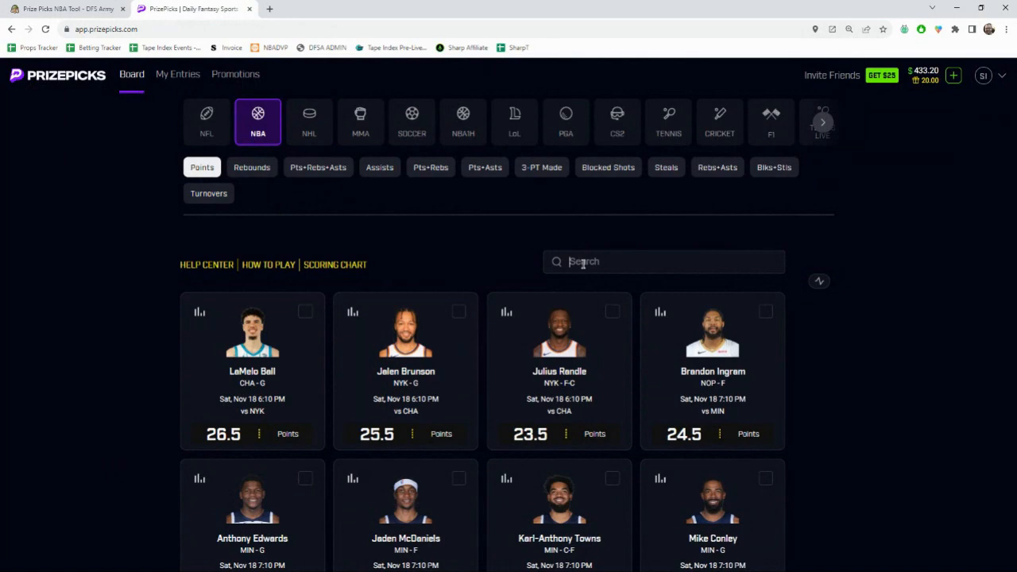
text(zach)
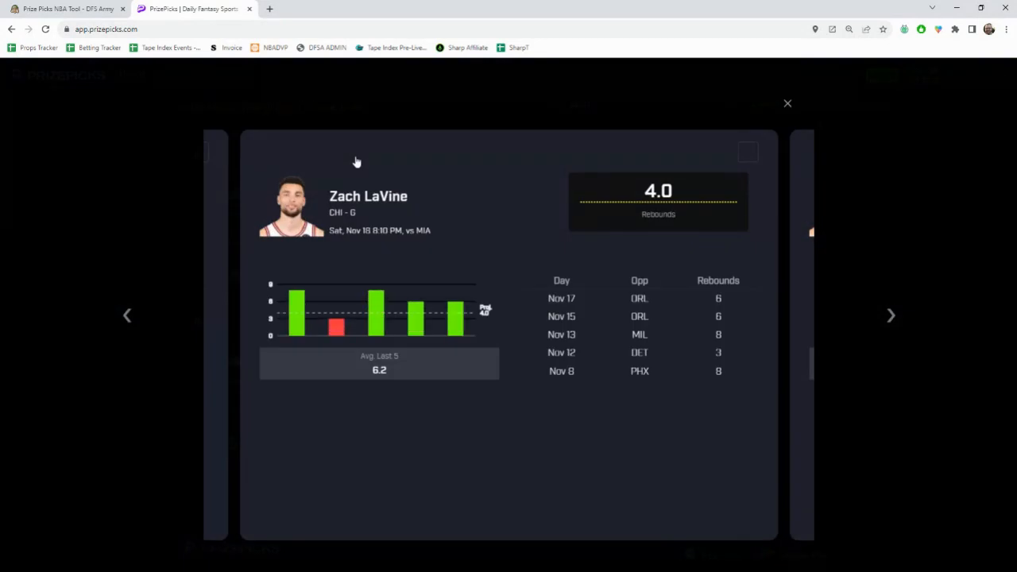
mouse_move(397, 235)
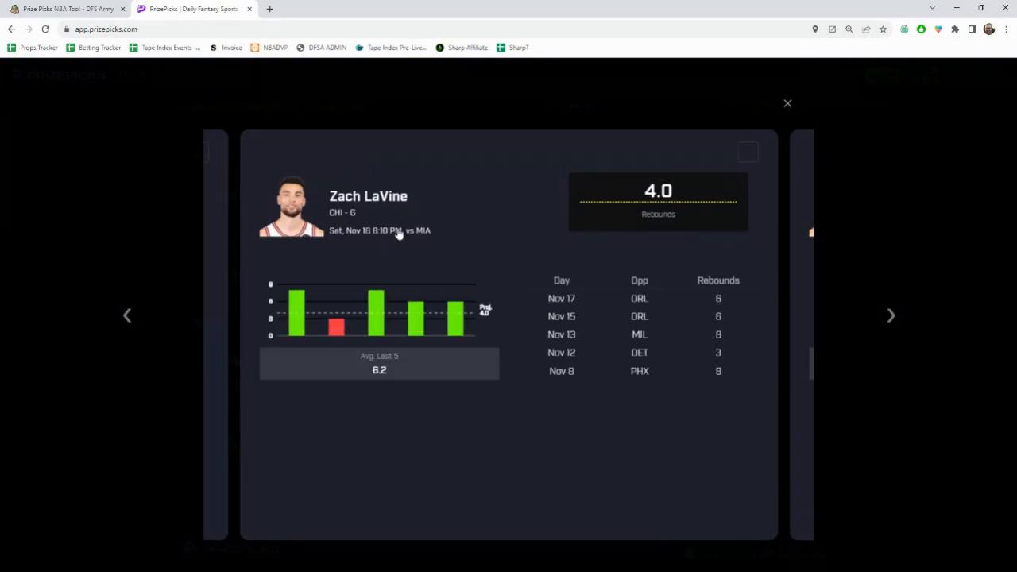
mouse_move(432, 338)
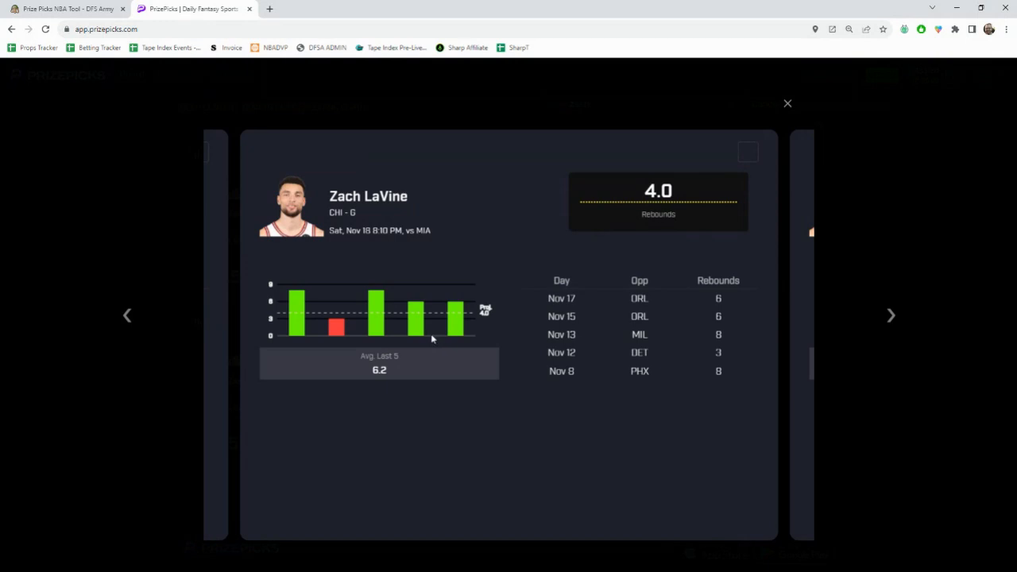
mouse_move(750, 172)
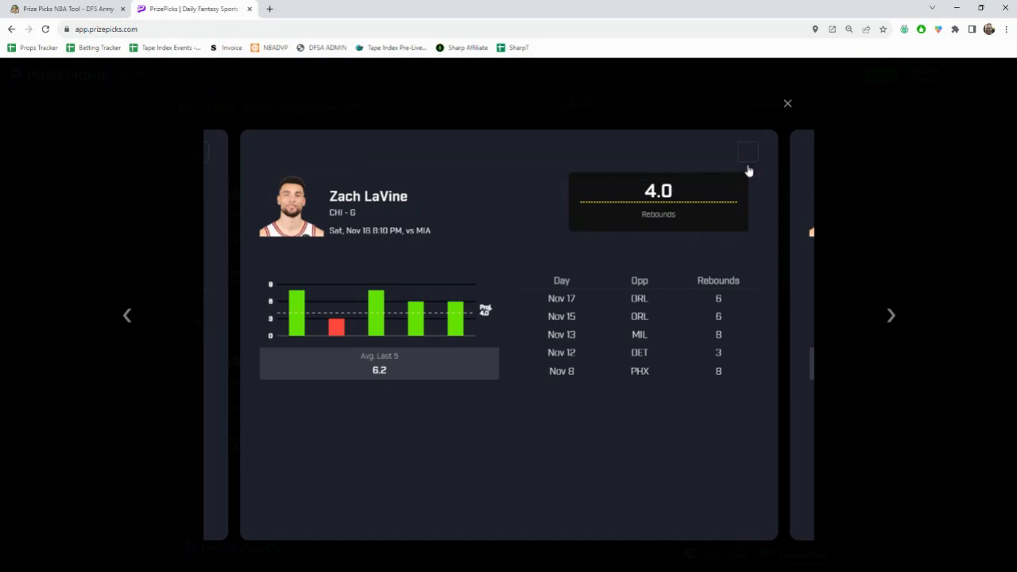
click(787, 103)
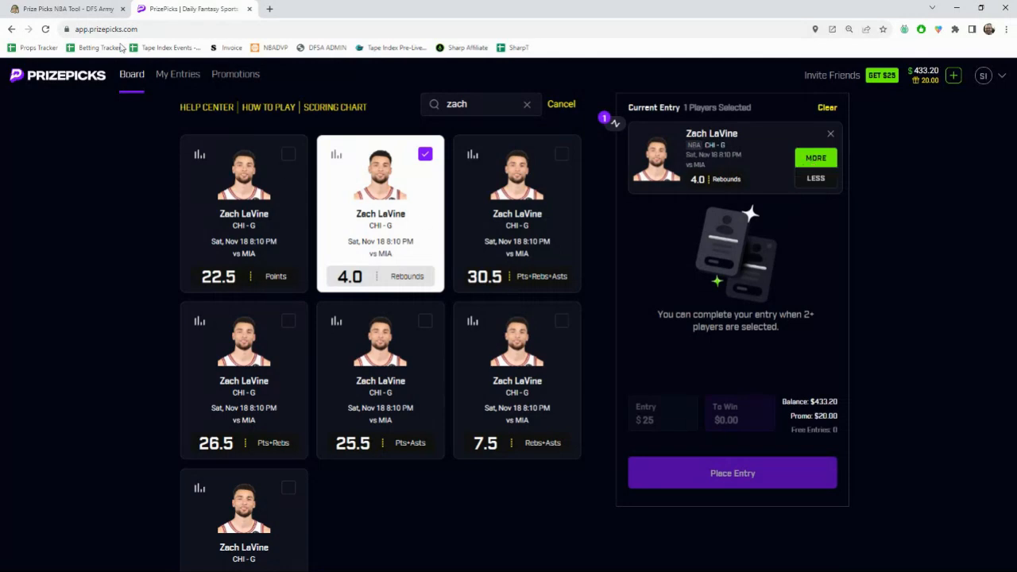
Step: Return to the Proptimizer table and scroll down to Anthony Edwards' row
click(67, 9)
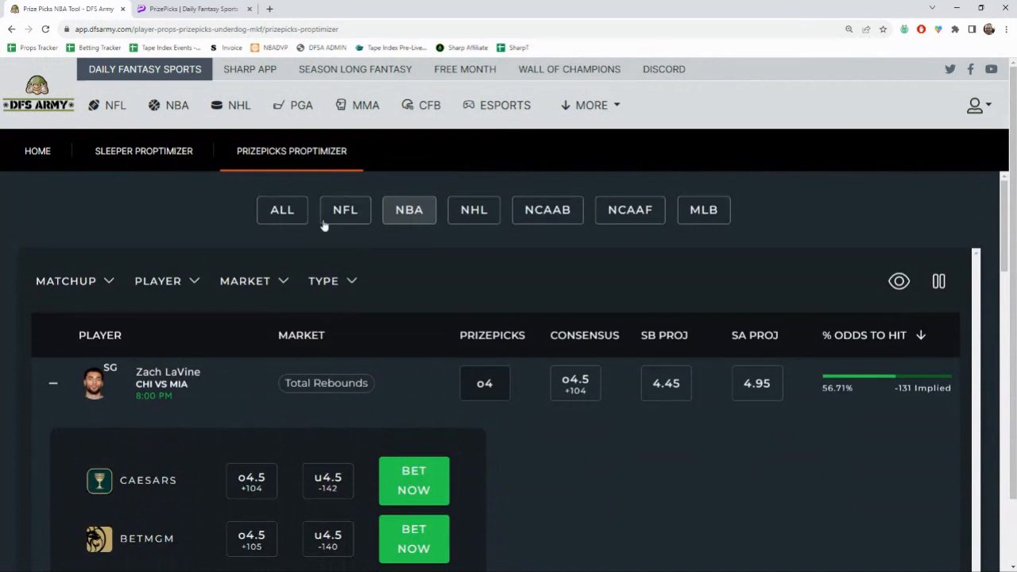
mouse_move(475, 316)
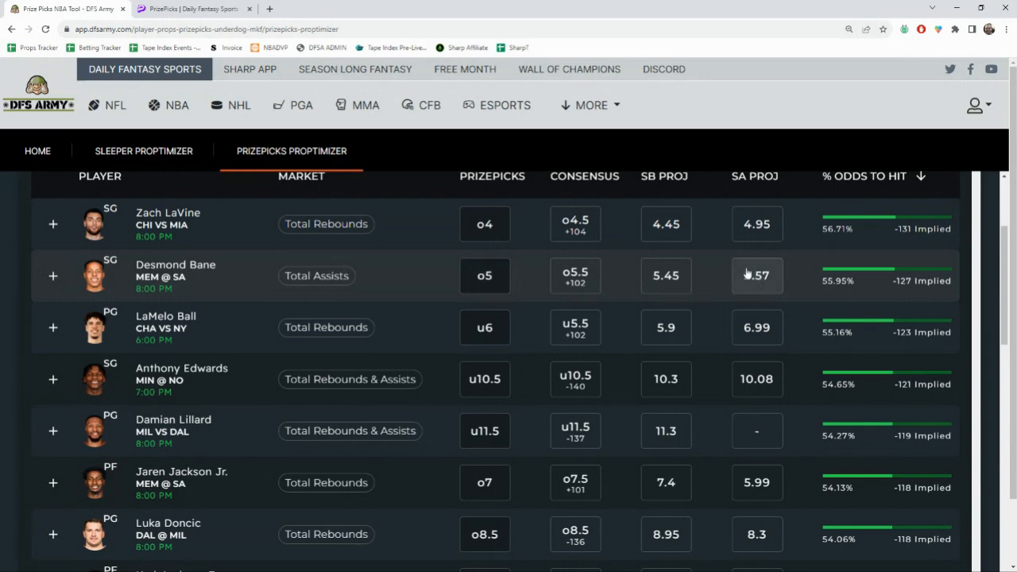
scroll(down, 3)
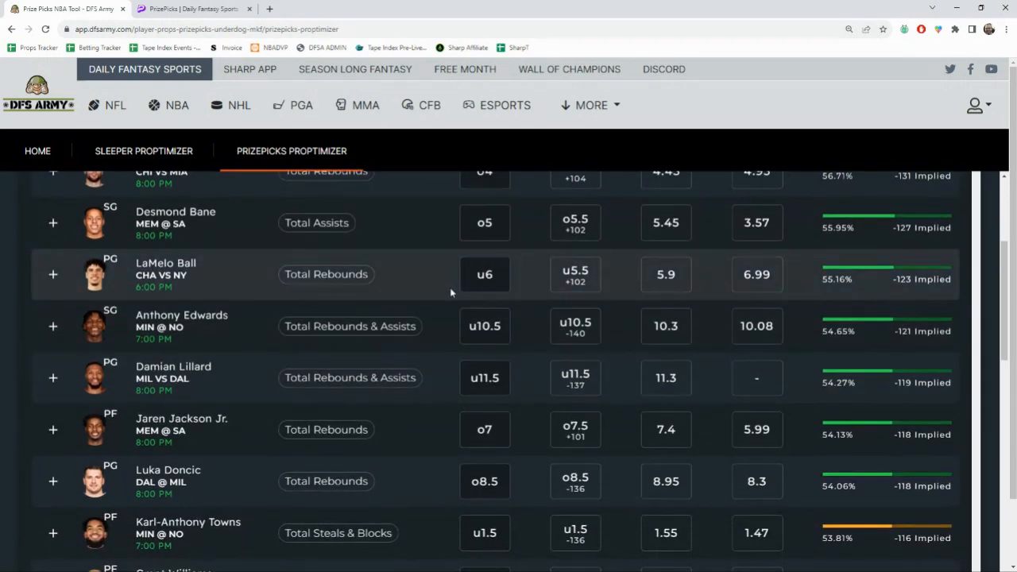
mouse_move(441, 356)
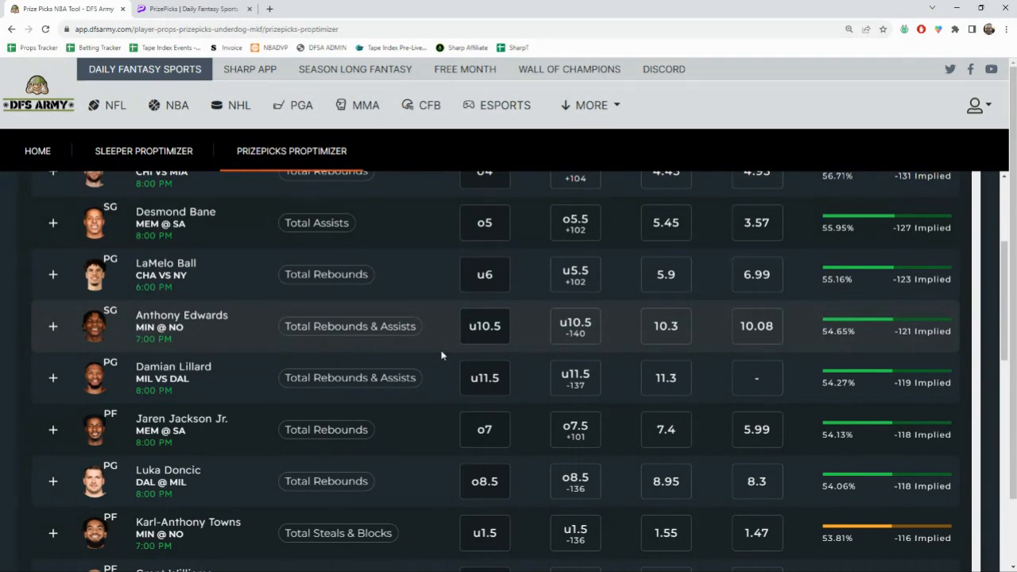
scroll(down, 3)
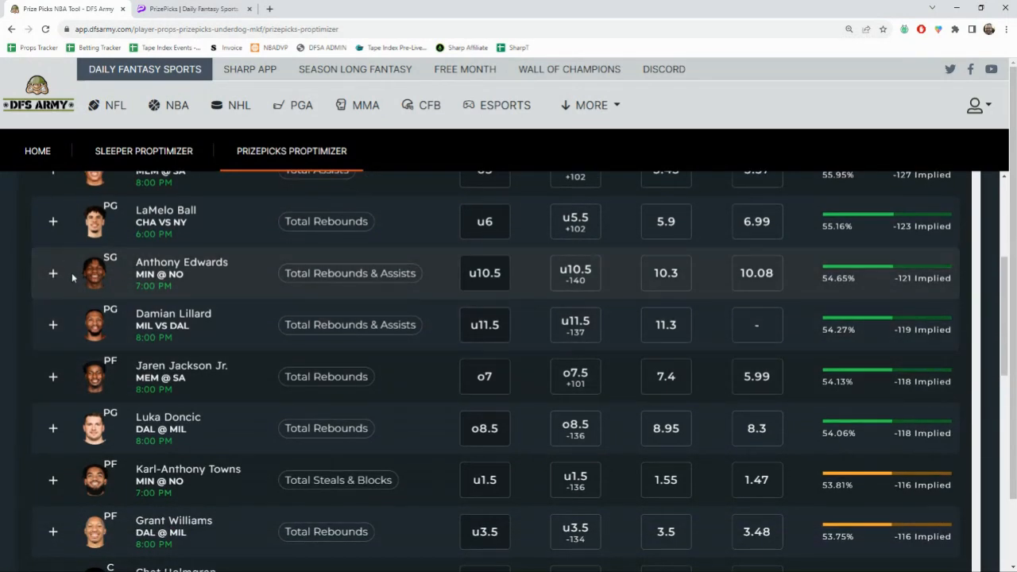
Step: Expand Anthony Edwards' 10.5 rebounds-and-assists row and review each sportsbook's odds
click(53, 273)
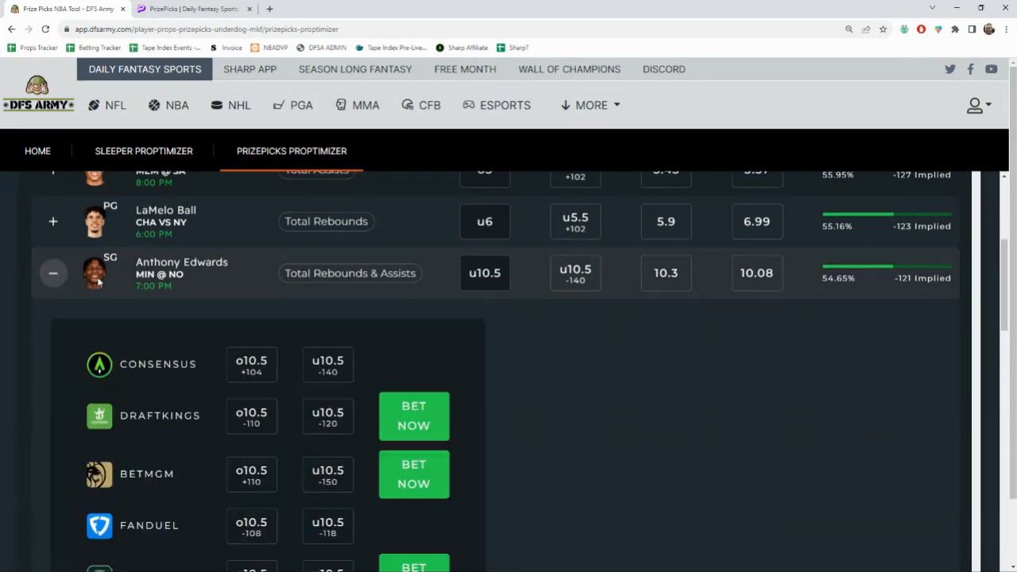
scroll(down, 3)
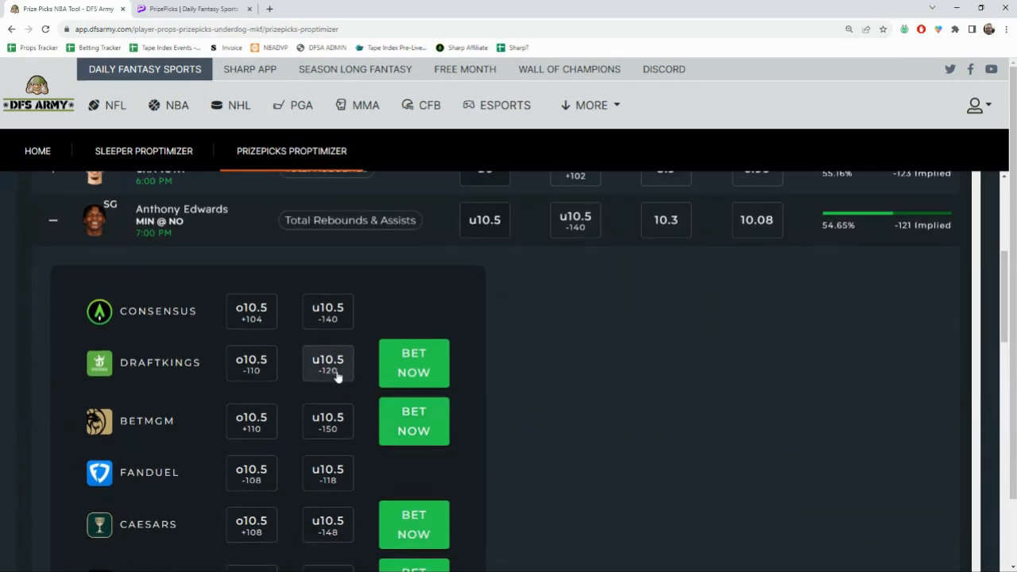
mouse_move(327, 423)
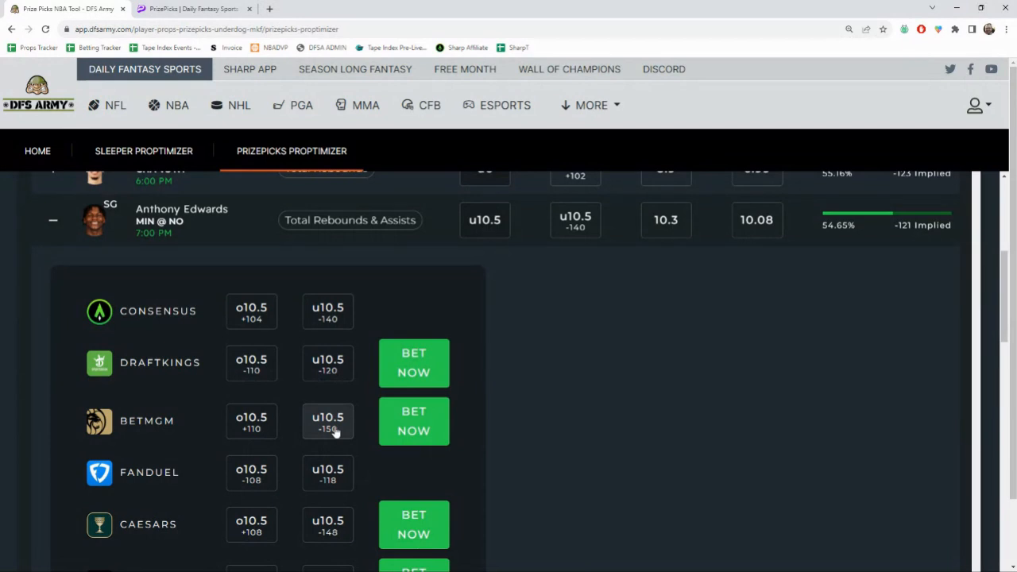
mouse_move(327, 473)
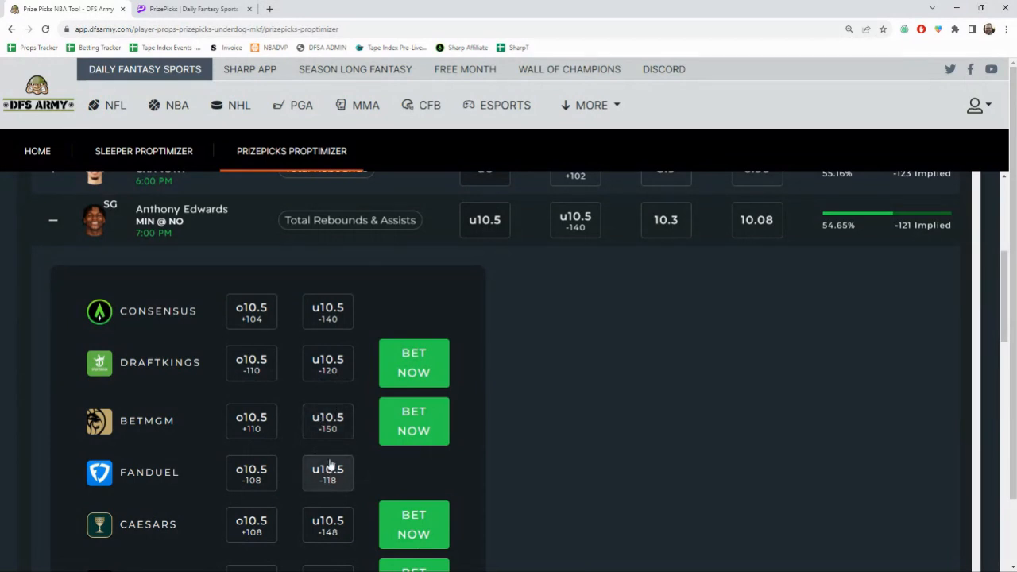
scroll(down, 3)
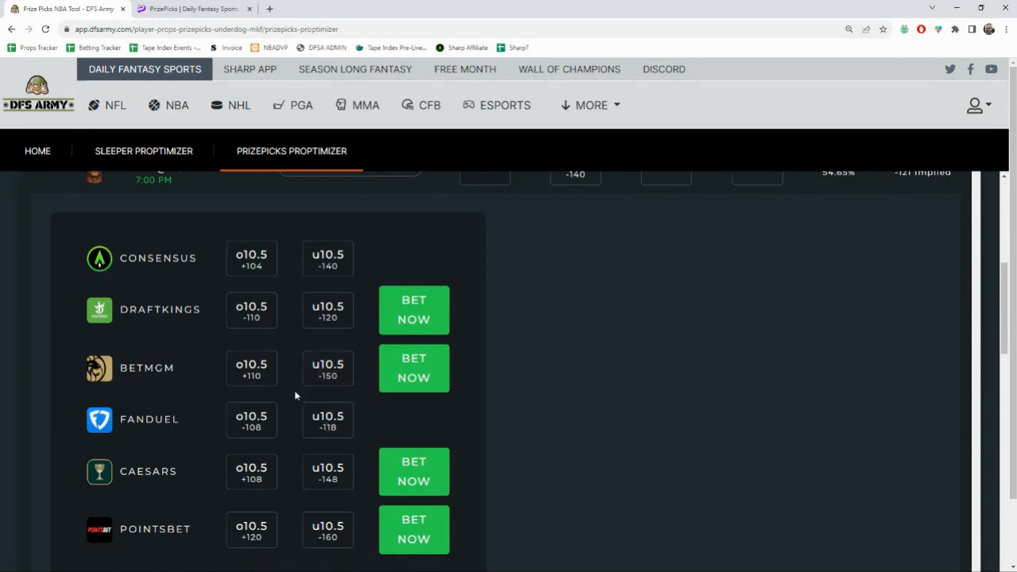
mouse_move(327, 369)
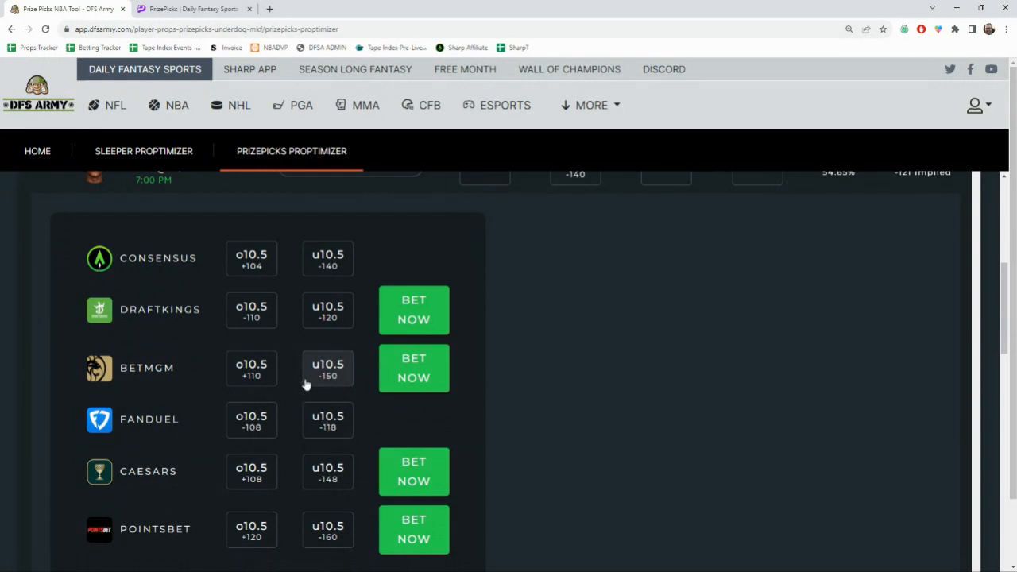
mouse_move(293, 398)
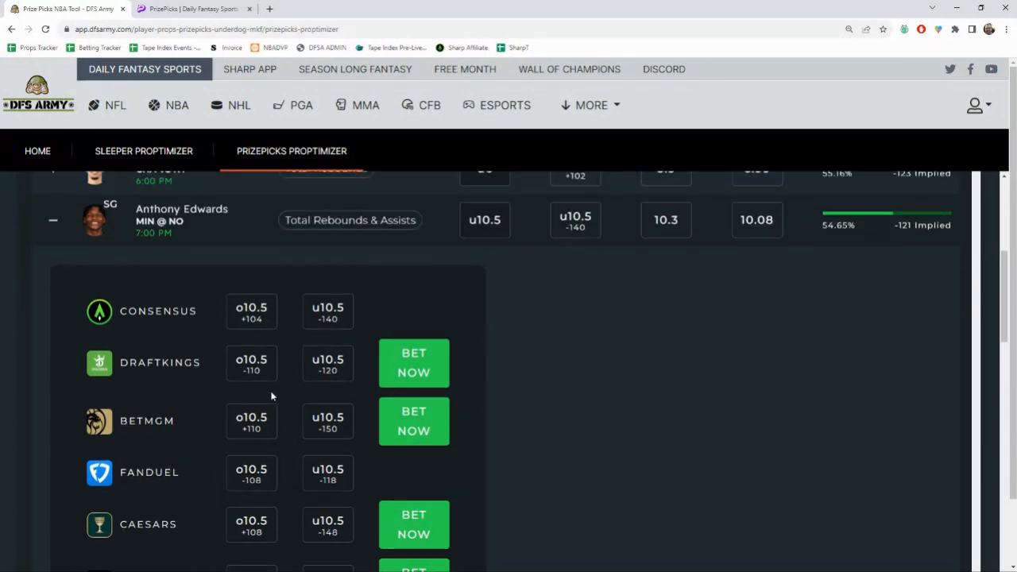
mouse_move(242, 397)
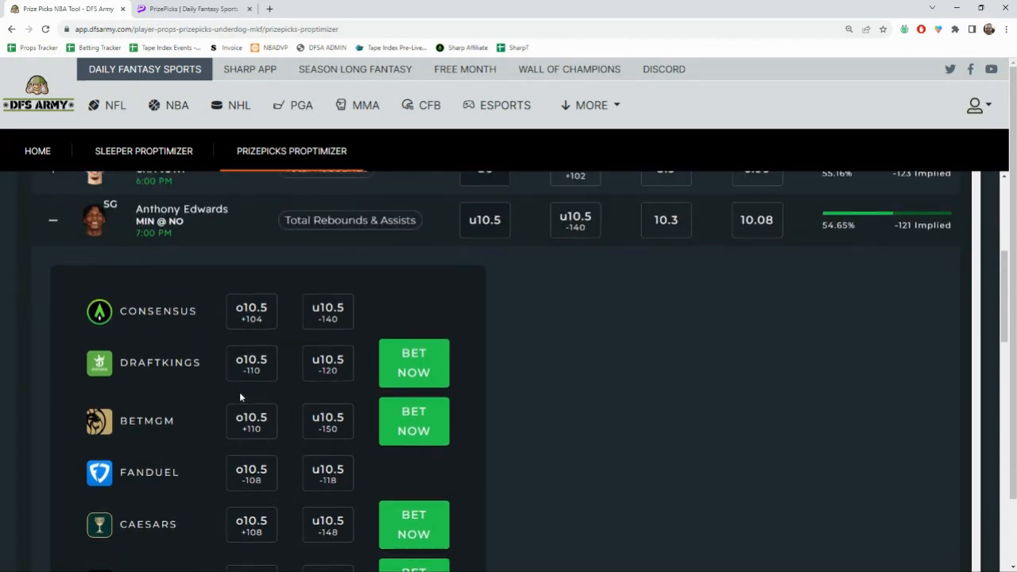
scroll(down, 3)
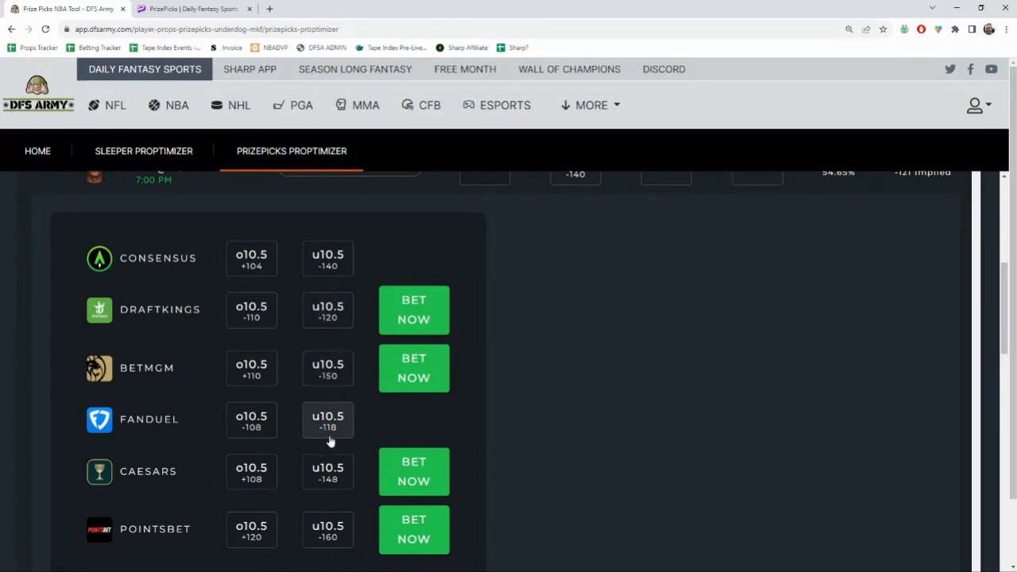
scroll(up, 3)
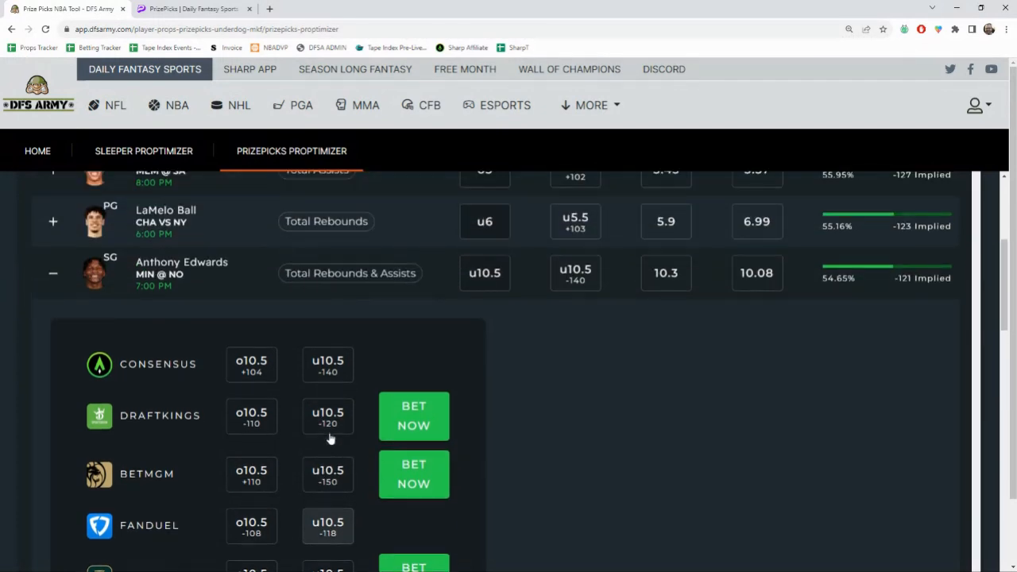
scroll(down, 3)
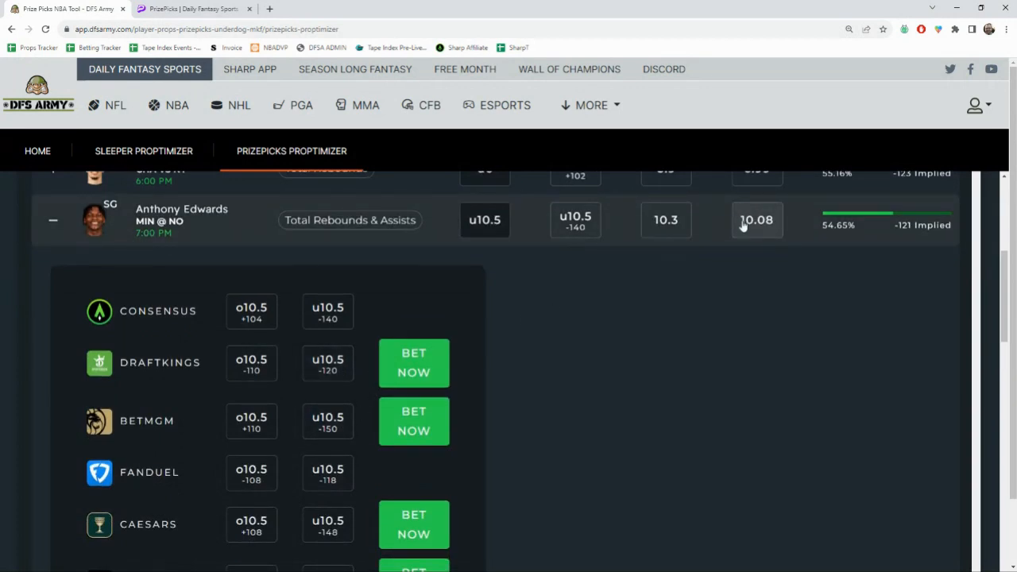
mouse_move(745, 245)
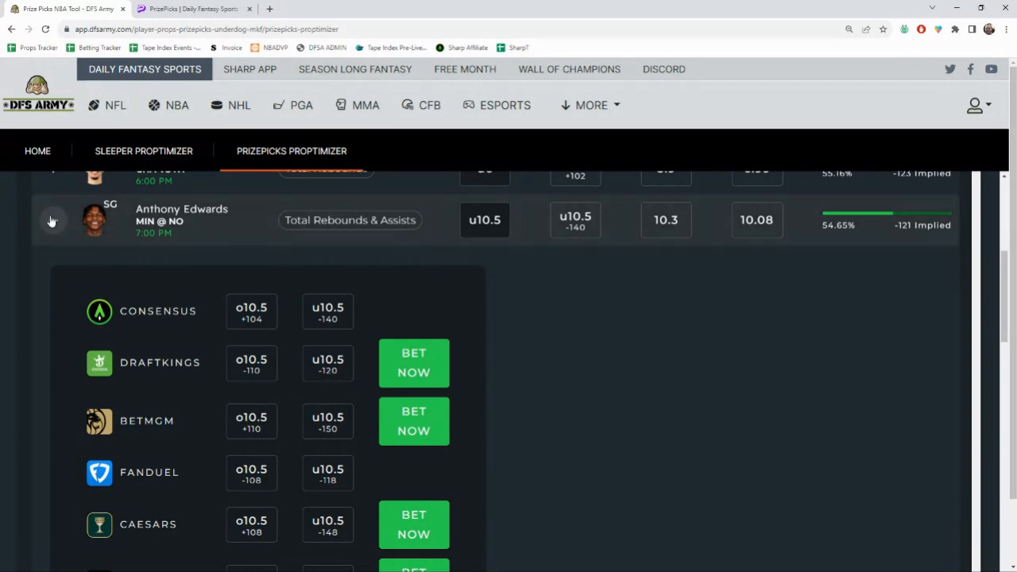
Step: Collapse and re-expand Edwards' odds, then move to the PrizePicks board
click(52, 219)
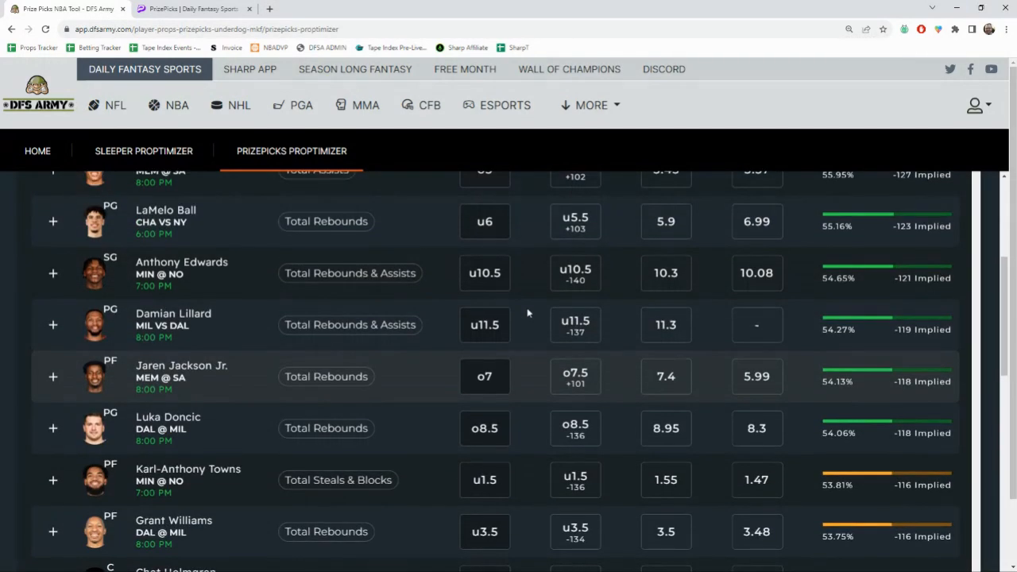
mouse_move(98, 286)
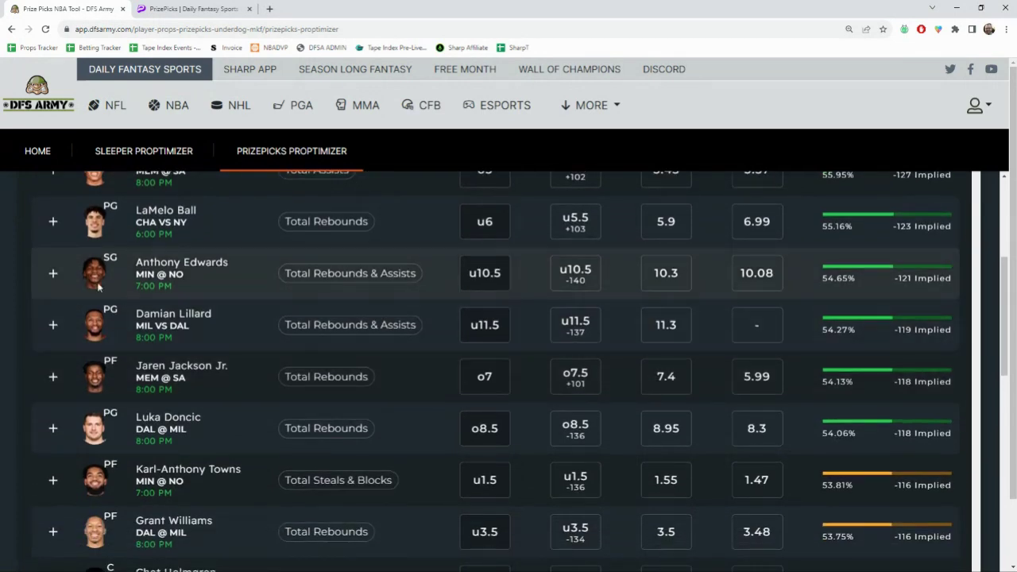
click(52, 273)
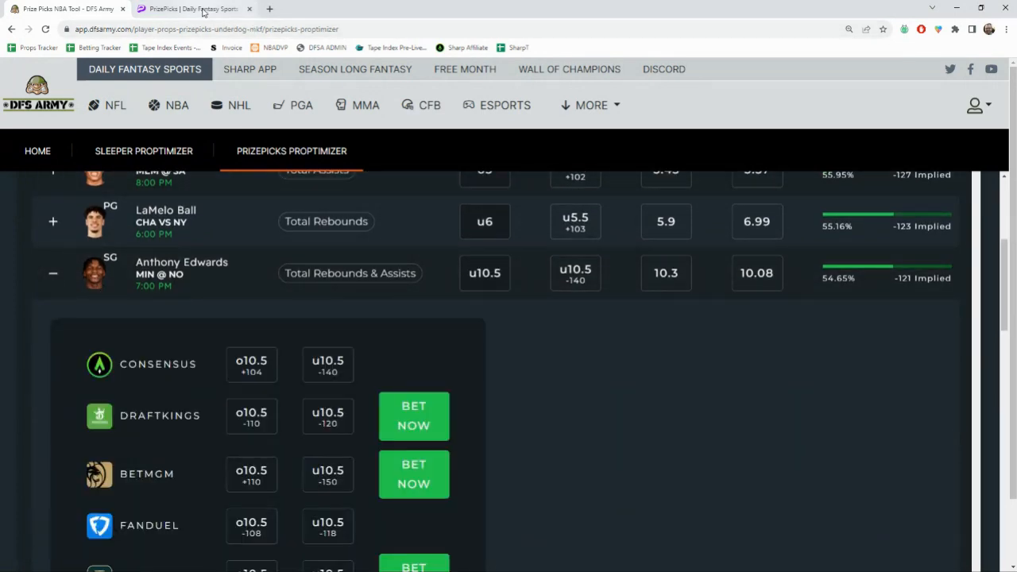
click(194, 10)
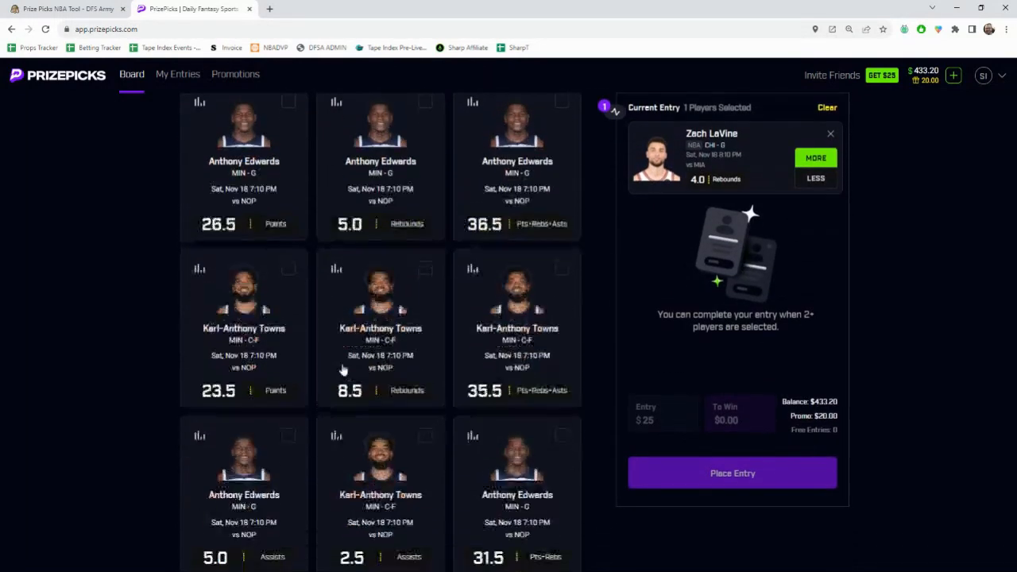
Step: Add Anthony Edwards' 10.5 Rebs+Asts pick to the PrizePicks entry
scroll(down, 3)
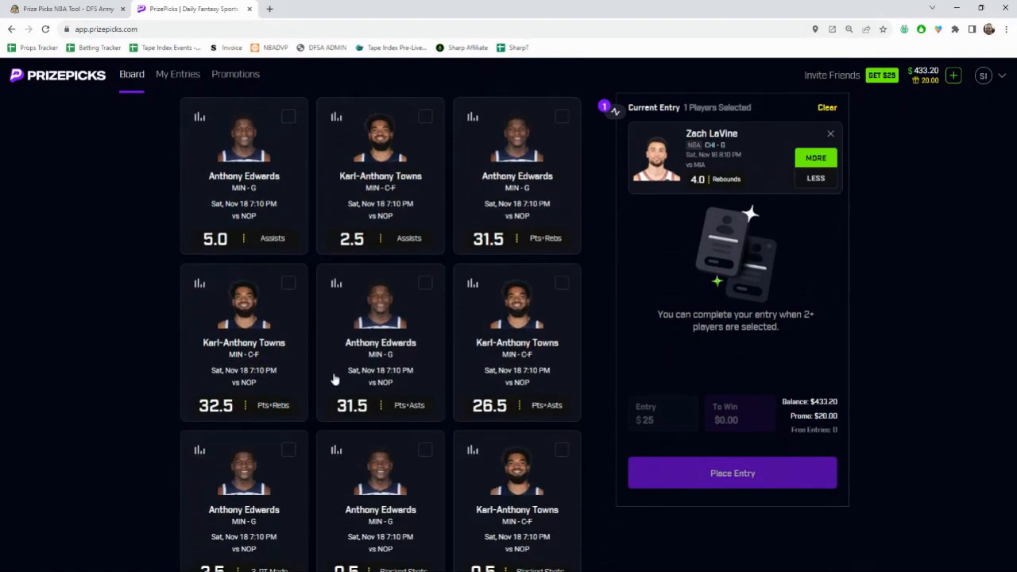
scroll(down, 3)
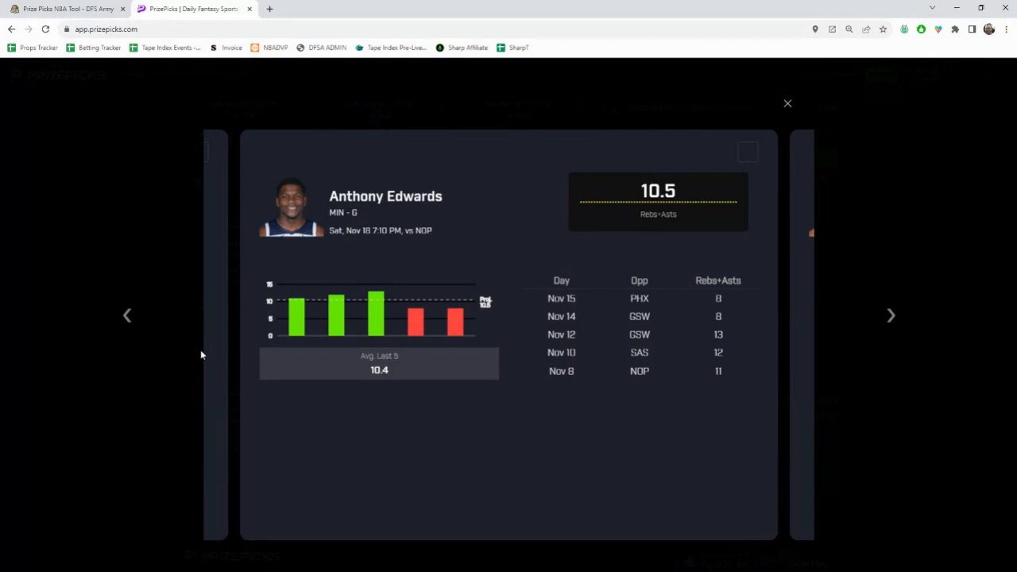
mouse_move(403, 383)
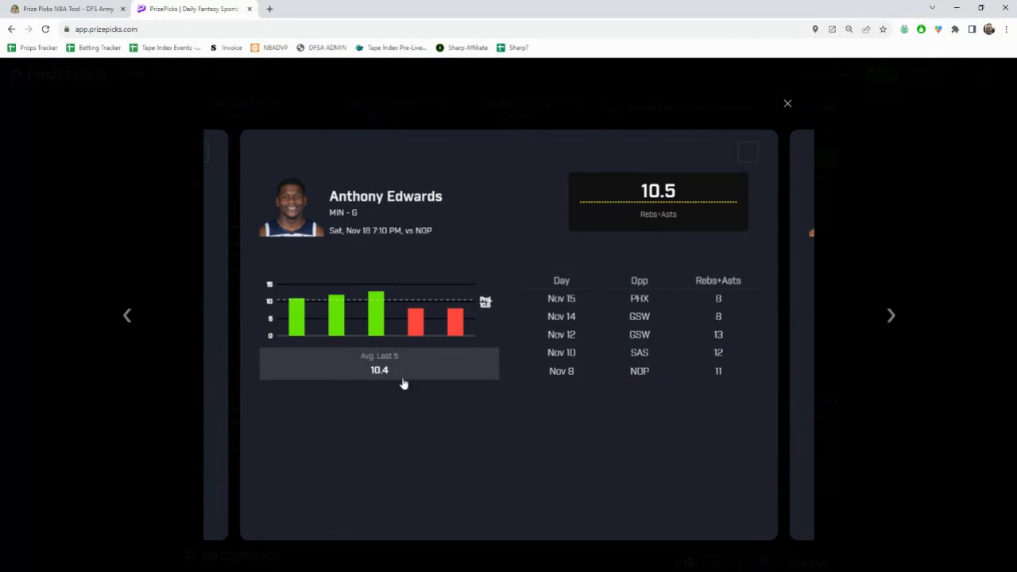
click(746, 152)
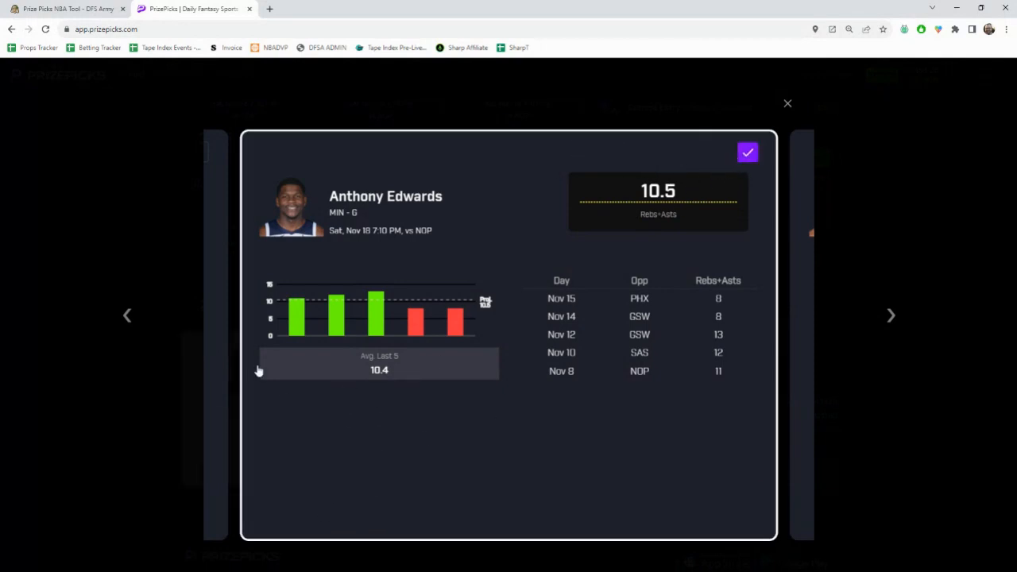
mouse_move(286, 280)
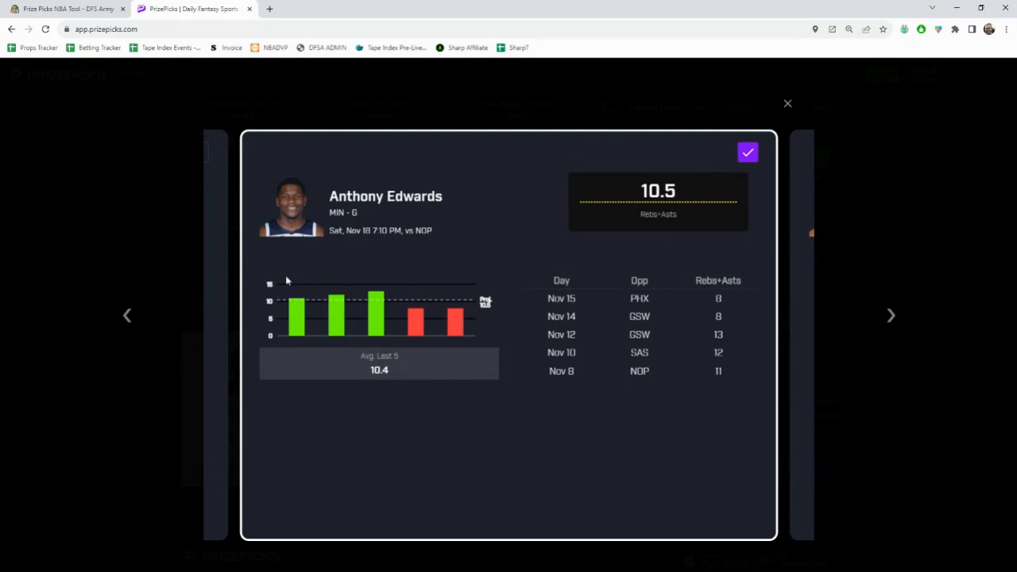
mouse_move(711, 191)
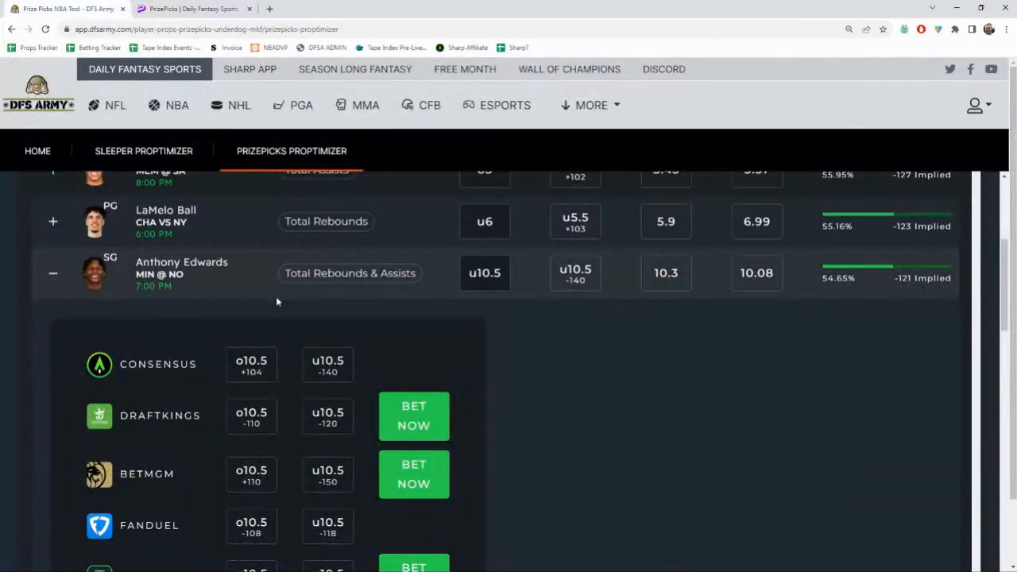
Step: Collapse Edwards' odds, scroll down and expand Karl-Anthony Towns' 1.5 Steals & Blocks sportsbook odds
click(52, 273)
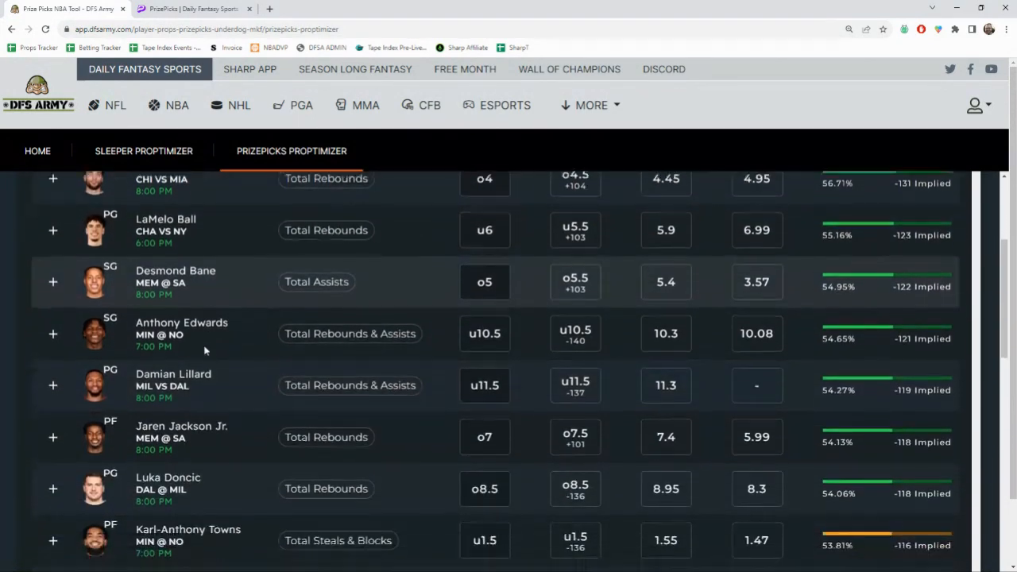
scroll(down, 3)
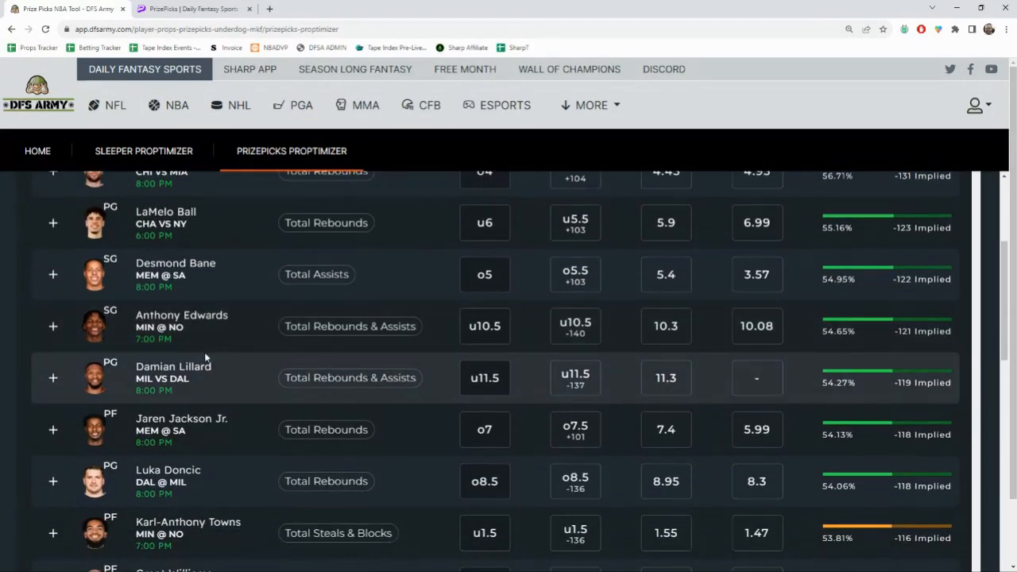
scroll(down, 3)
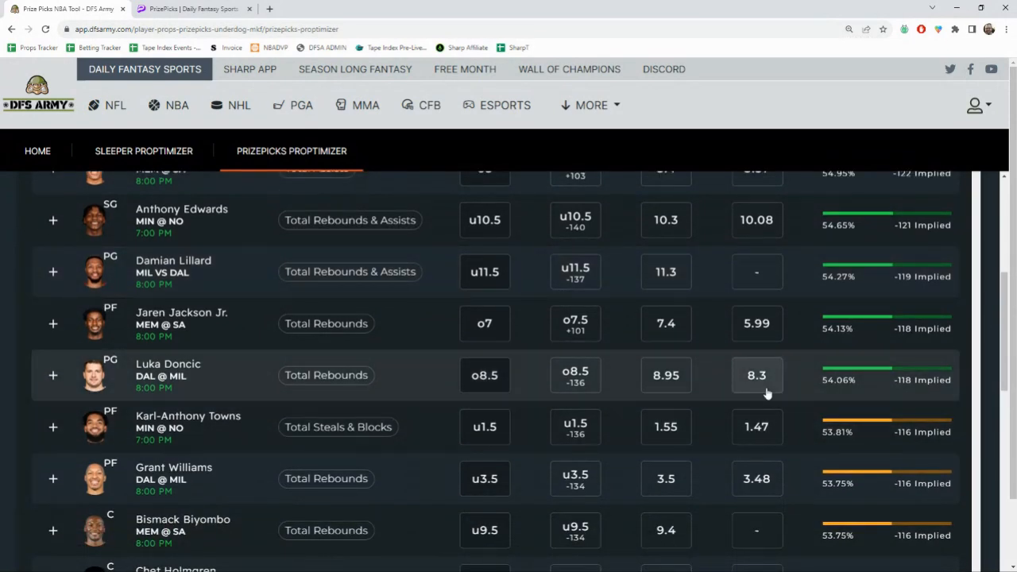
scroll(down, 3)
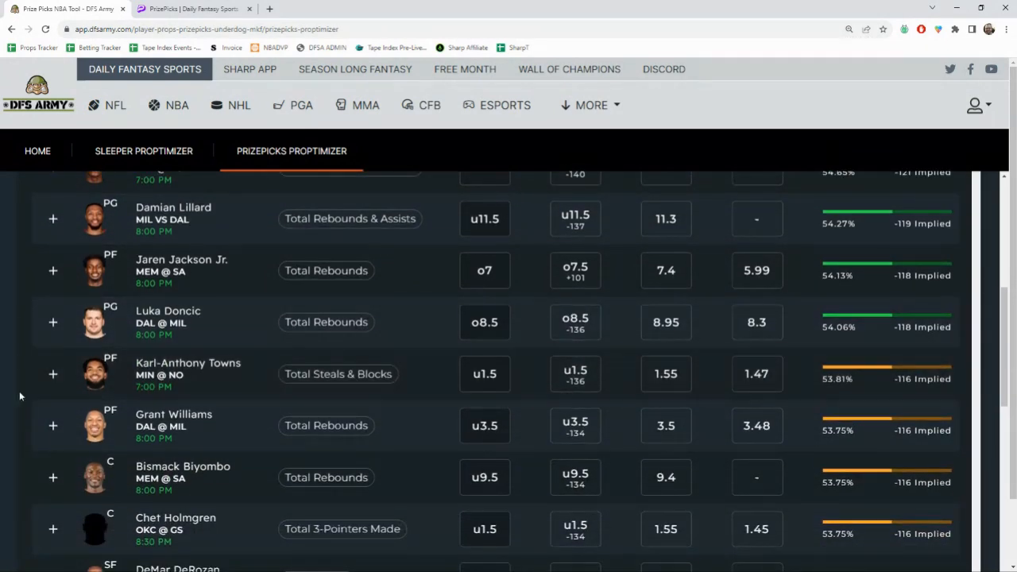
click(52, 375)
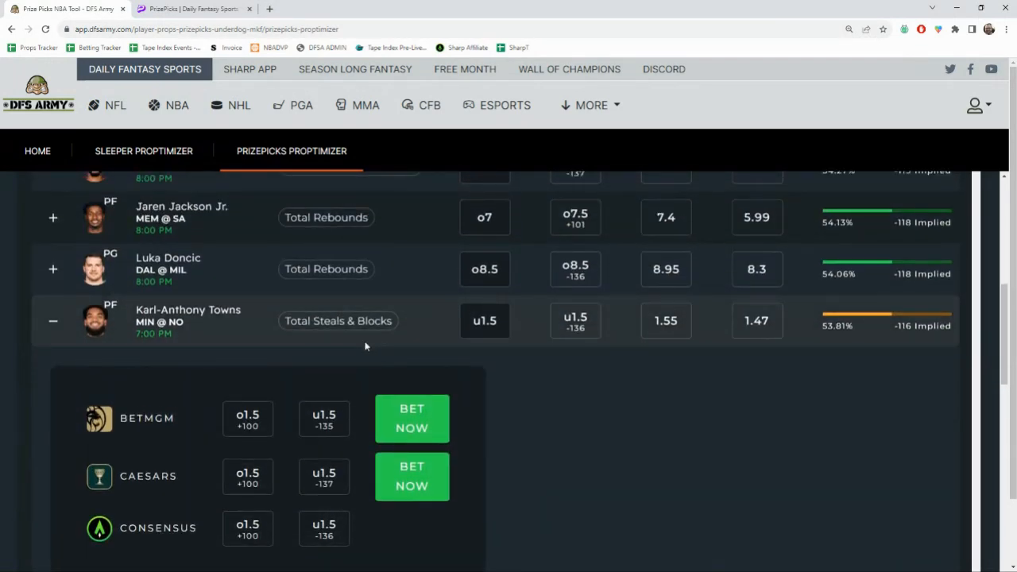
mouse_move(238, 324)
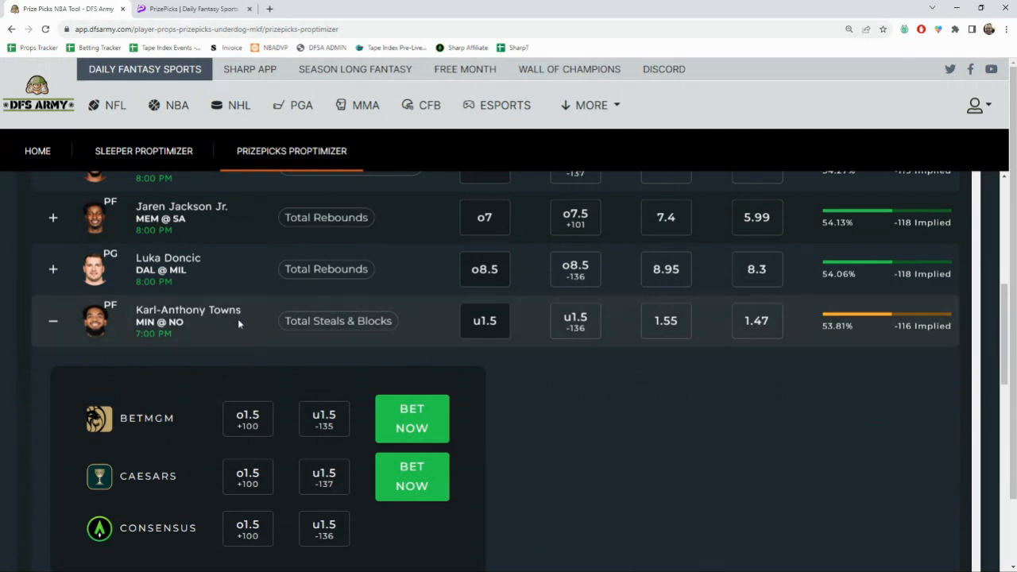
mouse_move(483, 308)
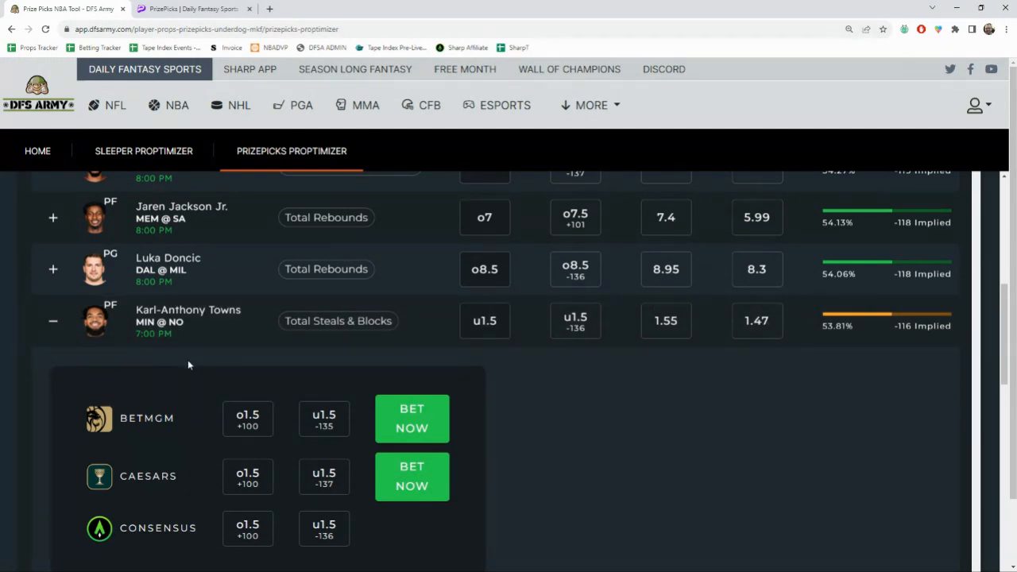
mouse_move(172, 416)
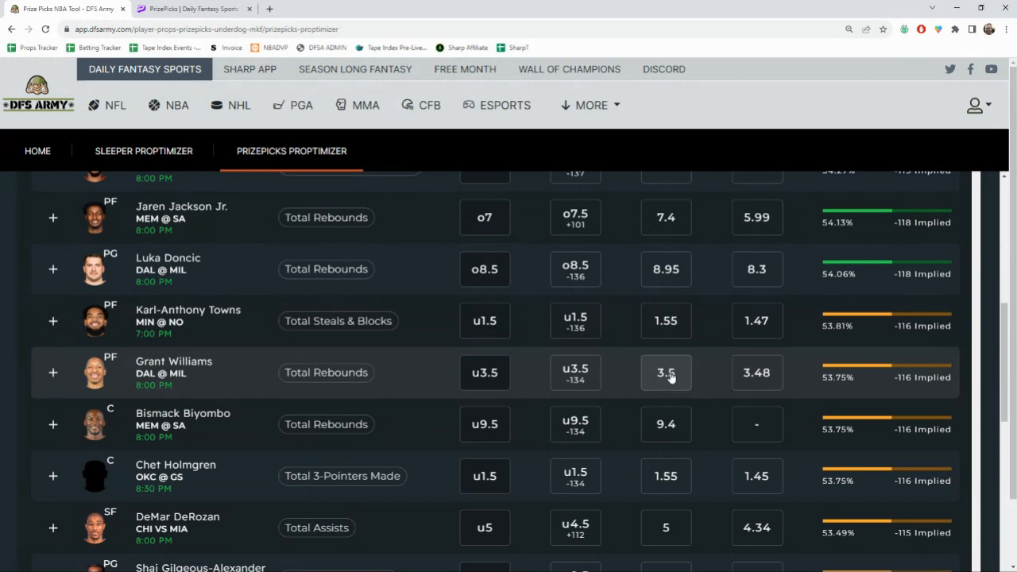
mouse_move(750, 356)
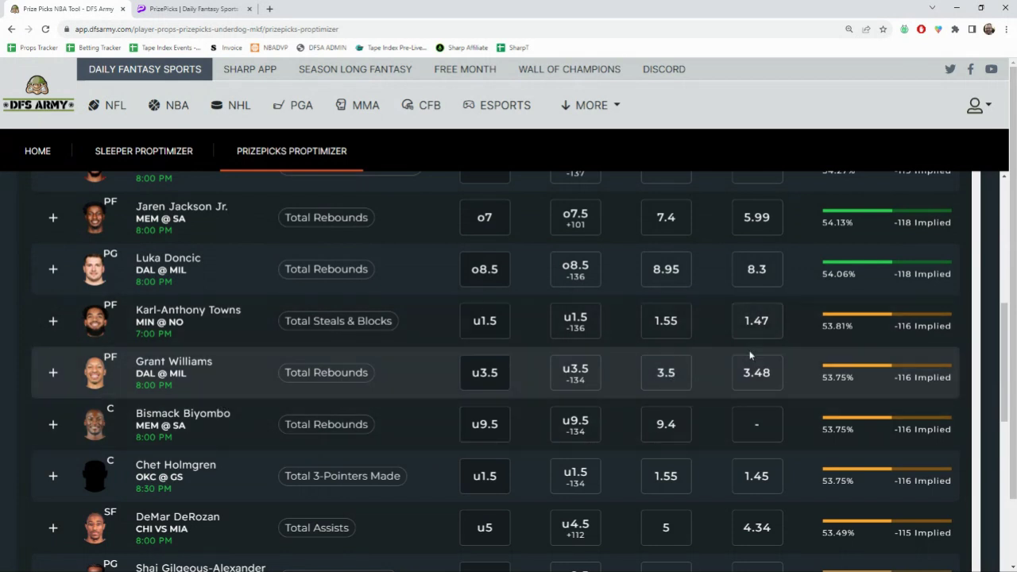
mouse_move(102, 367)
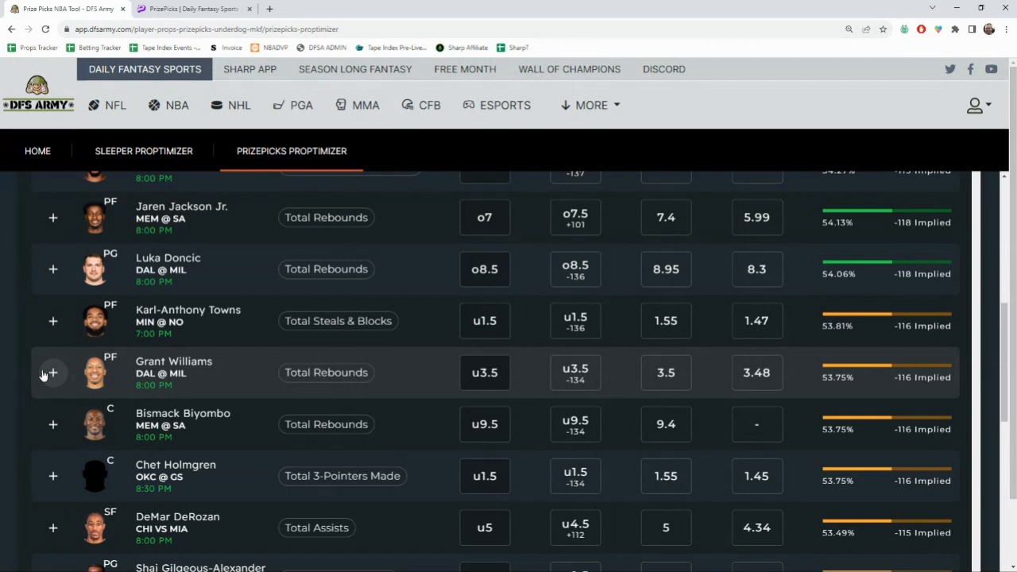
Step: Expand Grant Williams' 3.5 Total Rebounds row and review the BetMGM through consensus lines
click(53, 372)
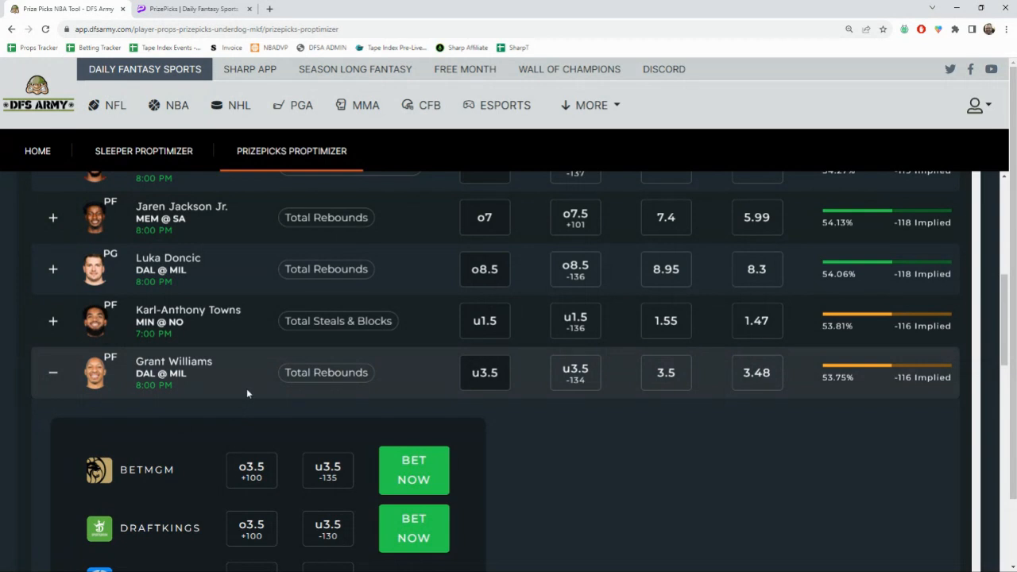
scroll(down, 3)
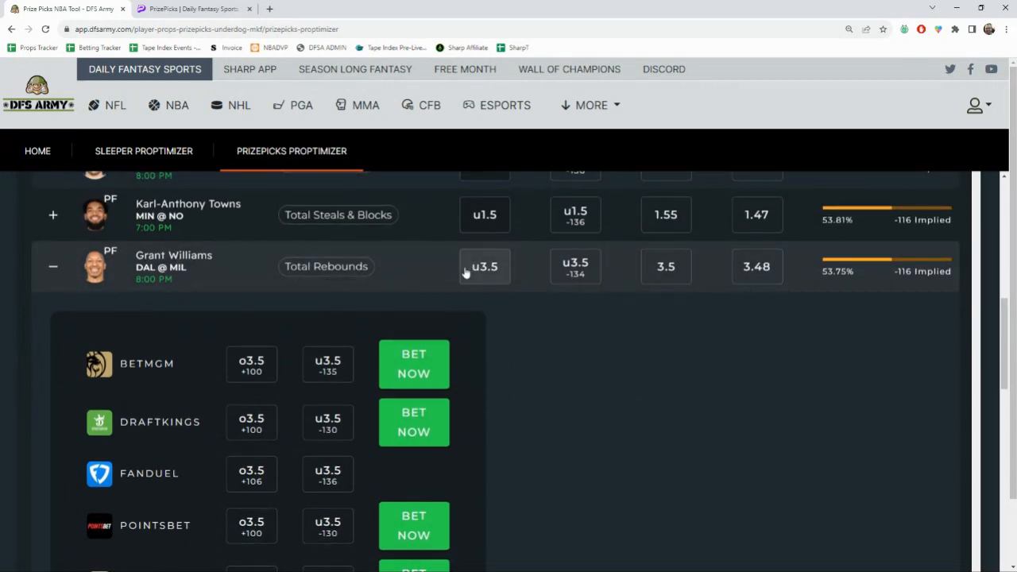
scroll(down, 3)
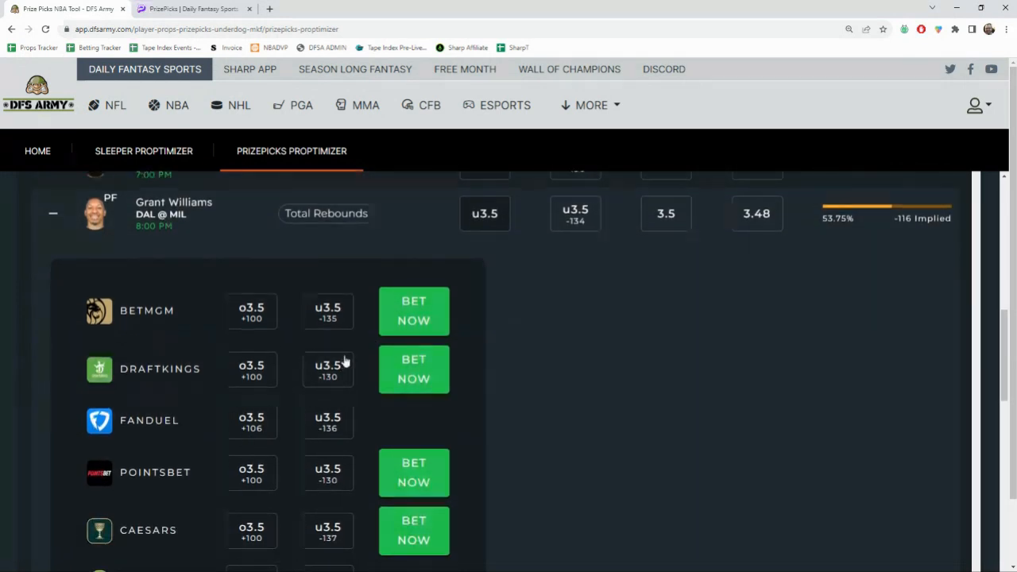
scroll(down, 3)
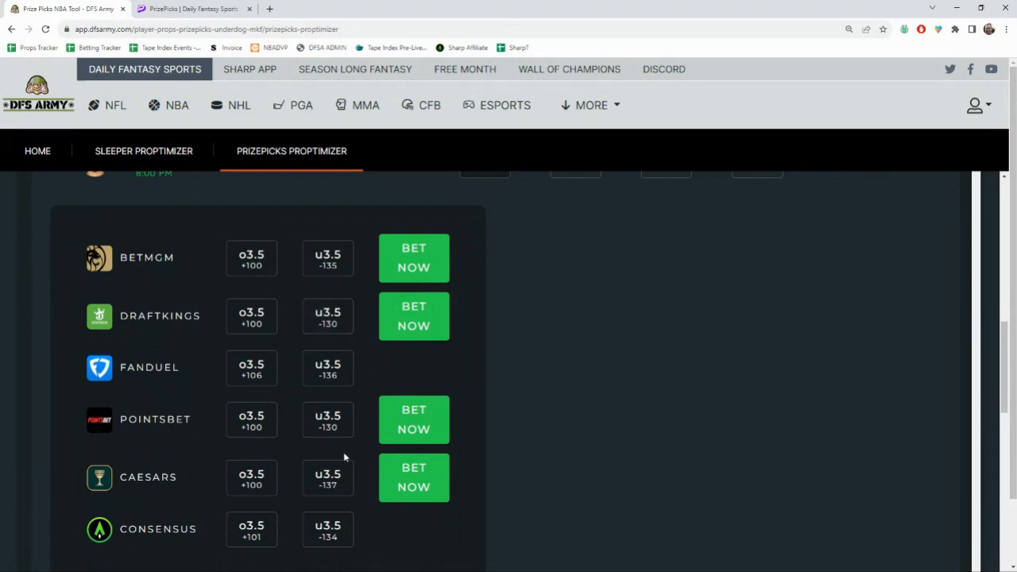
scroll(up, 3)
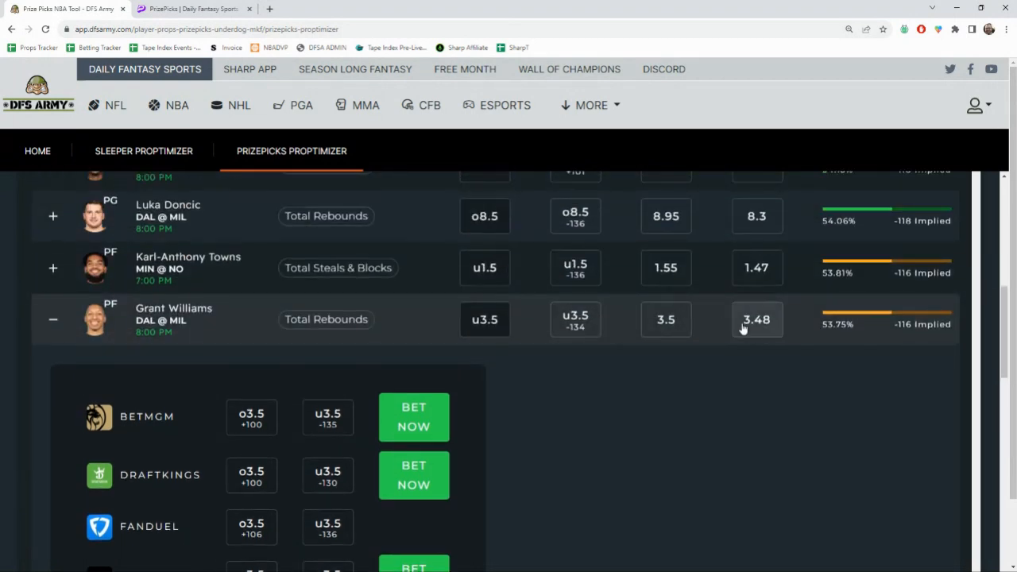
mouse_move(636, 303)
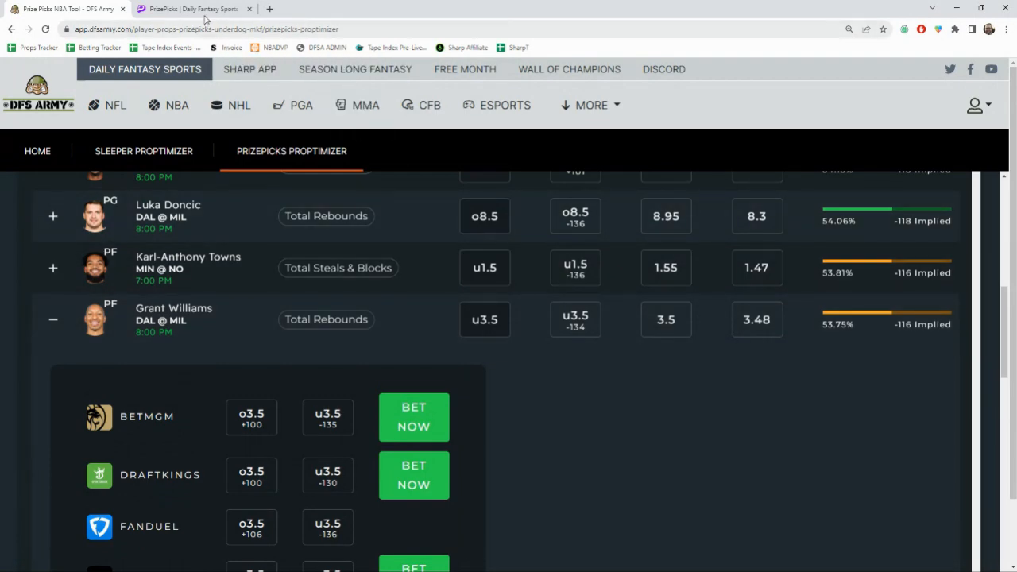
Step: Search 'grant' on PrizePicks and add Grant Williams' 3.5 Rebounds prop as the third pick
click(191, 10)
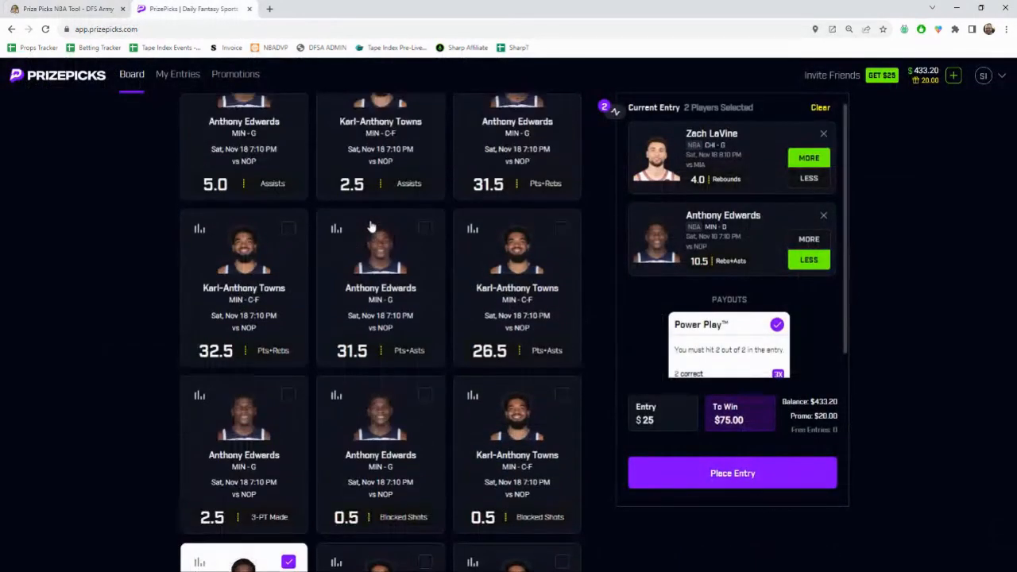
text(g)
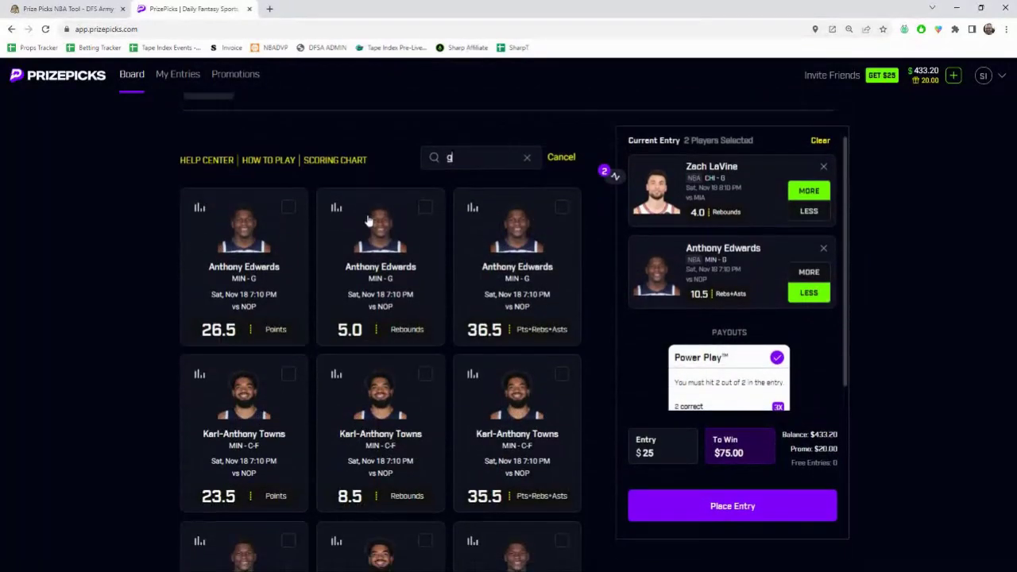
text(rant)
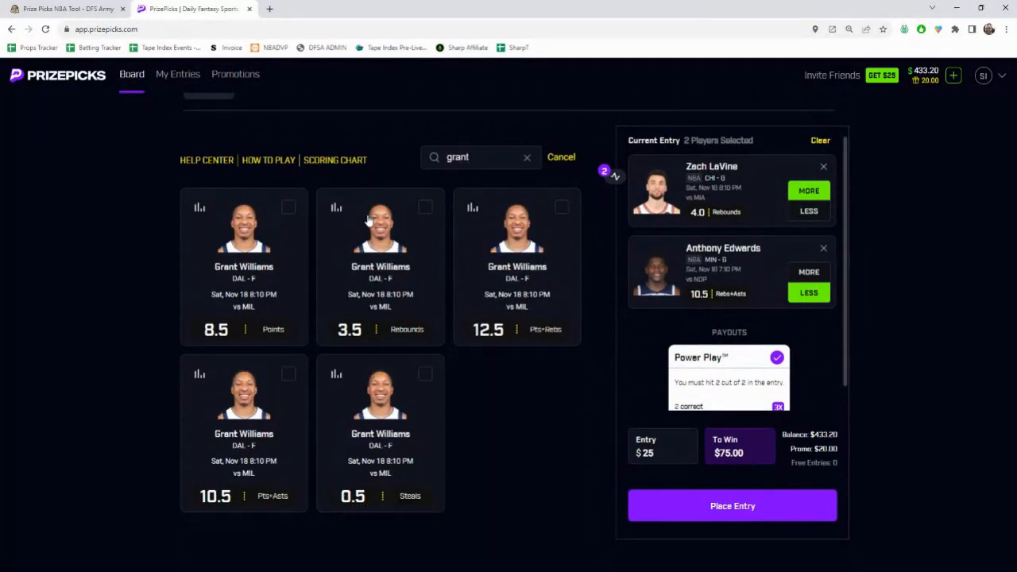
click(335, 207)
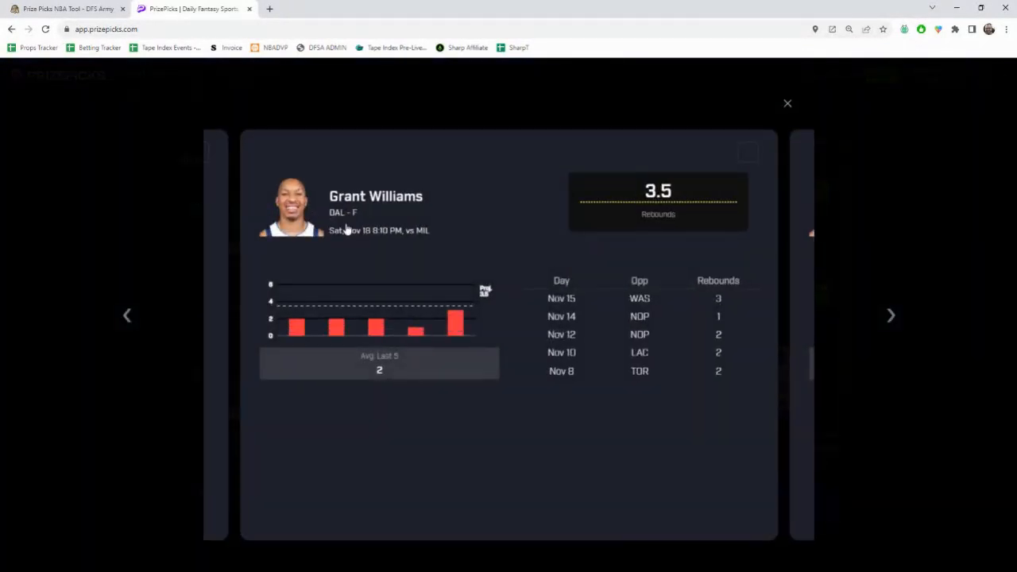
click(746, 152)
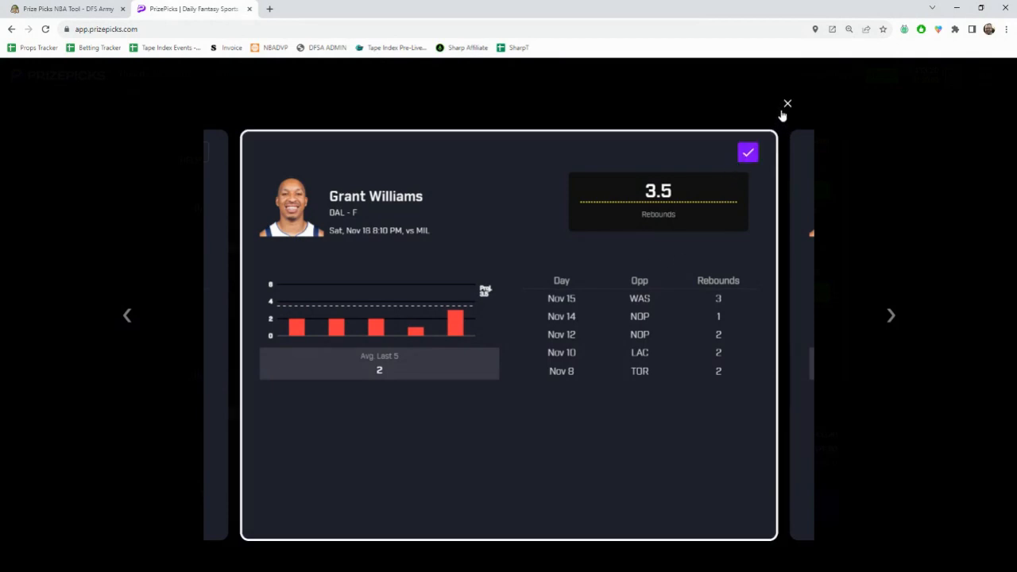
click(788, 104)
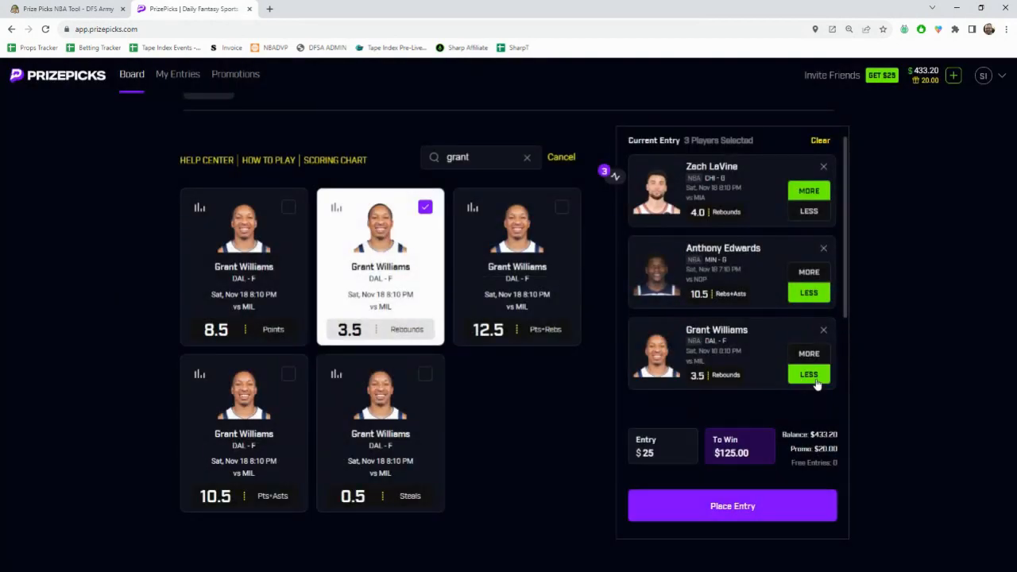
mouse_move(345, 410)
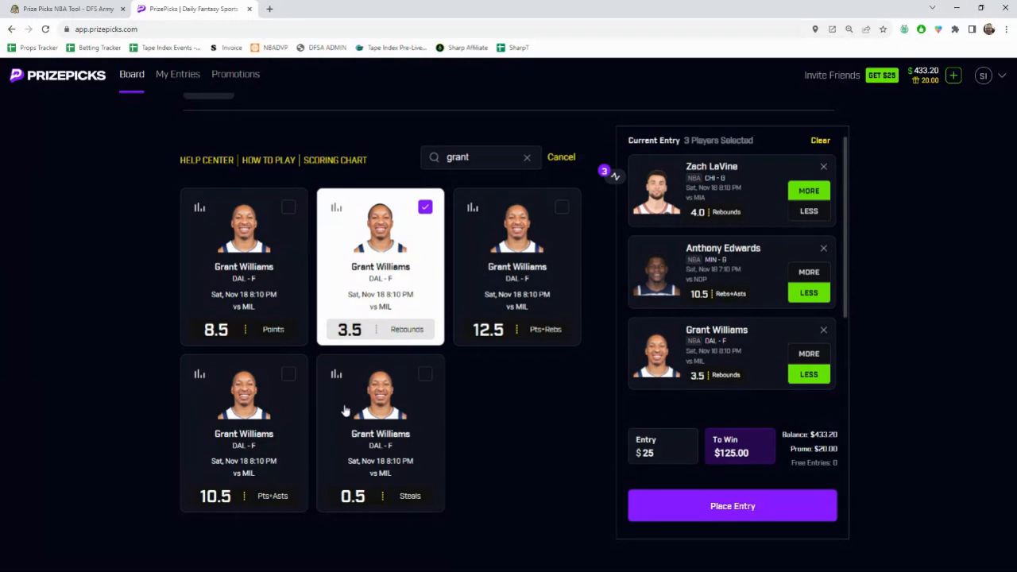
click(64, 10)
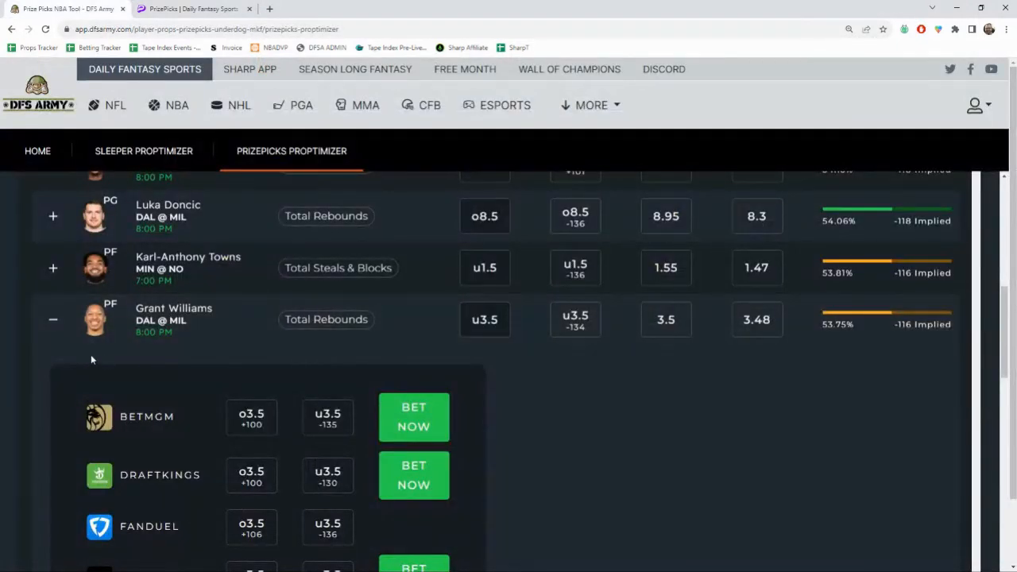
Step: Collapse Grant Williams' and Chet Holmgren's sportsbook odds rows in the Proptimizer table
click(52, 318)
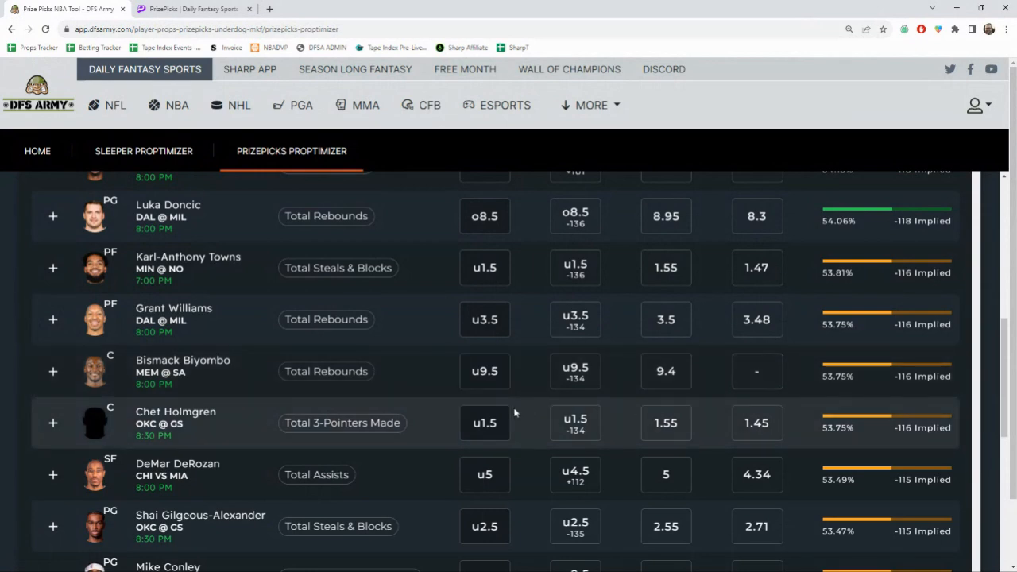
scroll(down, 3)
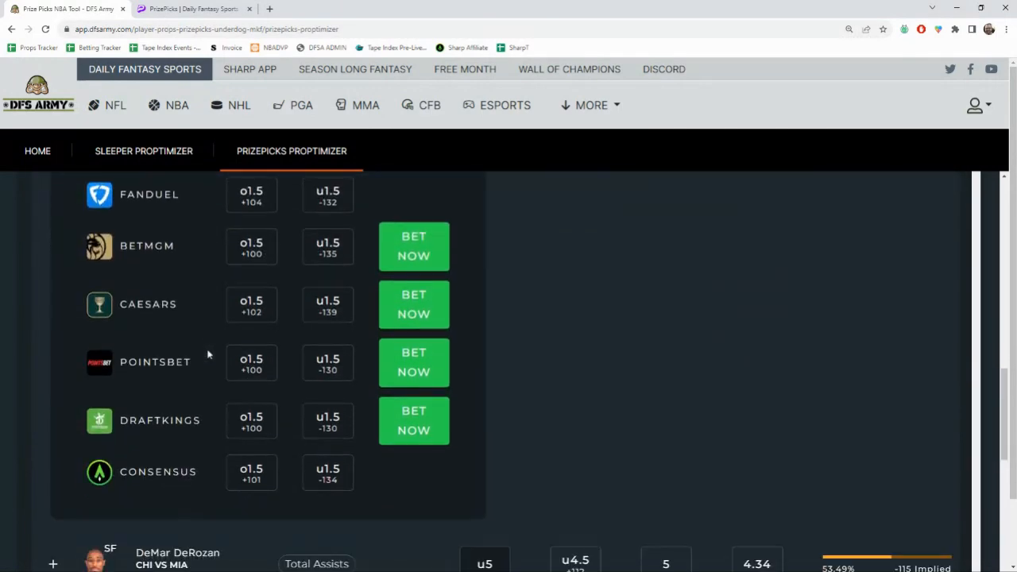
scroll(up, 3)
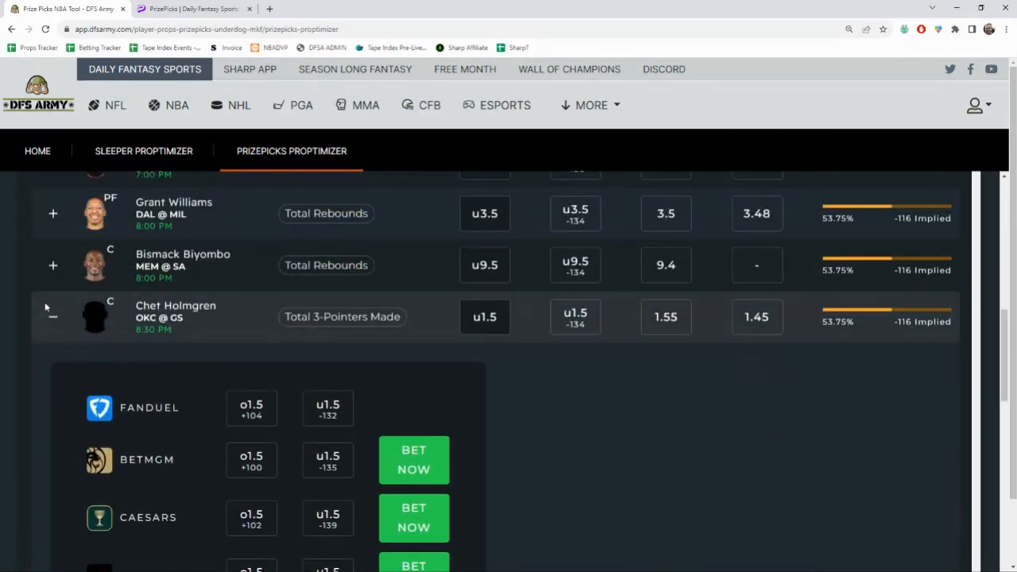
click(53, 318)
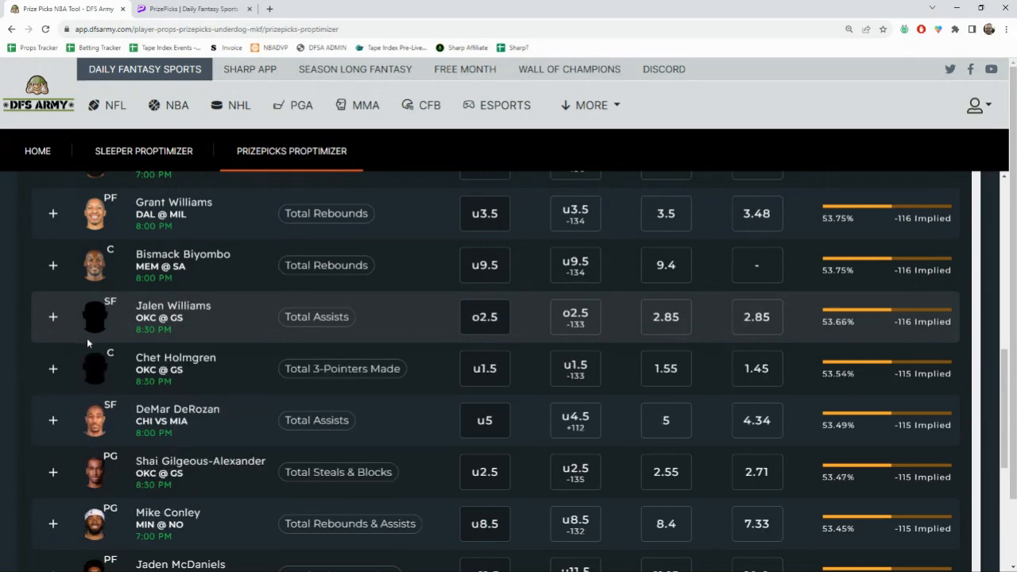
mouse_move(110, 346)
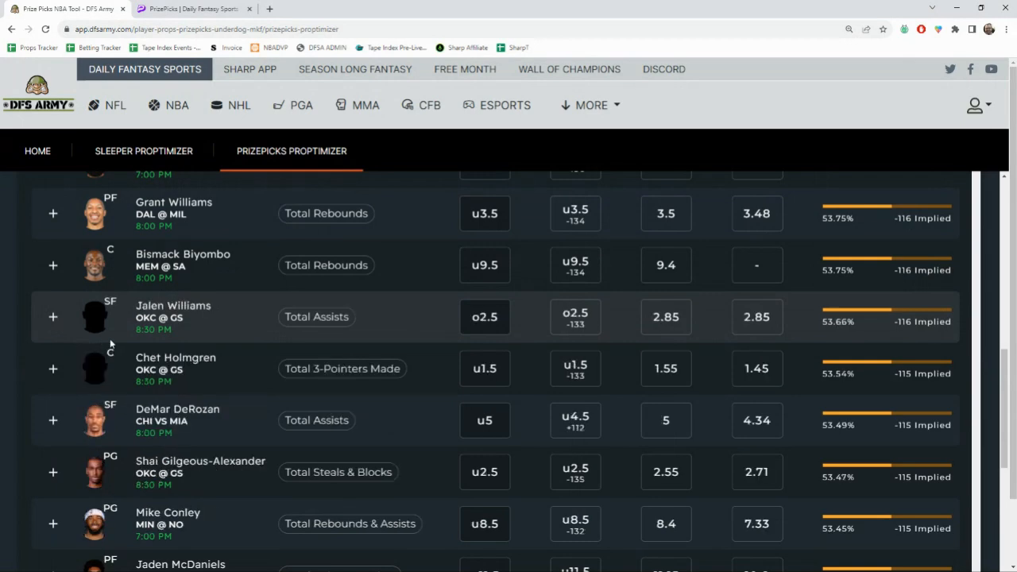
scroll(up, 3)
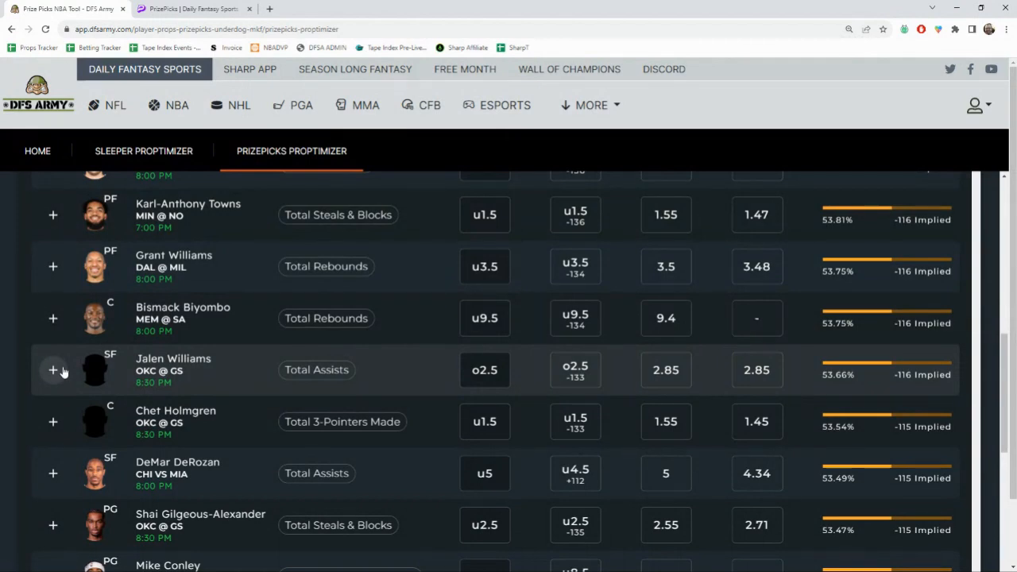
Step: Expand Jalen Williams' over 2.5 Total Assists row and review the FanDuel, Caesars, BetMGM and PointsBet odds
click(54, 370)
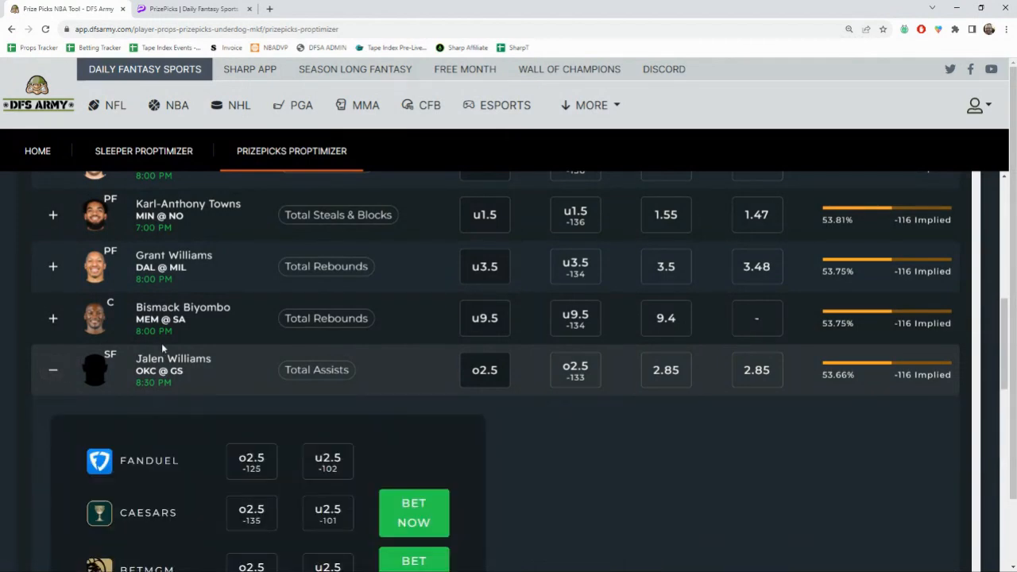
scroll(down, 3)
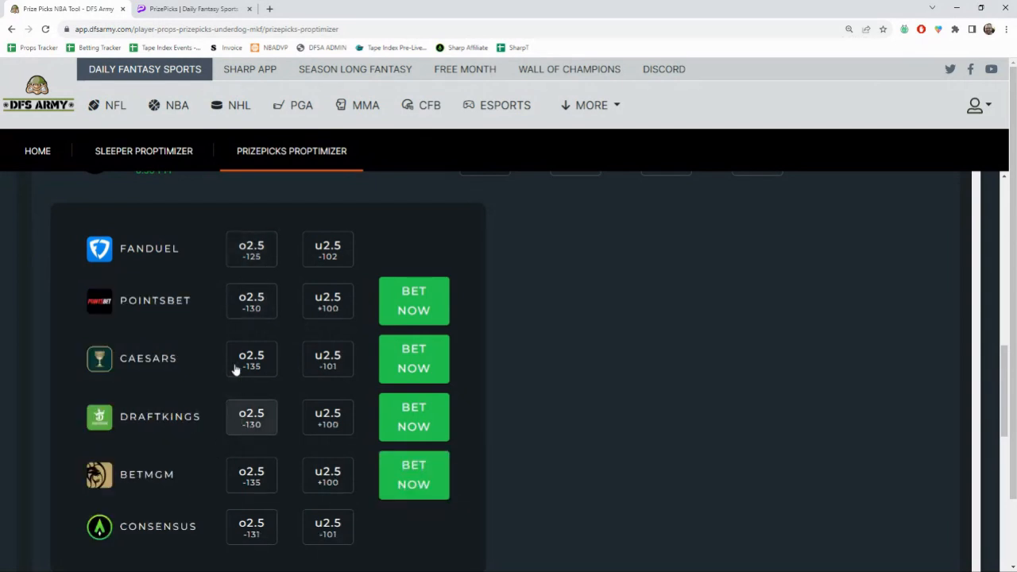
mouse_move(251, 308)
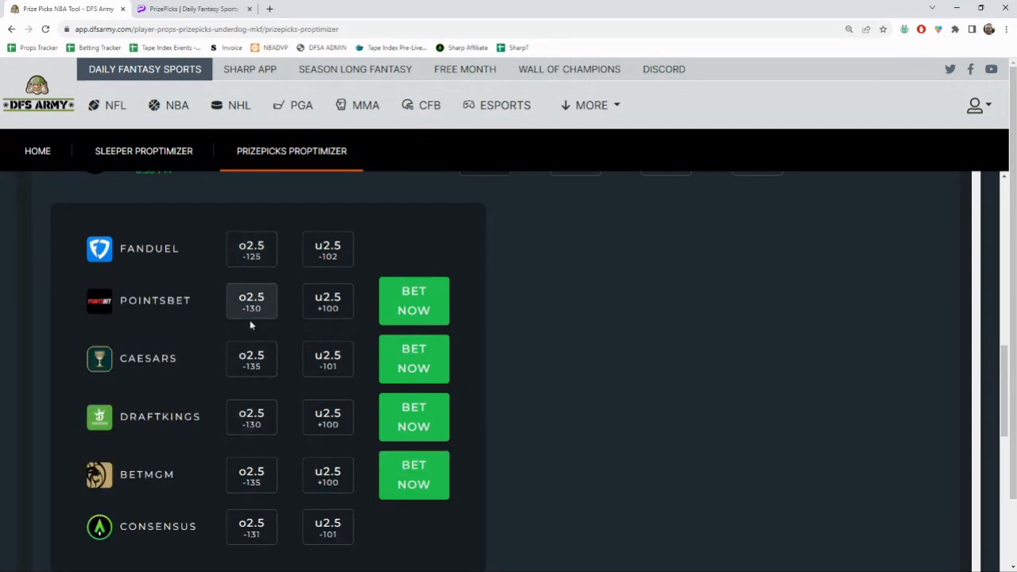
scroll(up, 3)
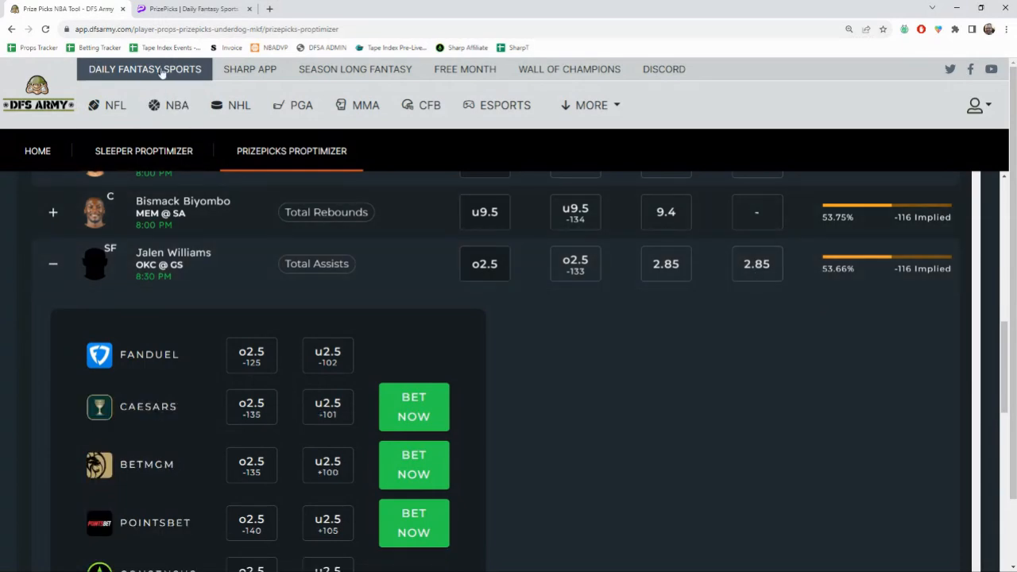
click(194, 9)
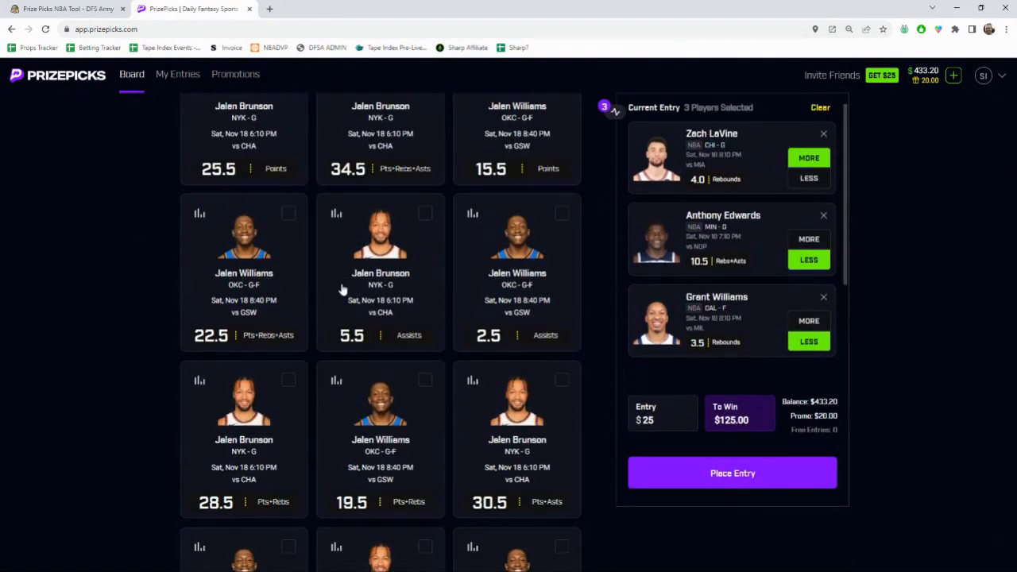
mouse_move(334, 305)
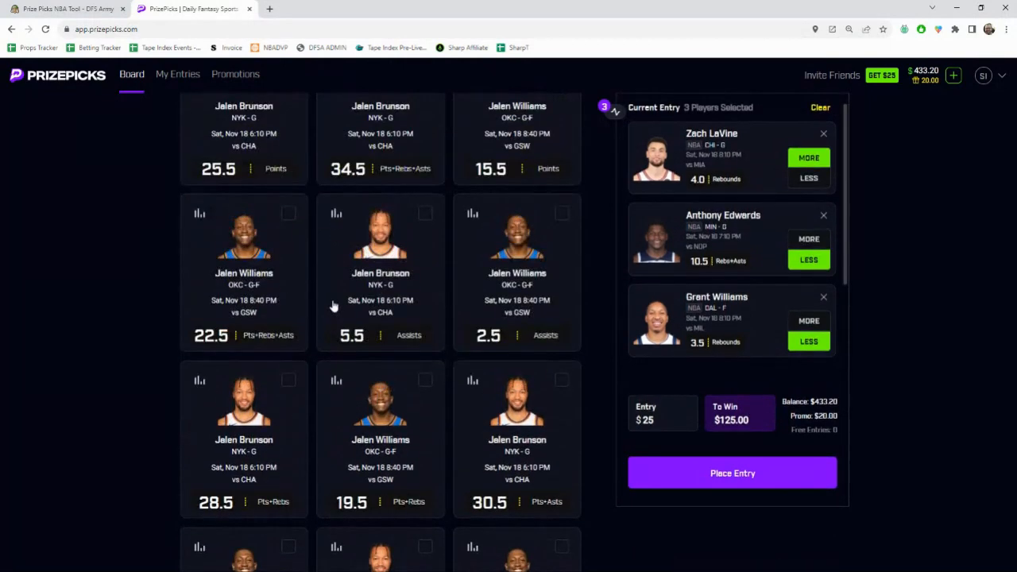
Step: Search 'jalen' and add Jalen Williams' 2.5 Assists prop as the fourth pick
text(jalen)
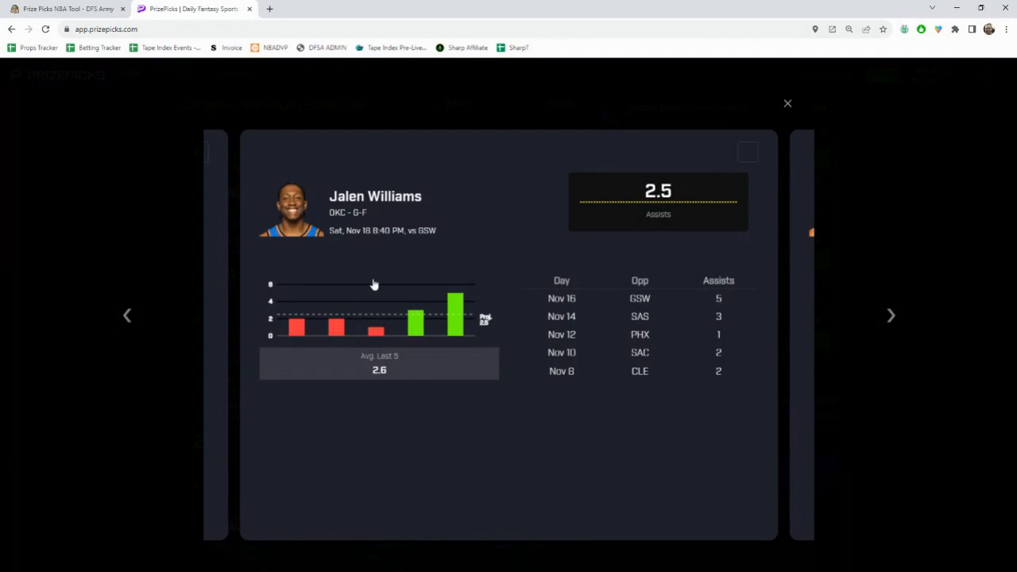
mouse_move(314, 342)
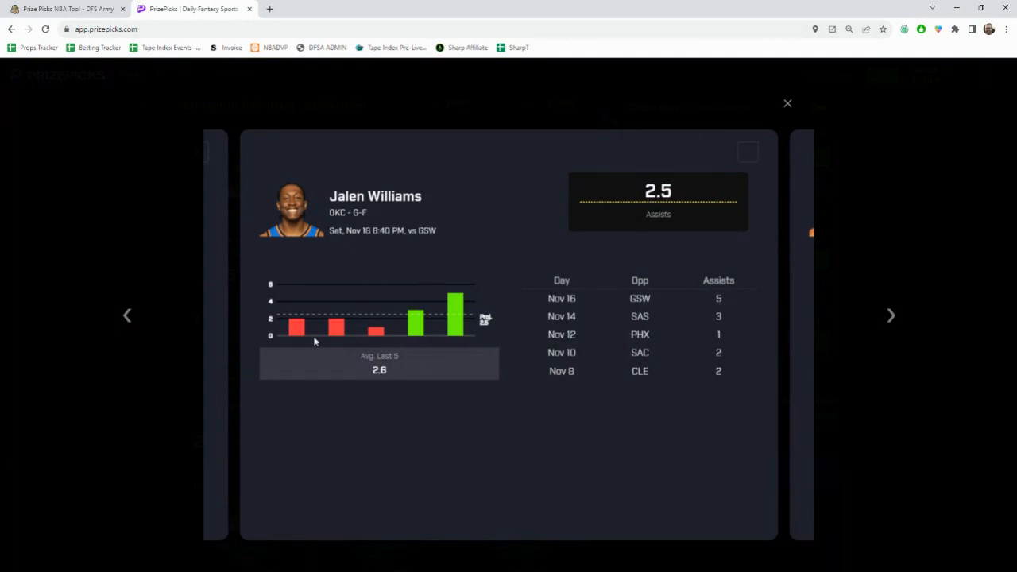
mouse_move(337, 299)
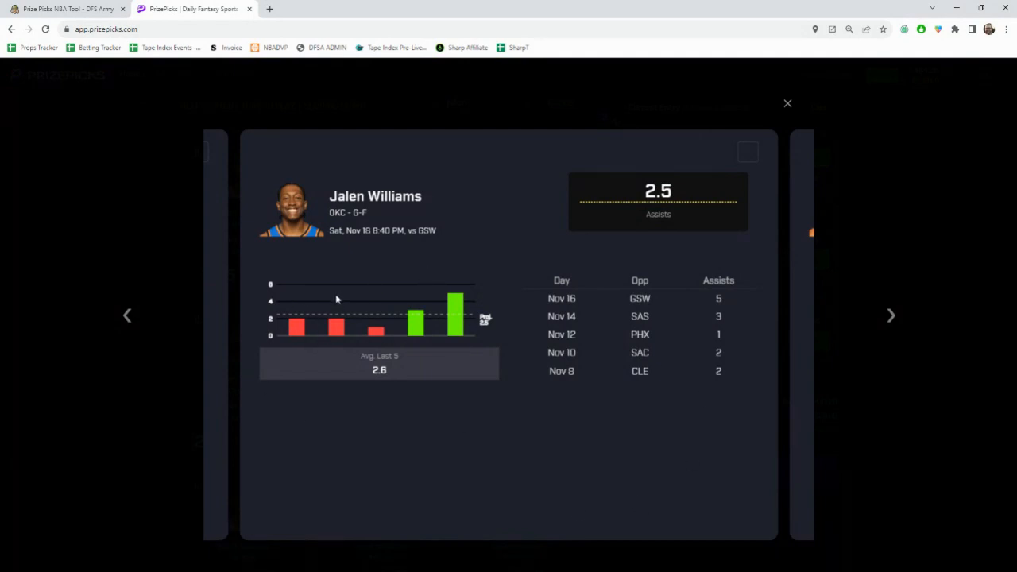
mouse_move(502, 310)
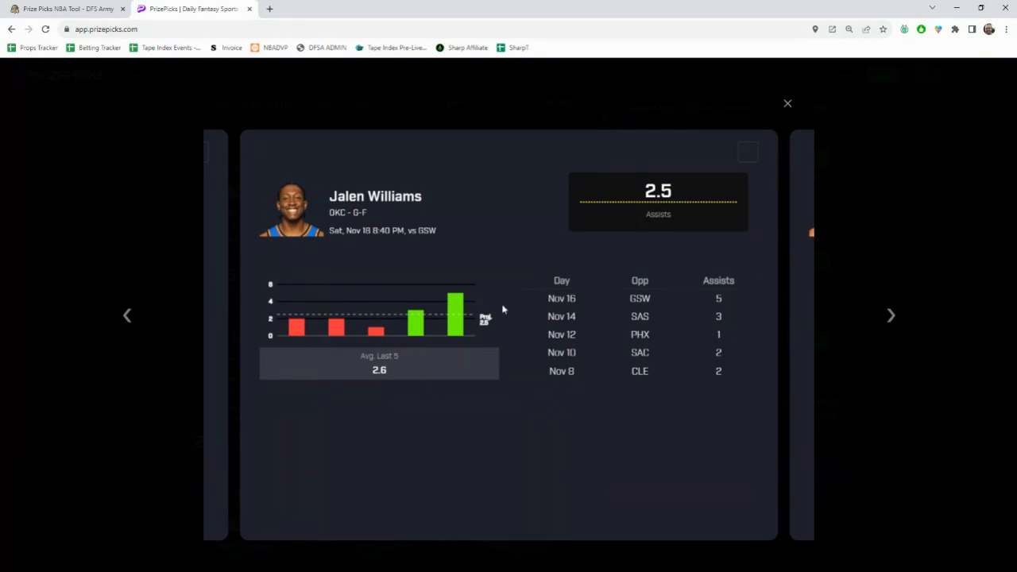
mouse_move(654, 255)
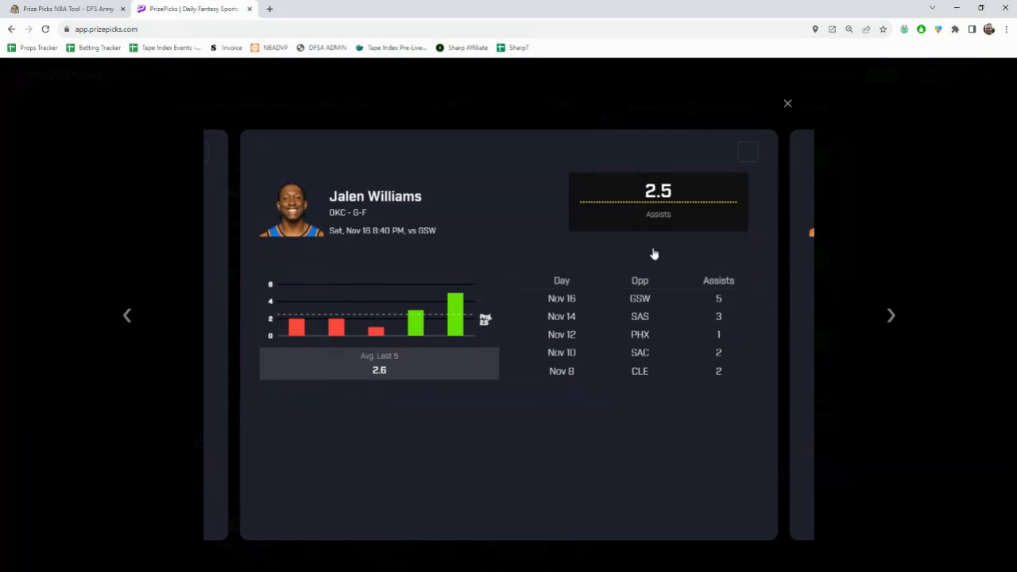
click(747, 153)
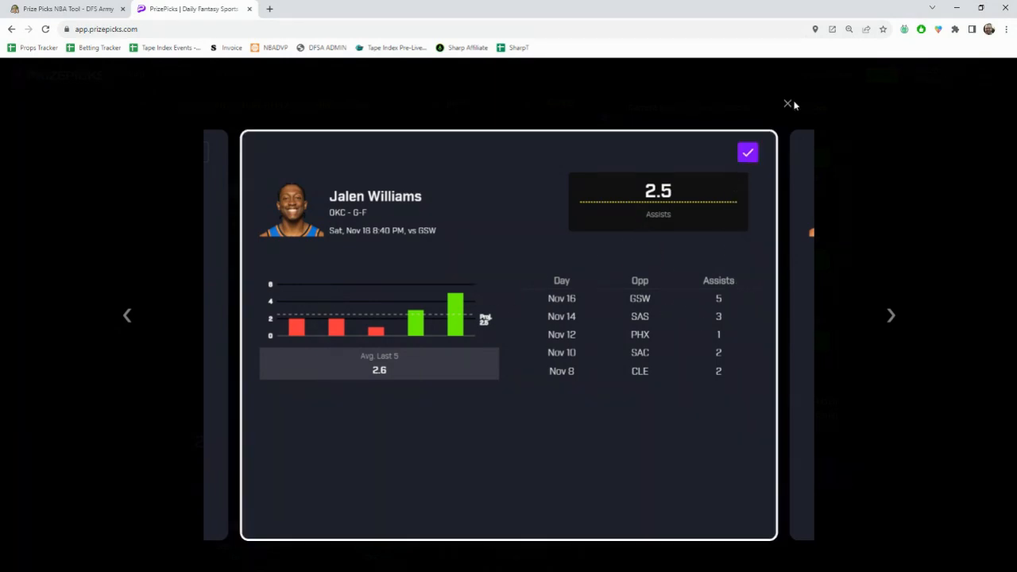
click(788, 104)
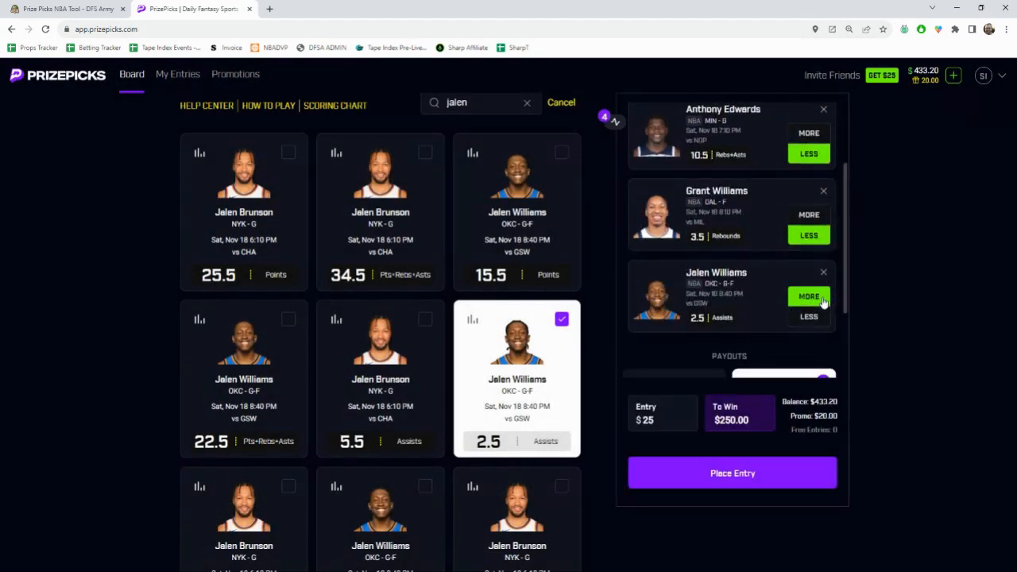
mouse_move(807, 316)
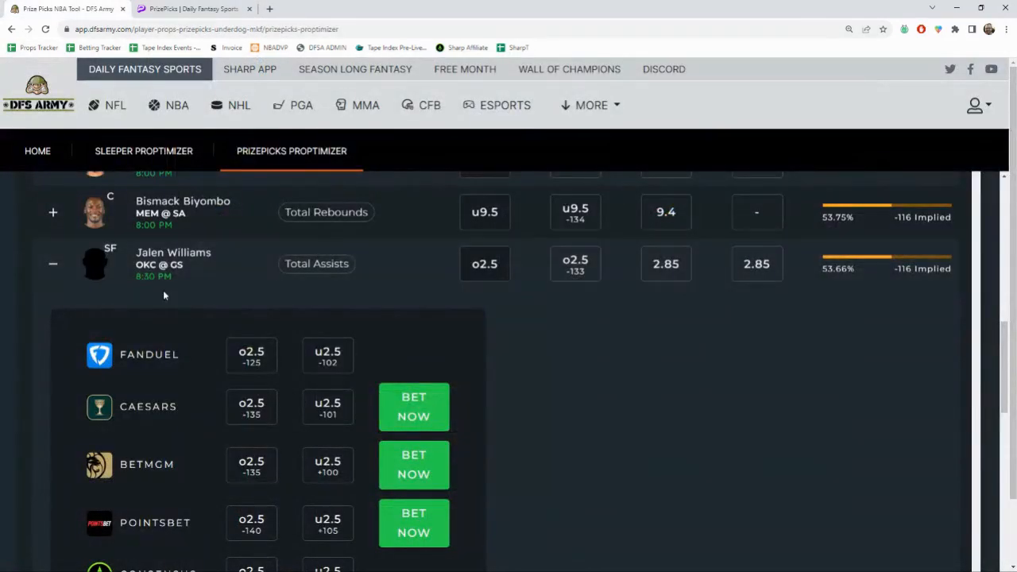
Step: Collapse Jalen Williams' row and expand DeMar DeRozan's under 5 Total Assists odds, DraftKings through Caesars
click(53, 264)
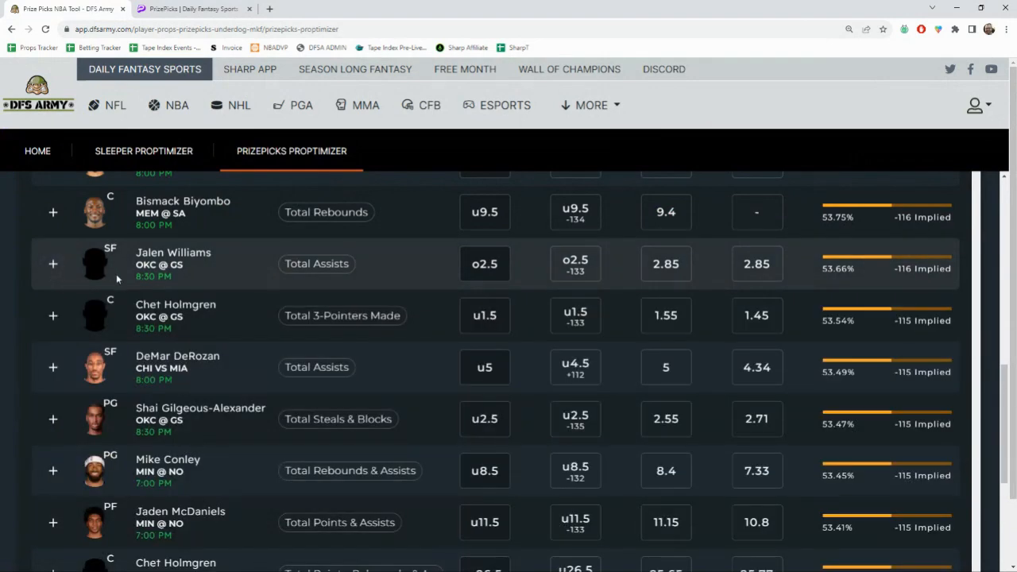
scroll(down, 3)
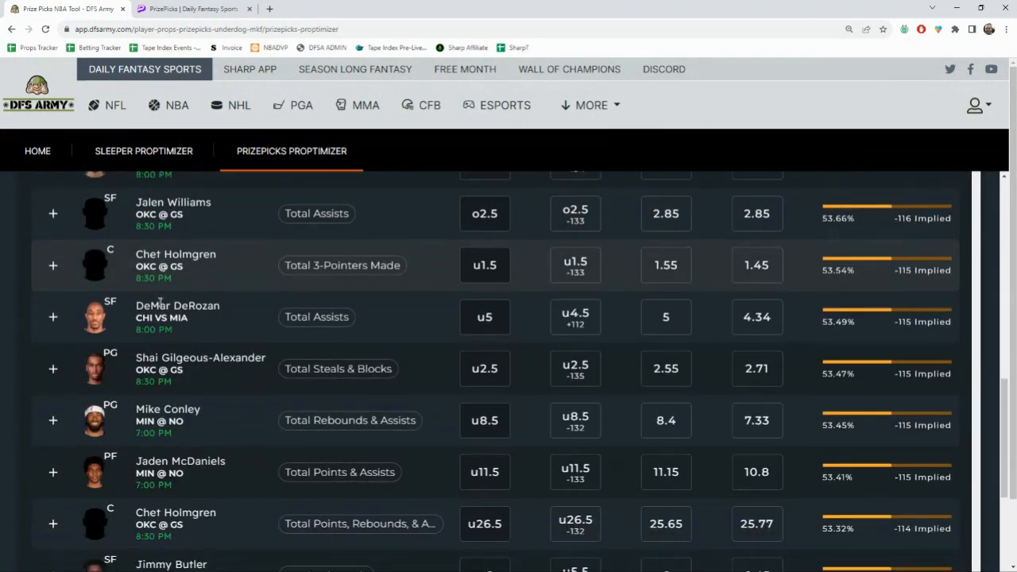
click(52, 316)
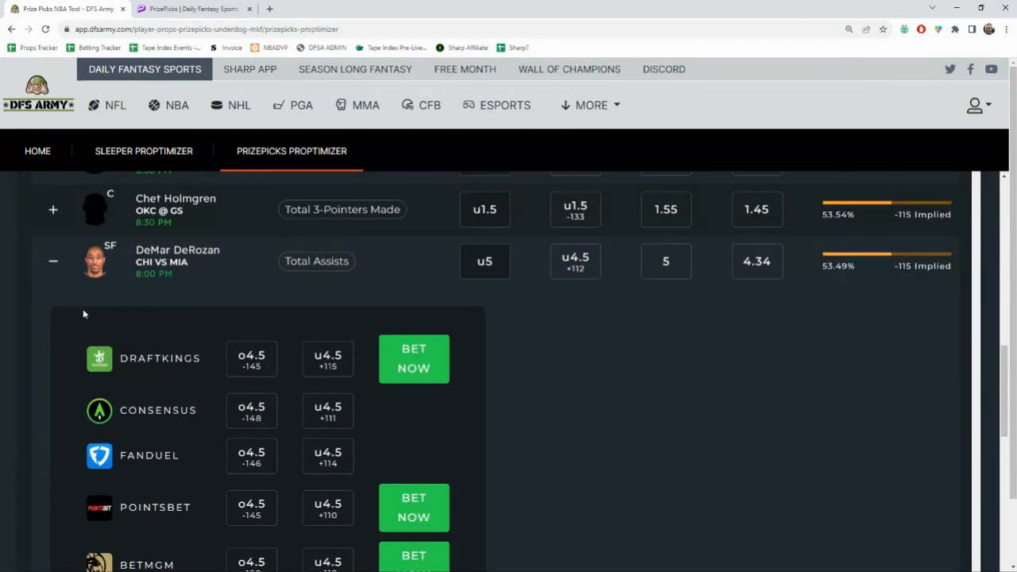
scroll(down, 3)
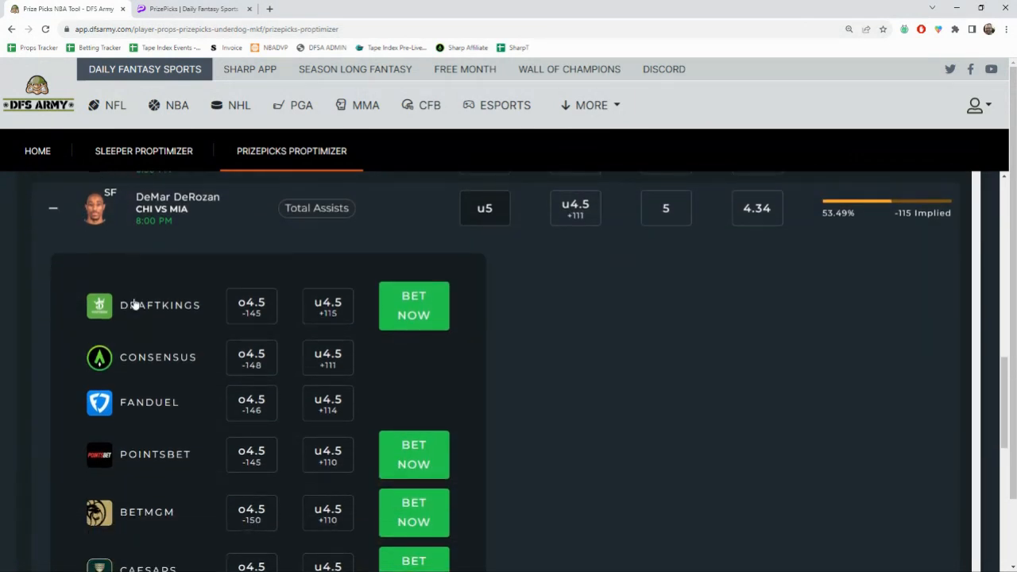
mouse_move(328, 305)
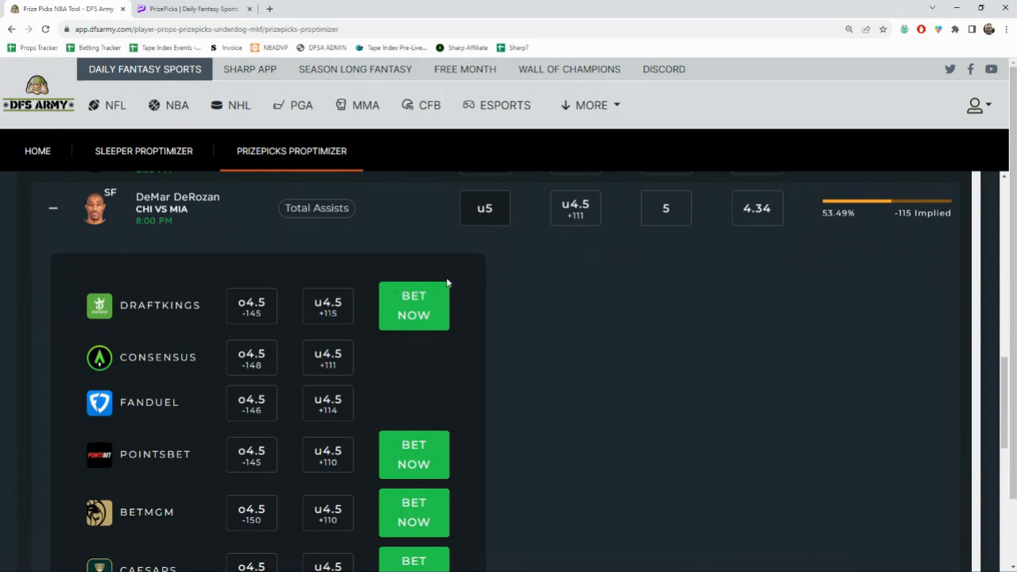
scroll(down, 3)
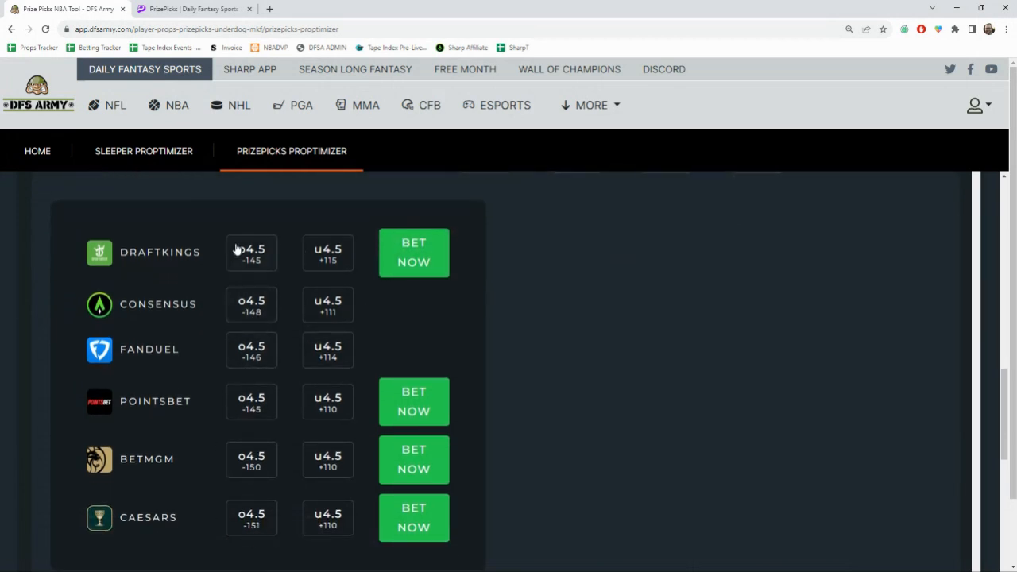
scroll(up, 3)
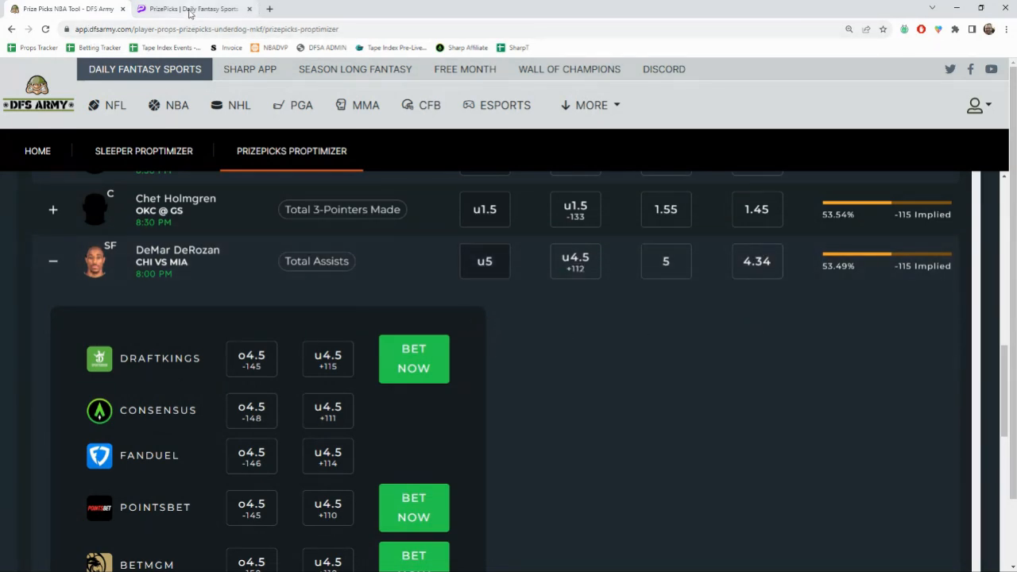
Step: Back on the PrizePicks board, add DeRozan's 5.0 Assists as the fifth Flex Play pick
click(191, 9)
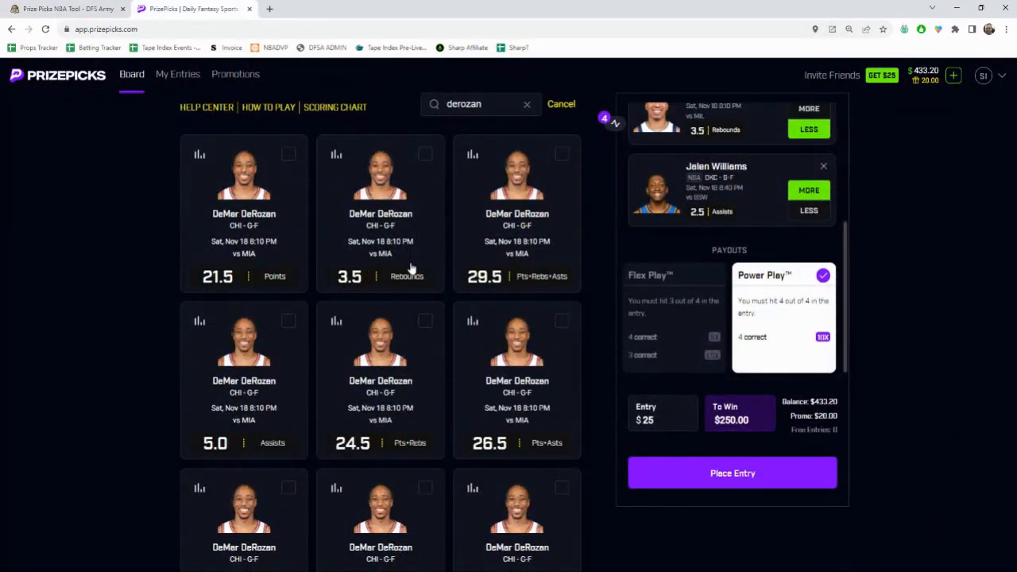
scroll(down, 3)
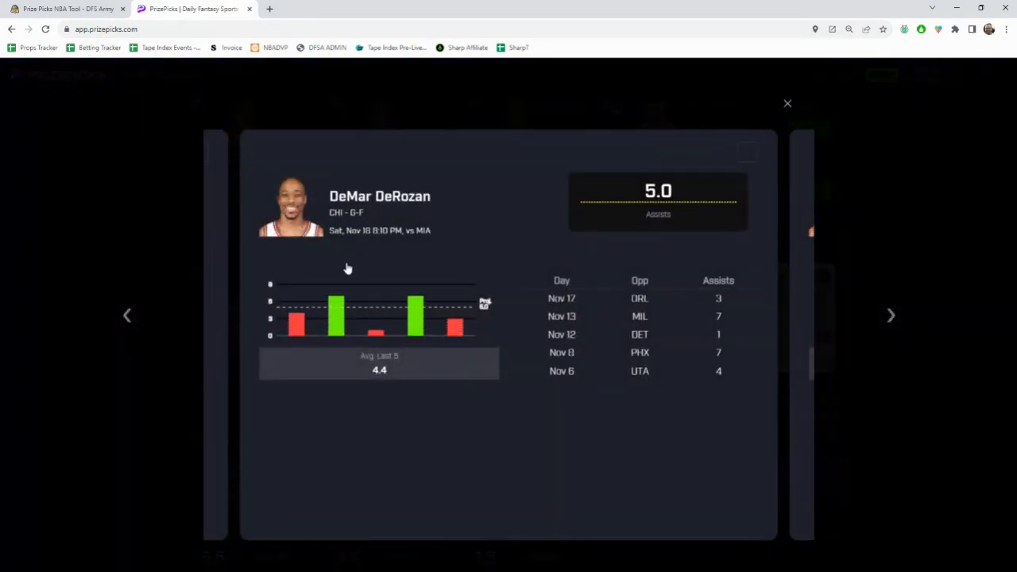
mouse_move(757, 155)
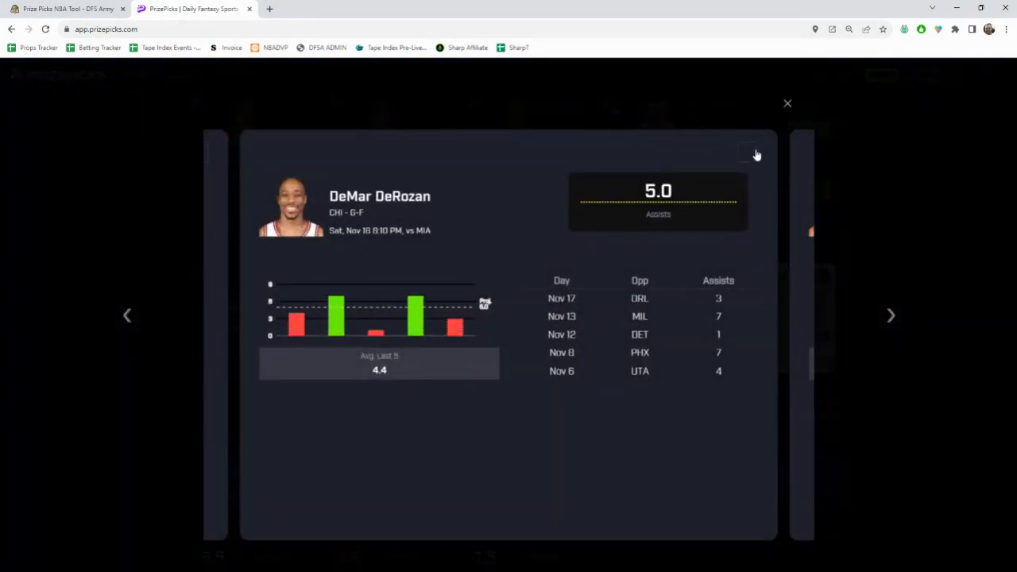
click(747, 152)
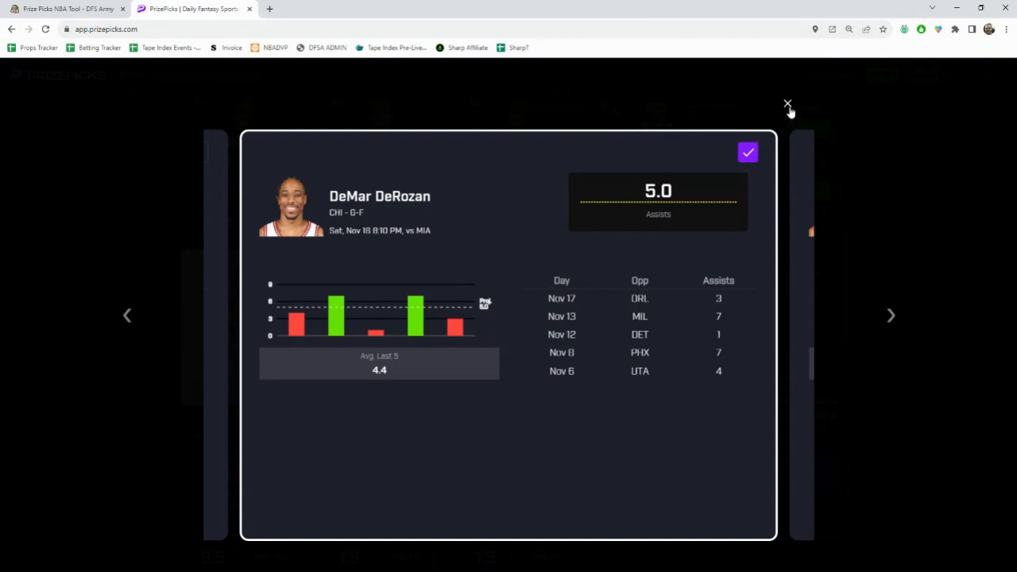
click(788, 105)
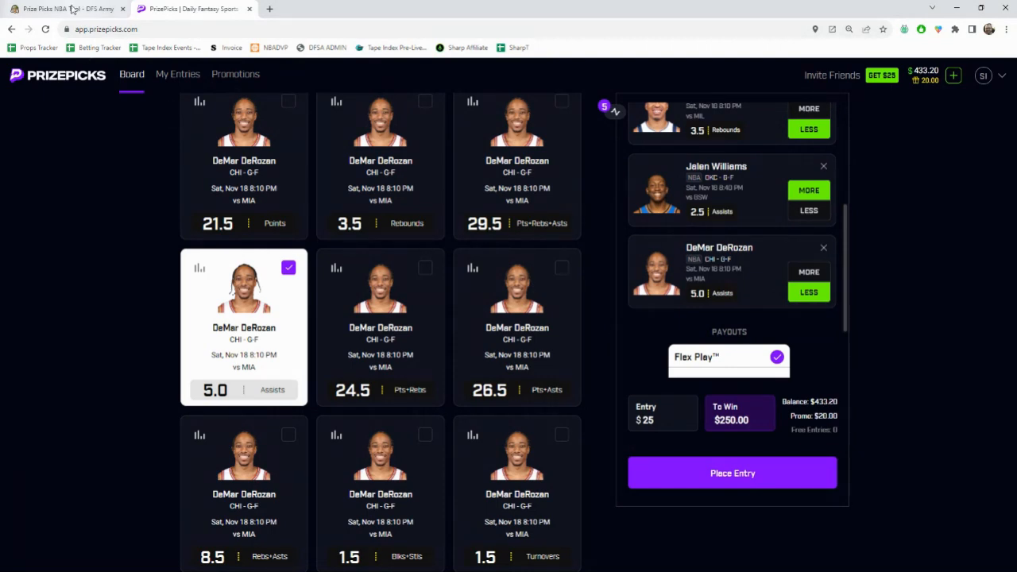
click(64, 9)
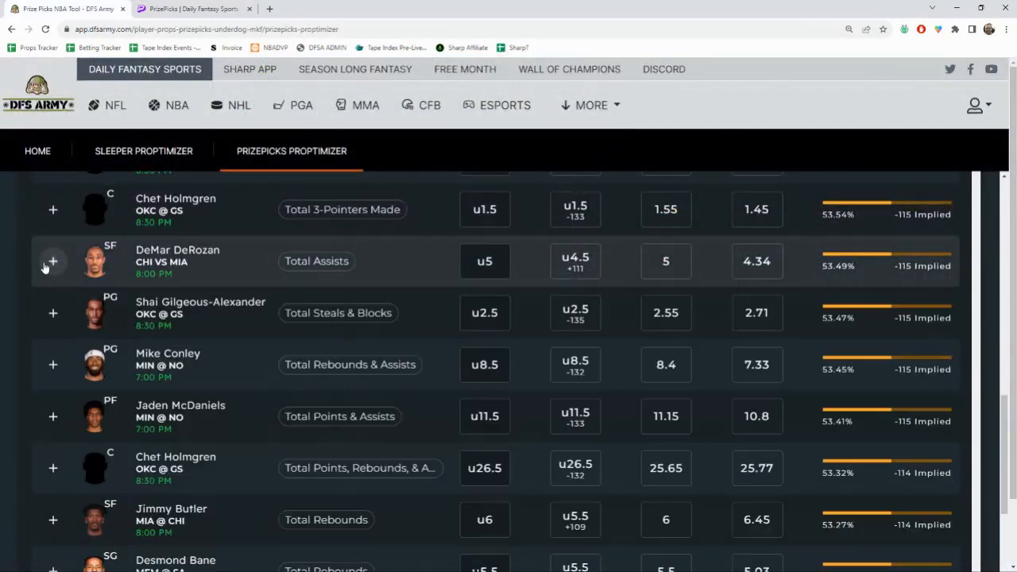
mouse_move(92, 301)
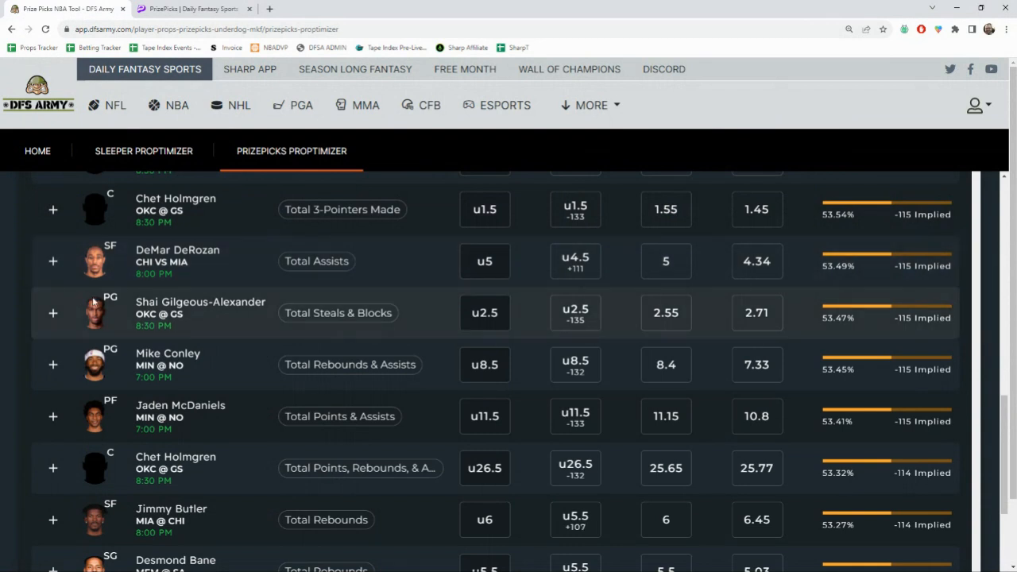
mouse_move(437, 355)
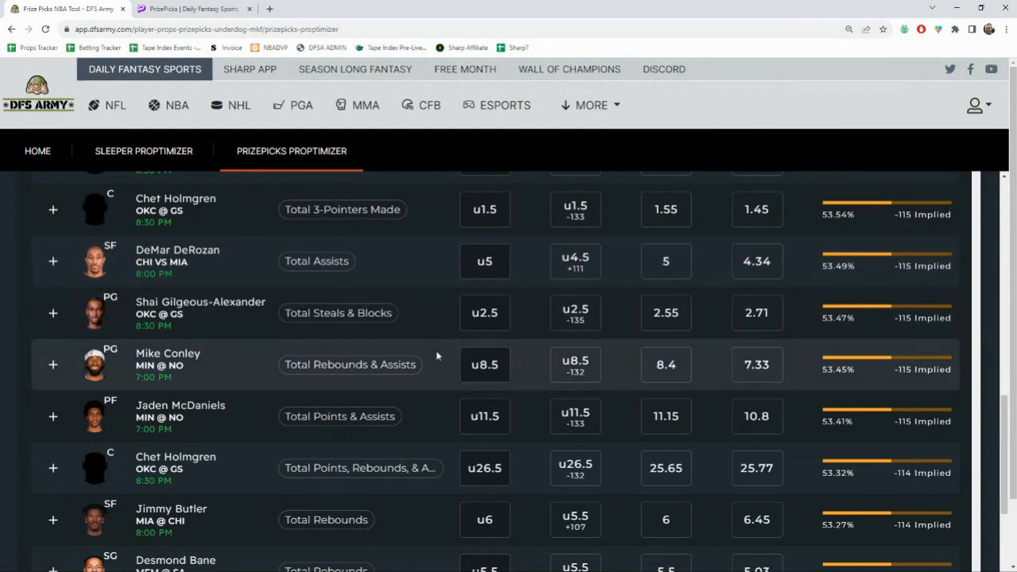
click(52, 363)
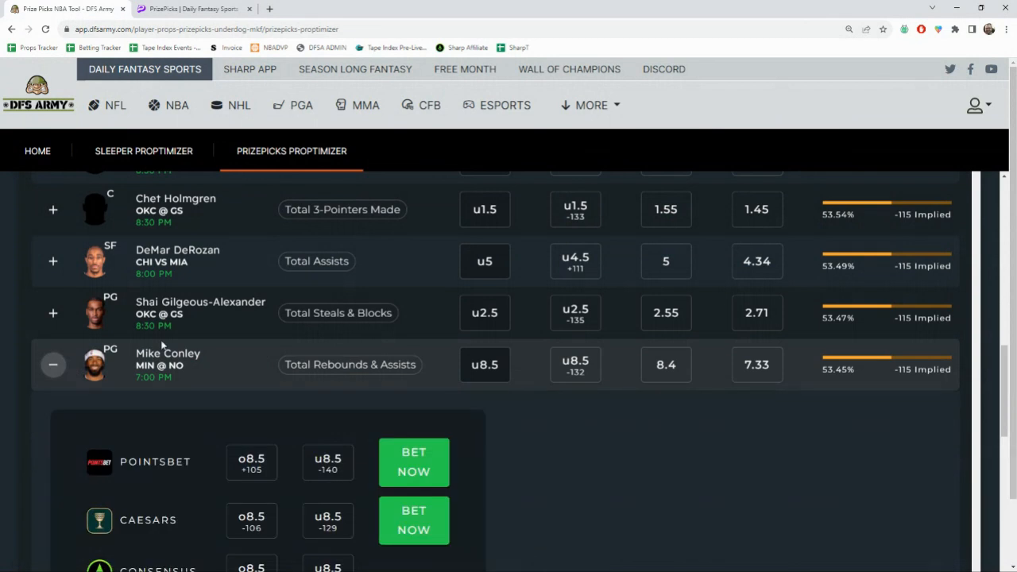
scroll(down, 3)
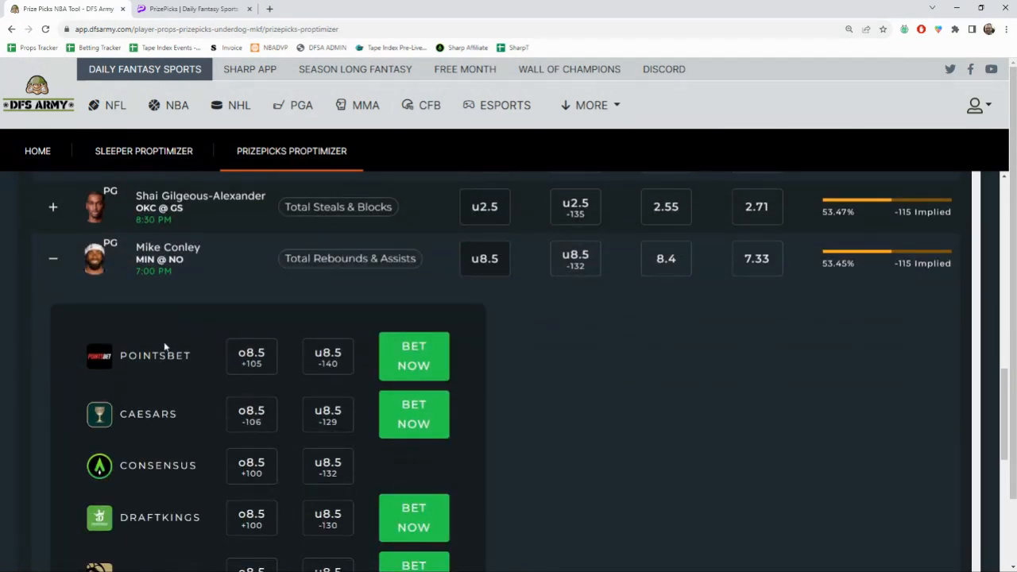
scroll(down, 3)
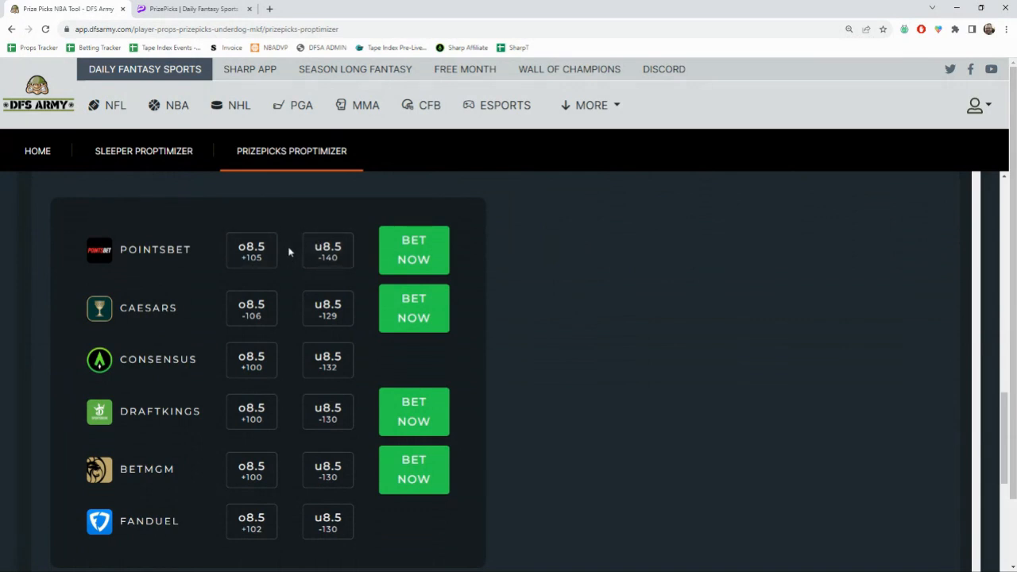
mouse_move(302, 264)
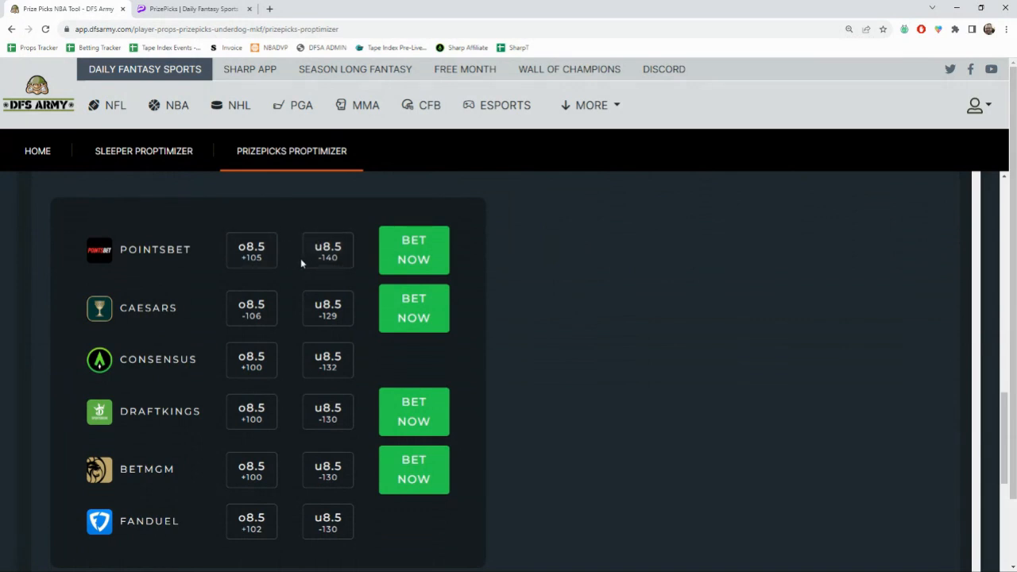
mouse_move(331, 453)
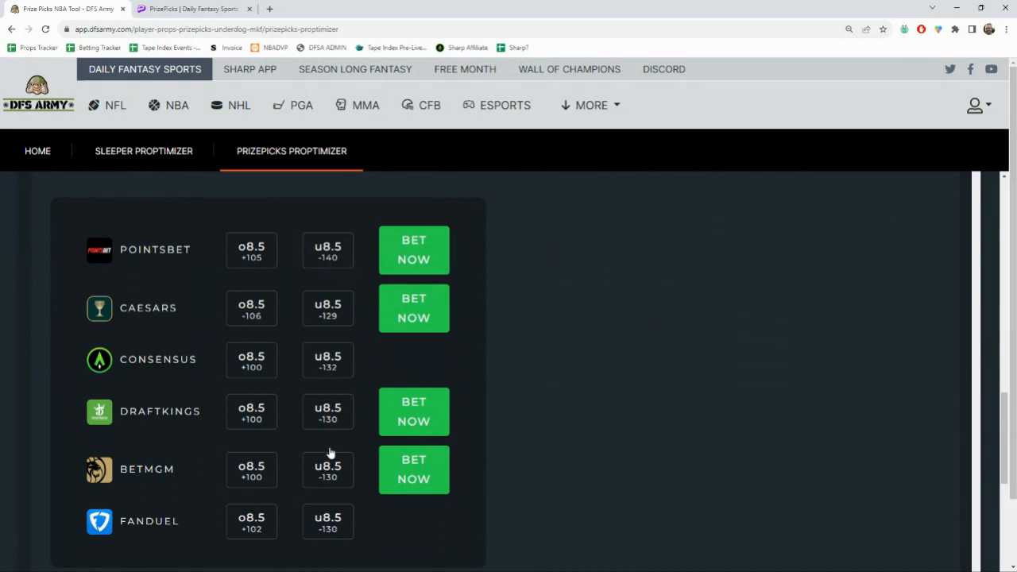
mouse_move(362, 550)
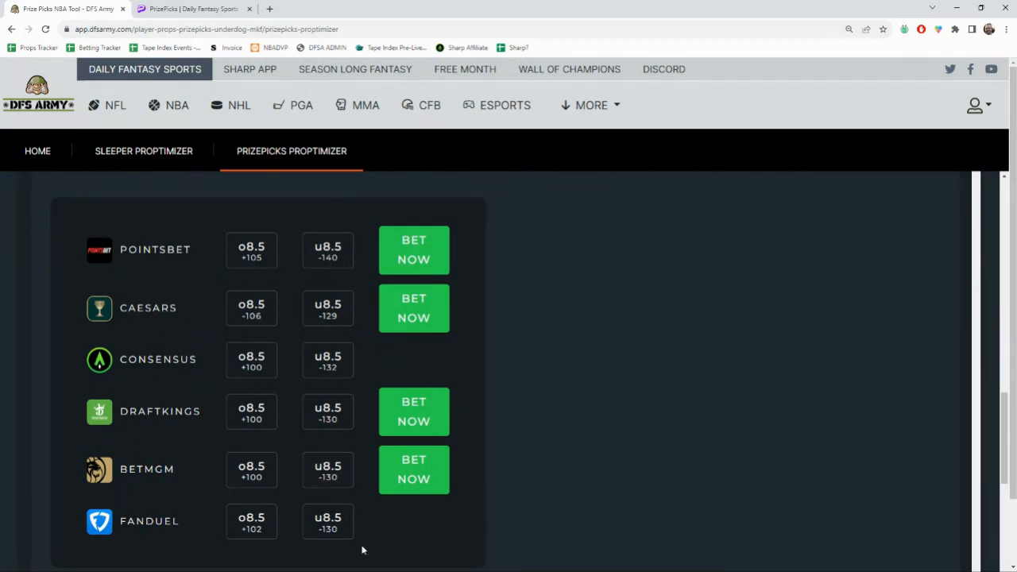
mouse_move(327, 308)
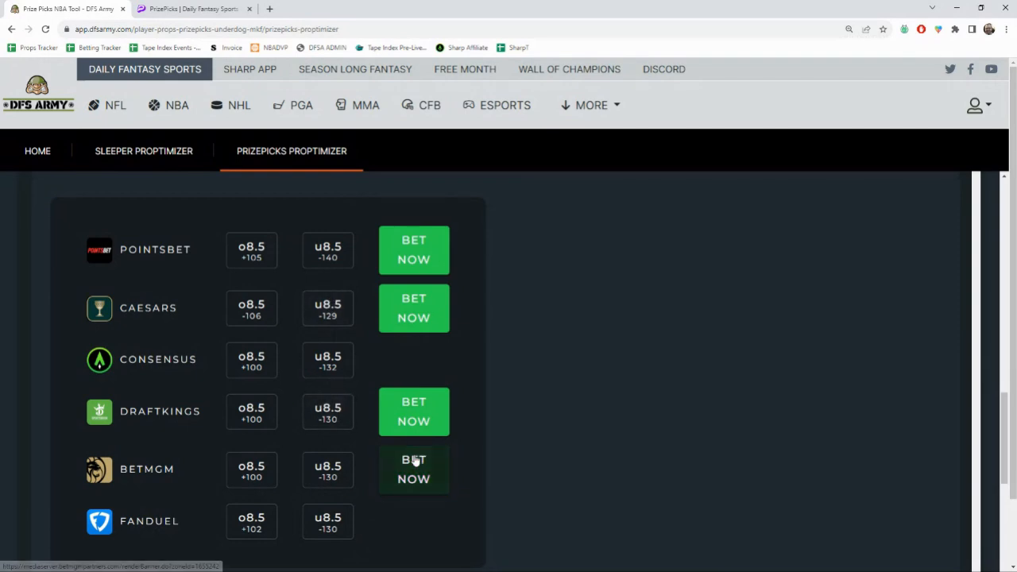
scroll(up, 3)
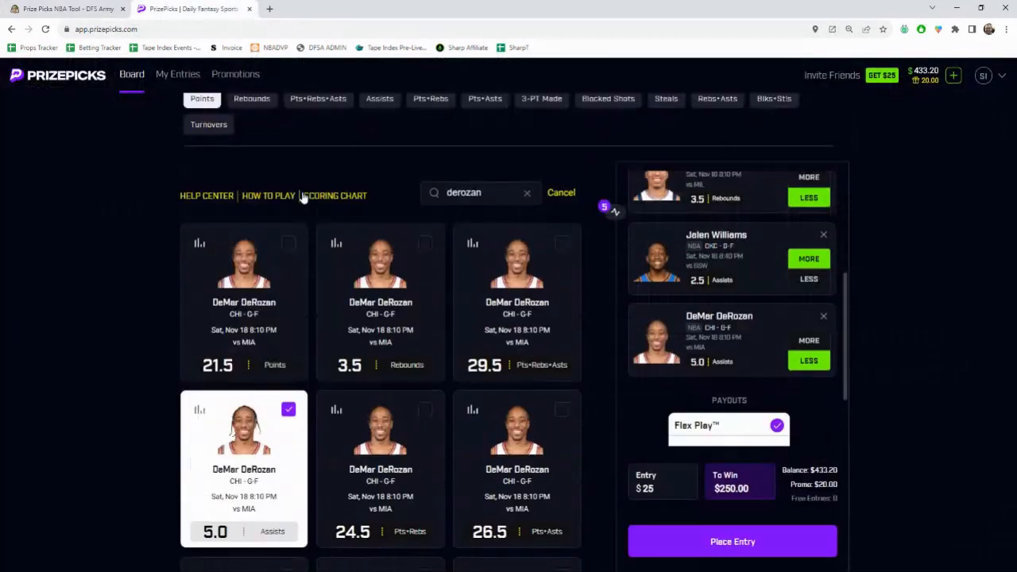
Step: Search 'conley' and bring up Mike Conley's props with his 8.5 Rebs+Asts card stats
scroll(down, 3)
text(con)
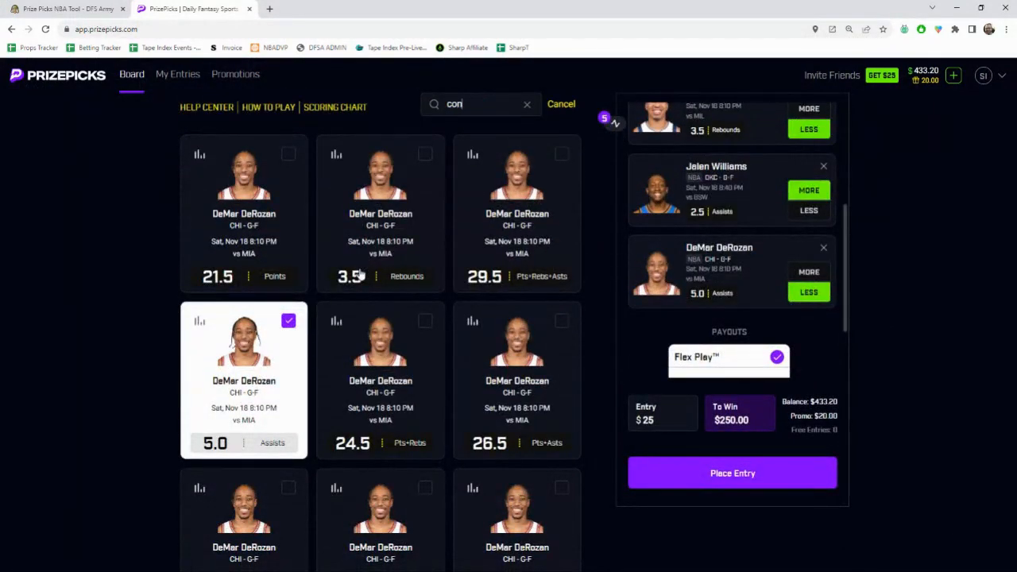
text(ley)
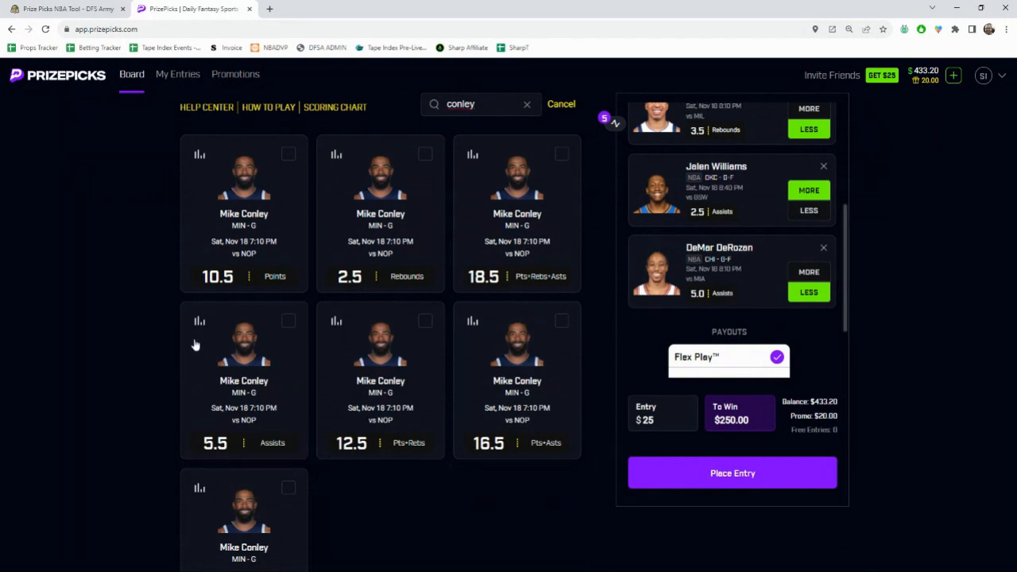
mouse_move(137, 175)
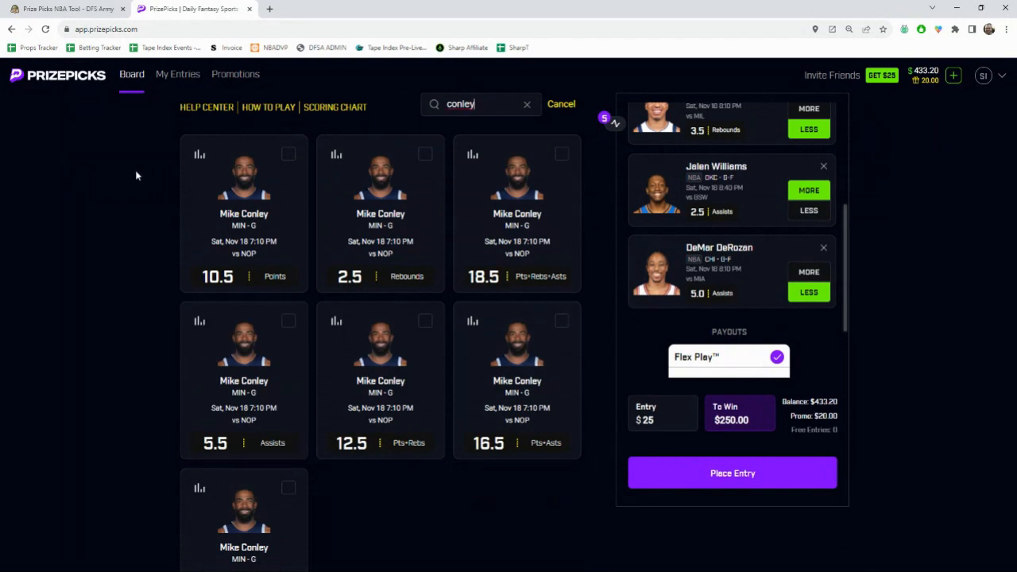
click(561, 105)
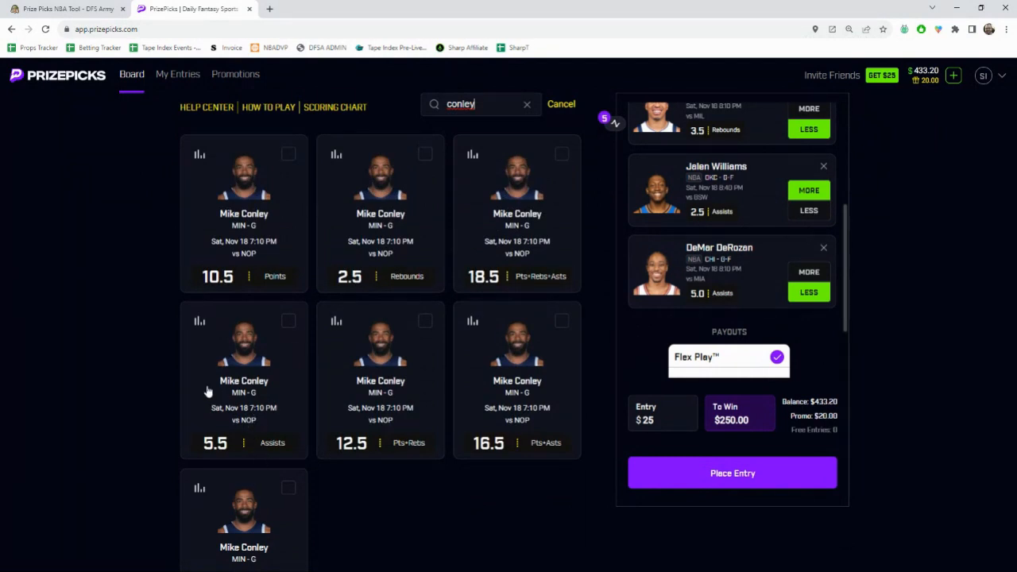
mouse_move(274, 294)
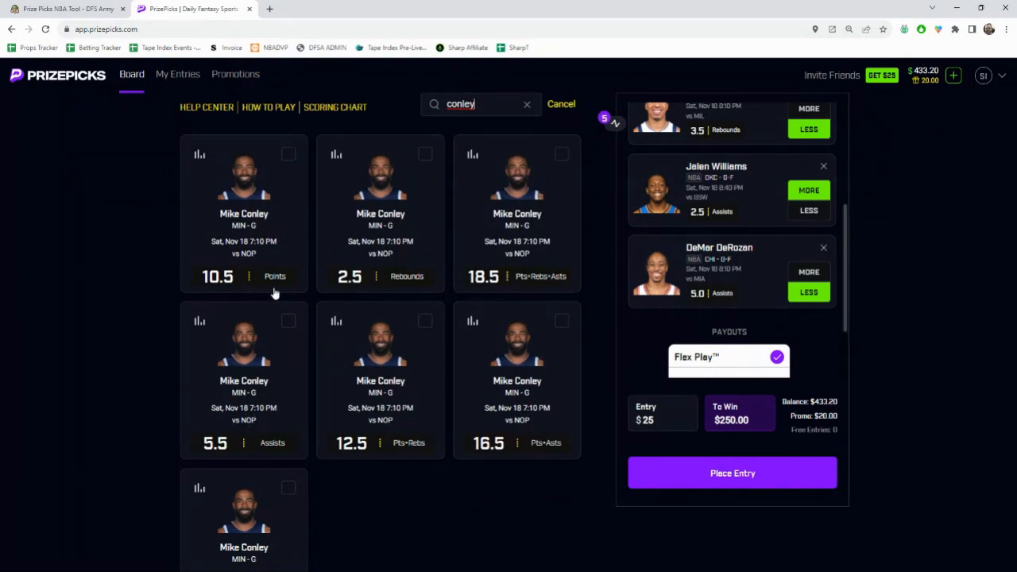
mouse_move(318, 302)
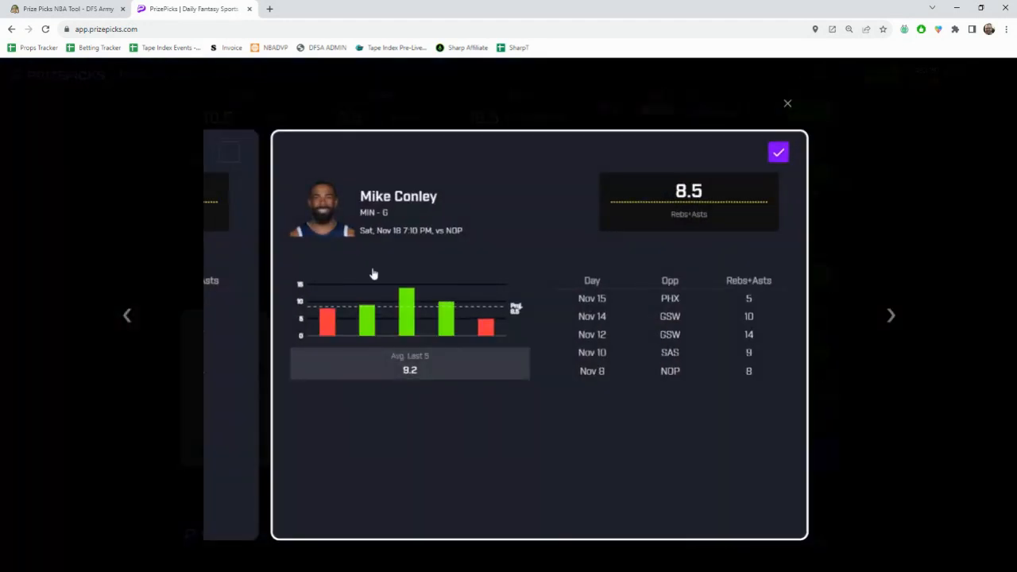
mouse_move(535, 365)
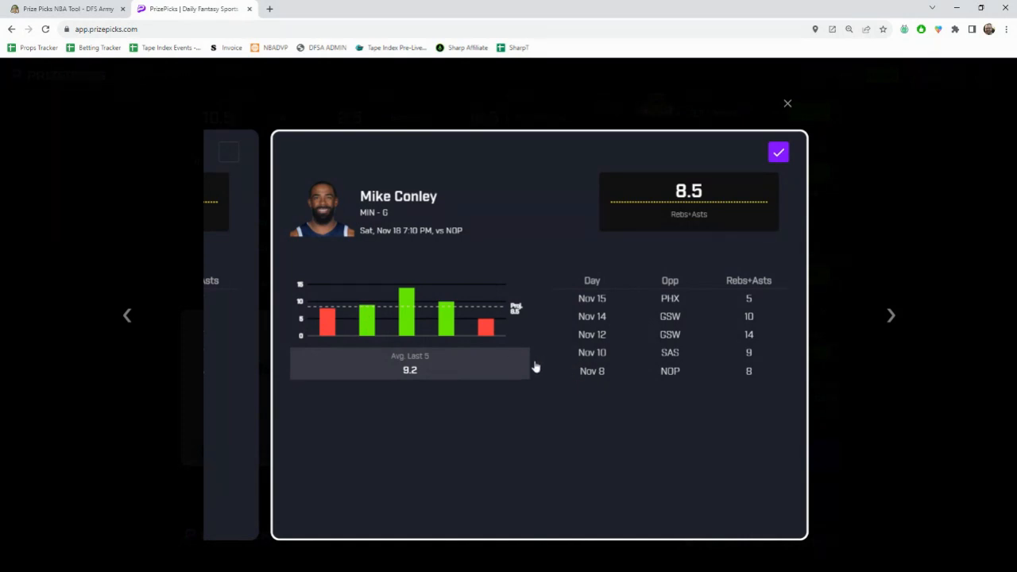
mouse_move(721, 382)
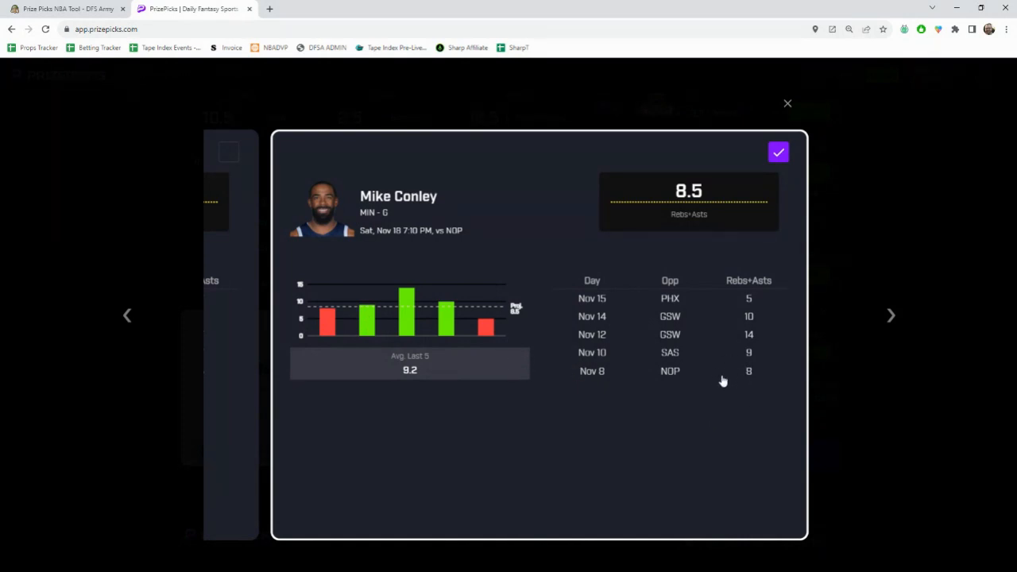
mouse_move(315, 298)
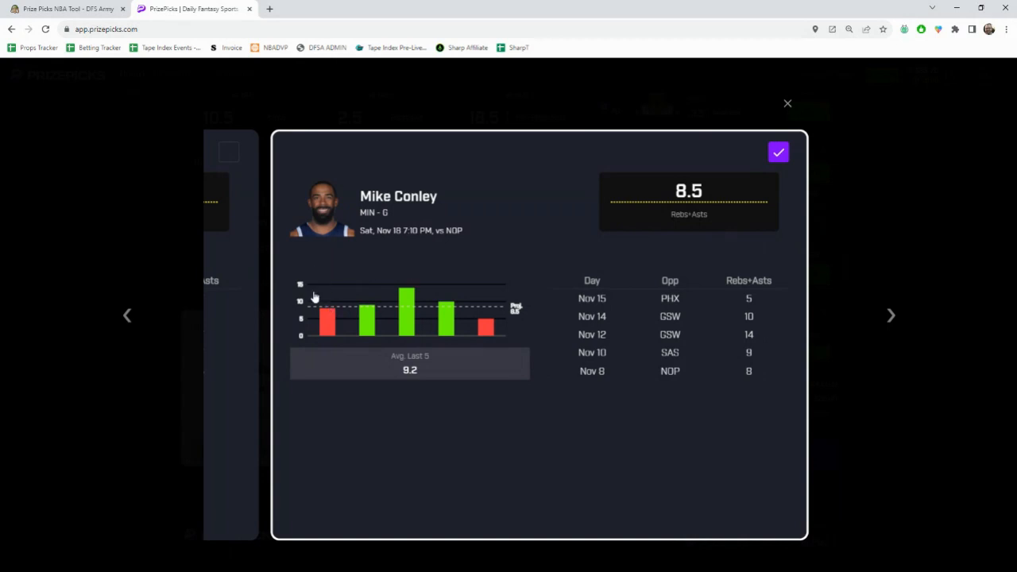
Step: Close Conley's details and review the five-pick Current Entry slip at $25 paying $250
click(786, 102)
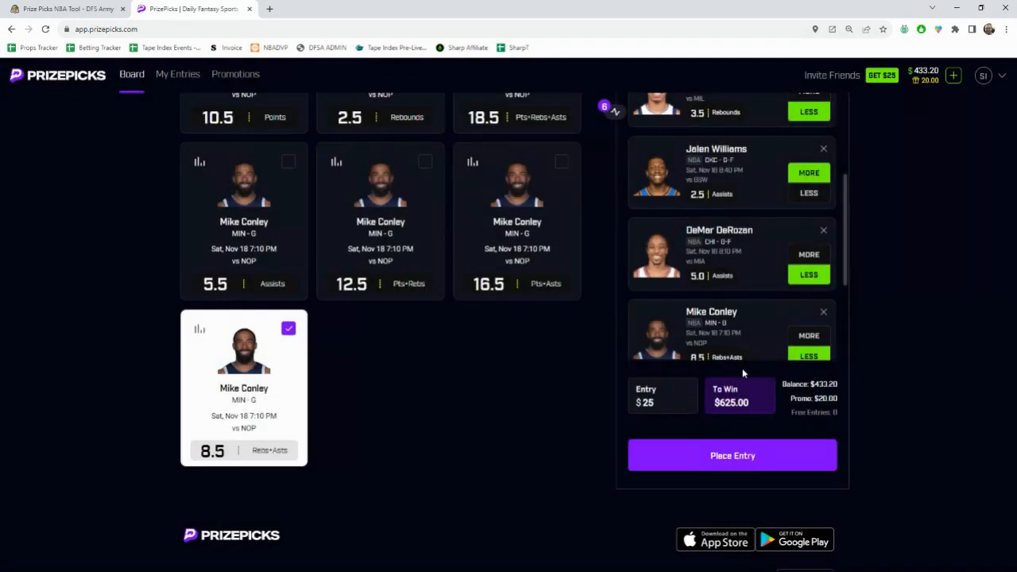
mouse_move(766, 333)
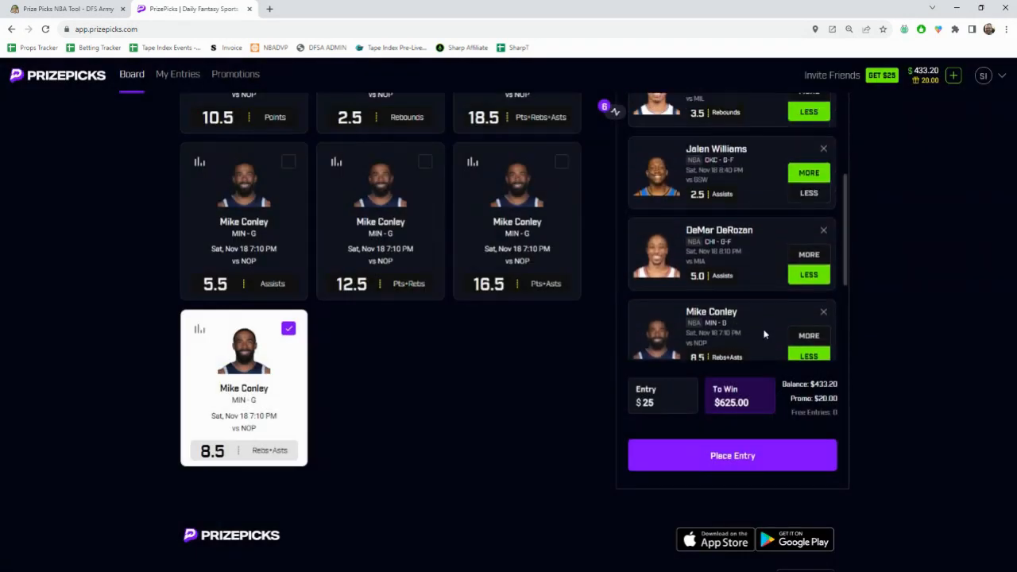
scroll(up, 3)
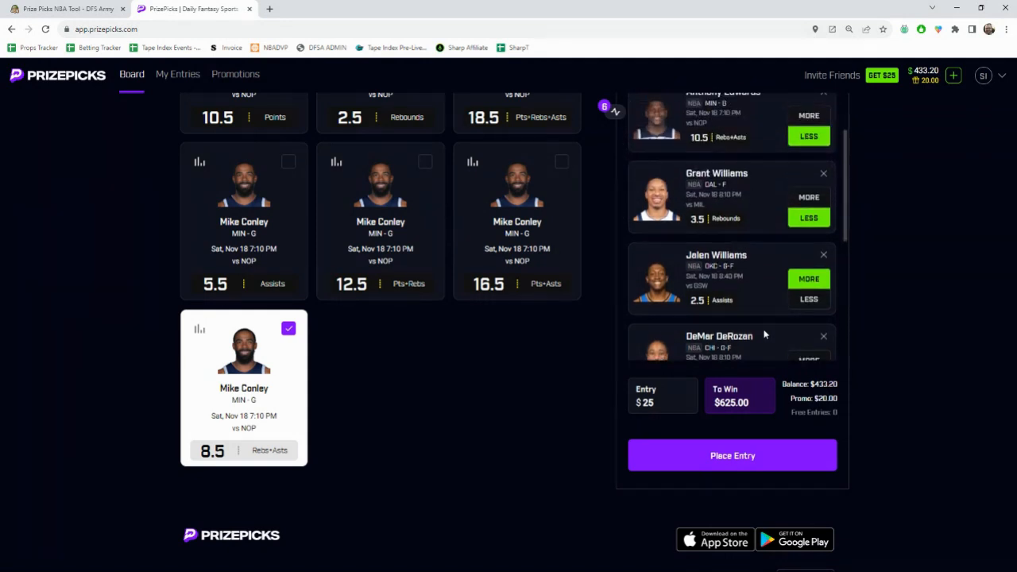
scroll(down, 3)
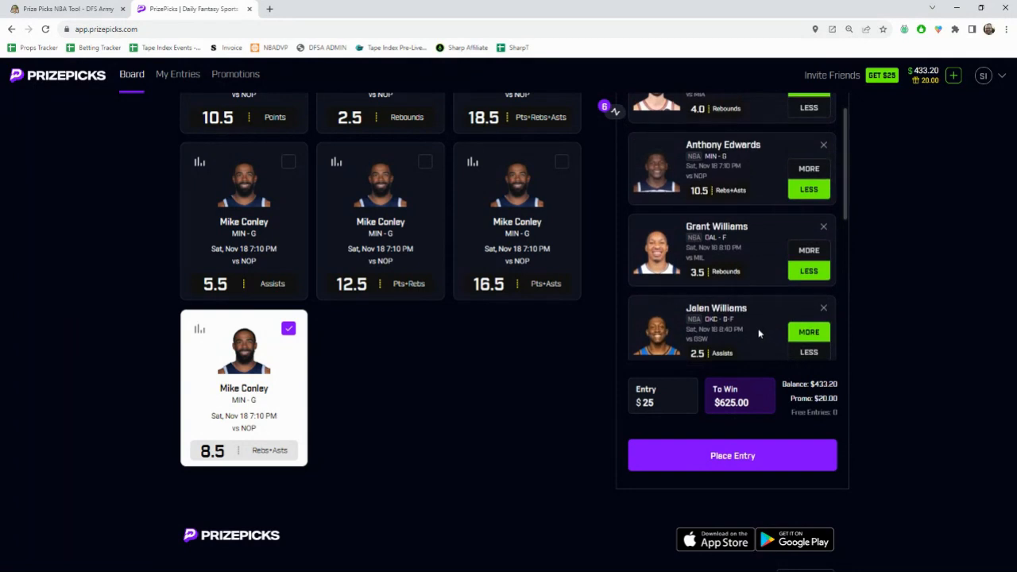
mouse_move(693, 276)
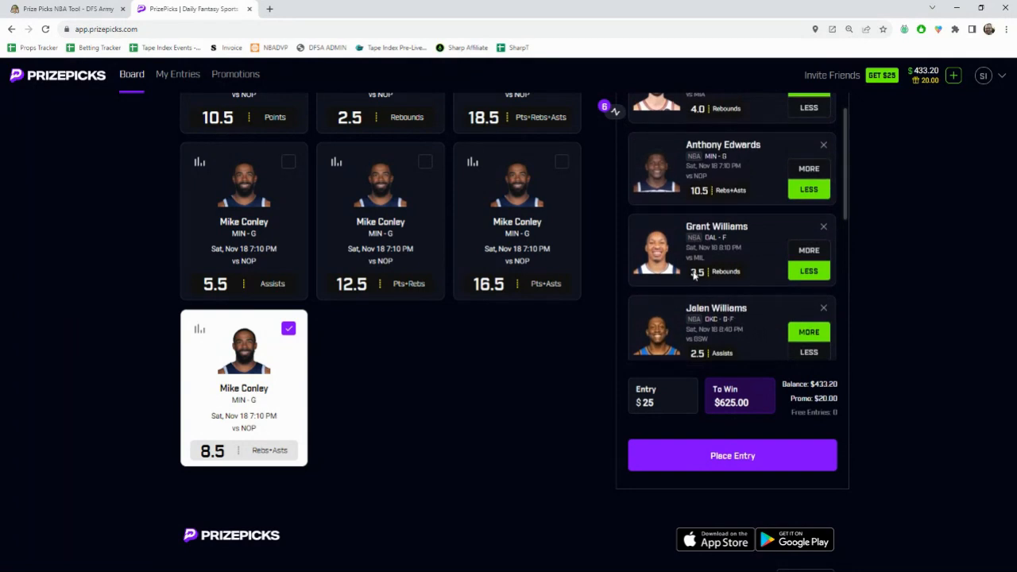
mouse_move(682, 248)
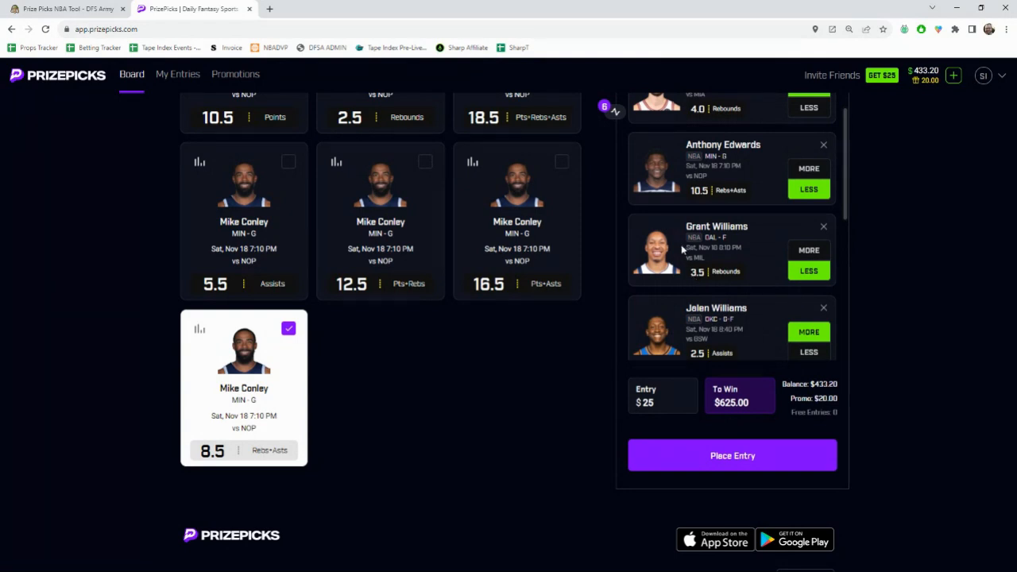
scroll(up, 3)
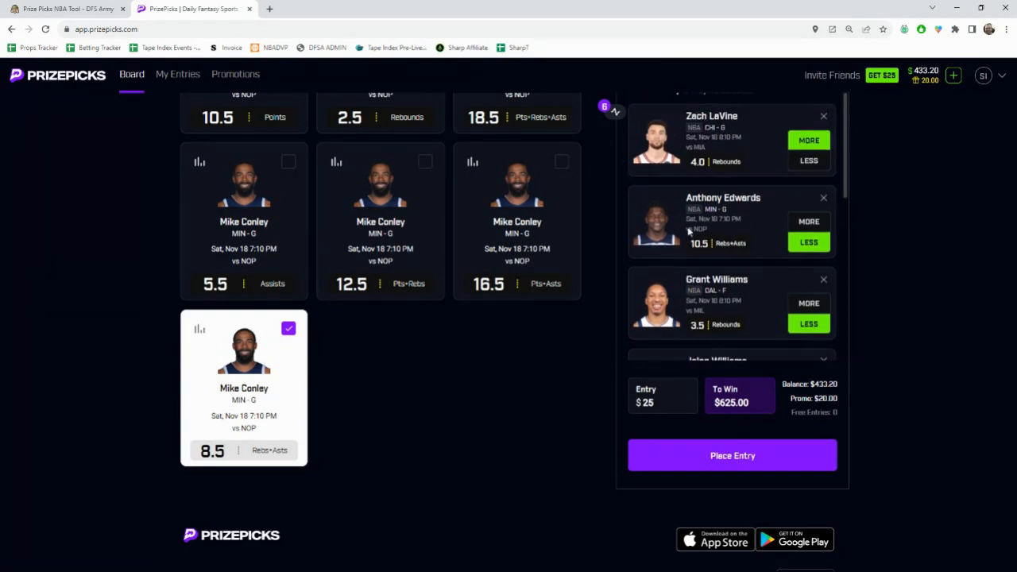
scroll(down, 3)
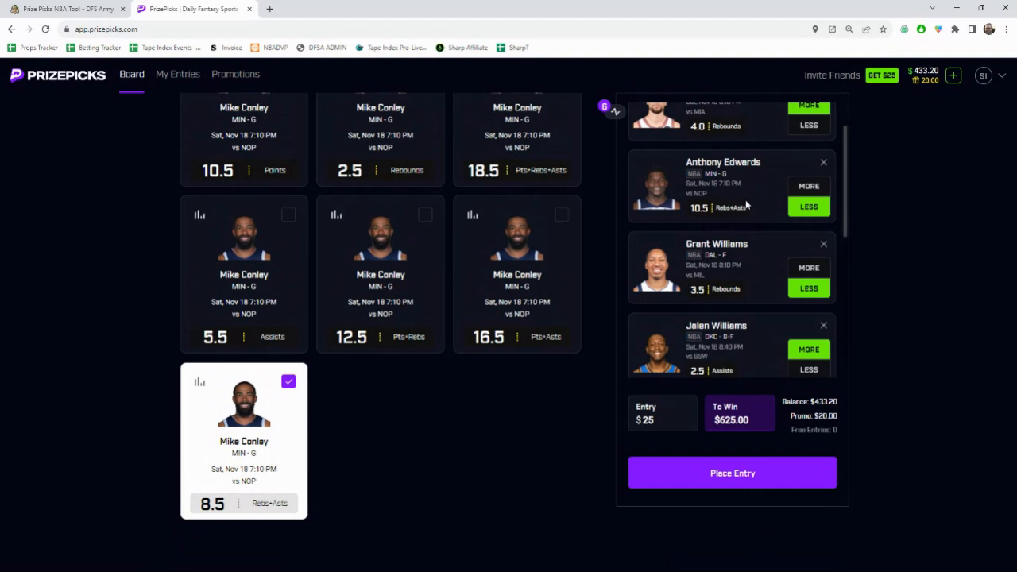
scroll(down, 3)
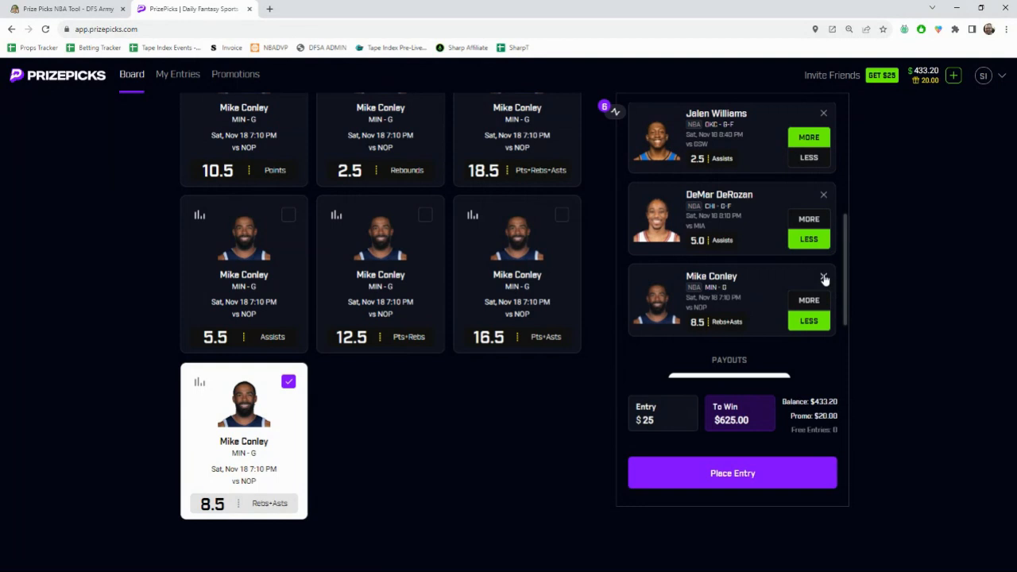
mouse_move(820, 282)
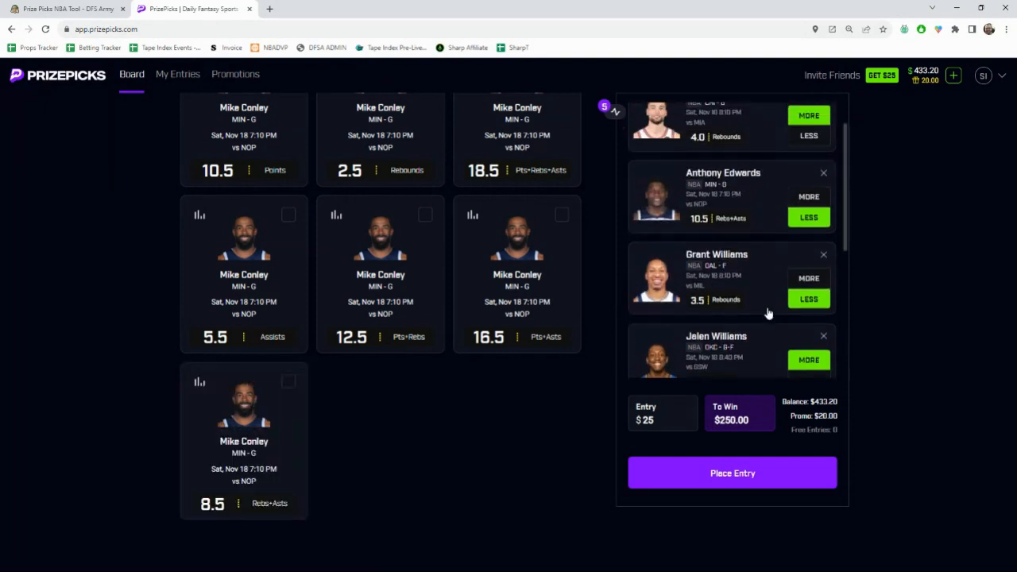
Step: Scroll through the slip confirming LaVine, Edwards, Grant Williams, Jalen Williams and DeRozan under Flex Play
scroll(up, 3)
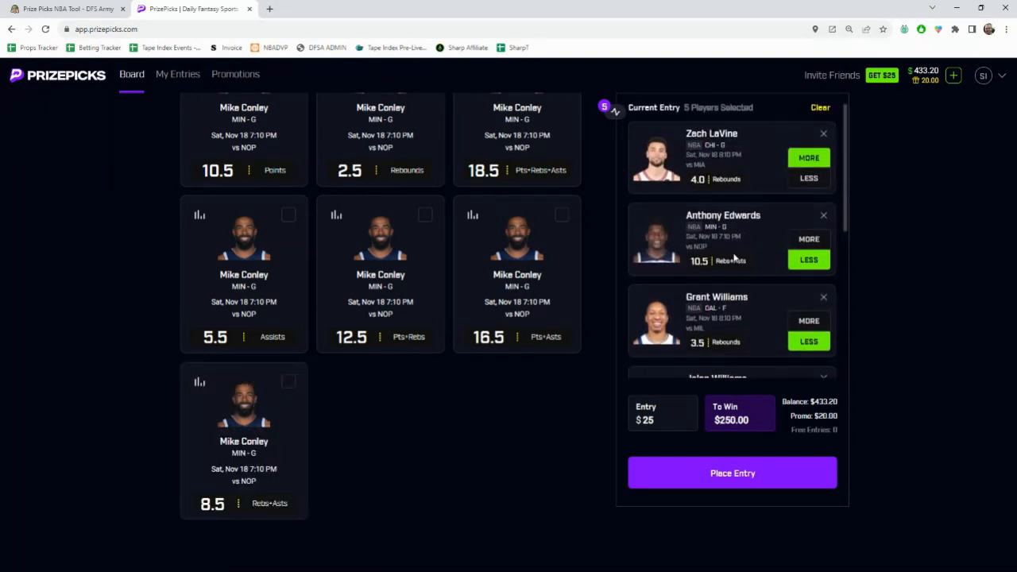
scroll(down, 3)
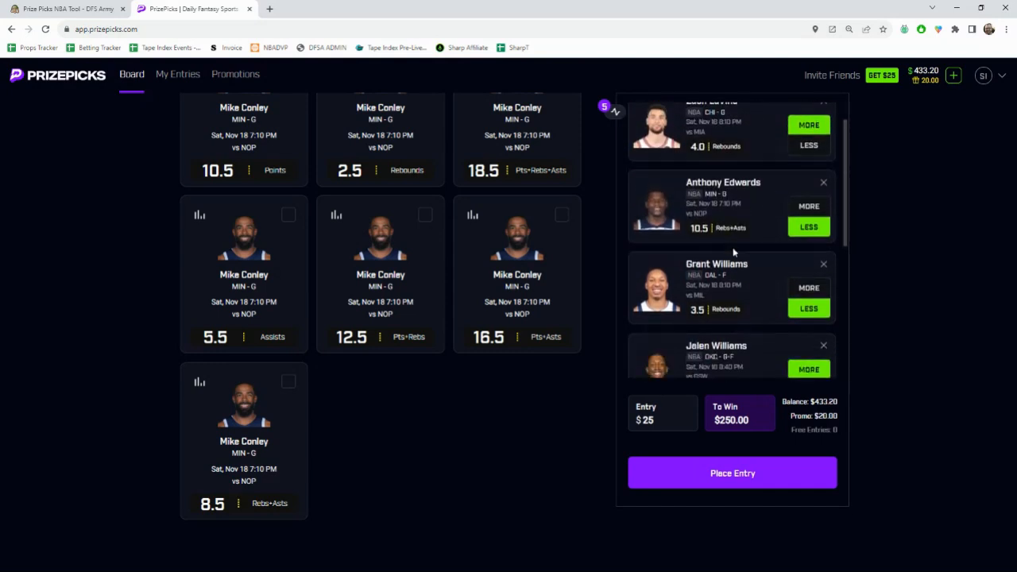
scroll(down, 3)
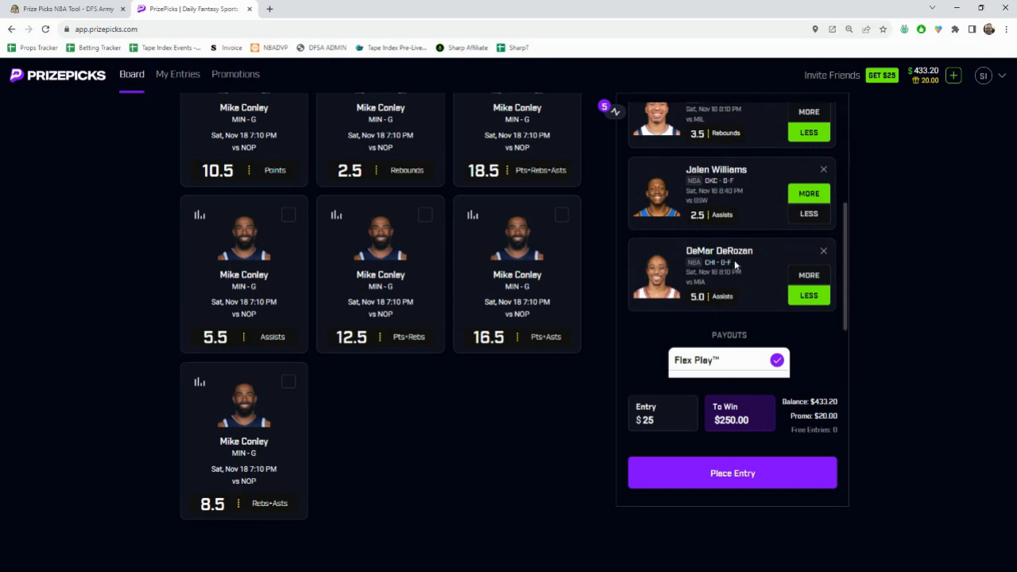
scroll(up, 3)
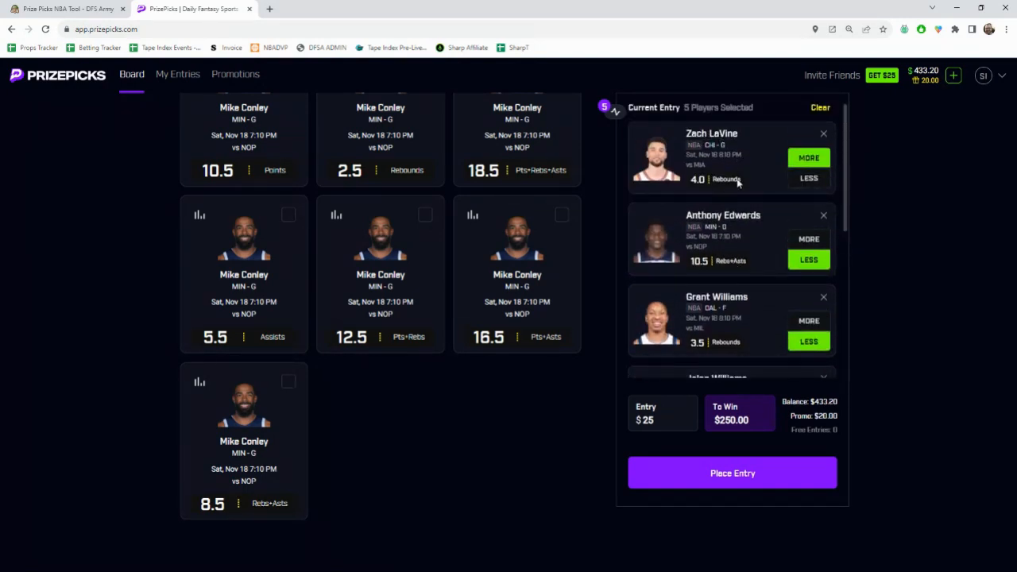
scroll(down, 3)
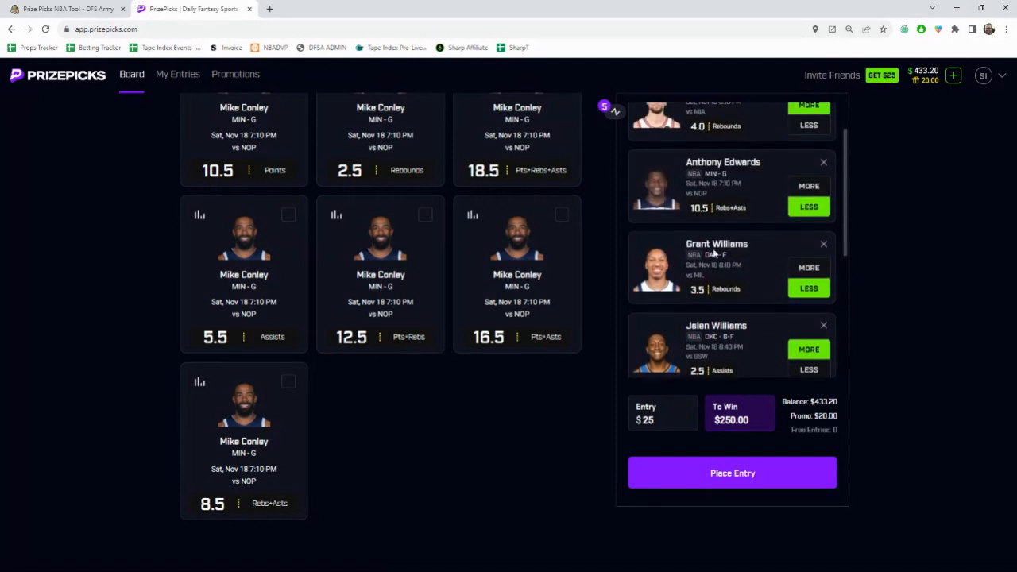
scroll(down, 3)
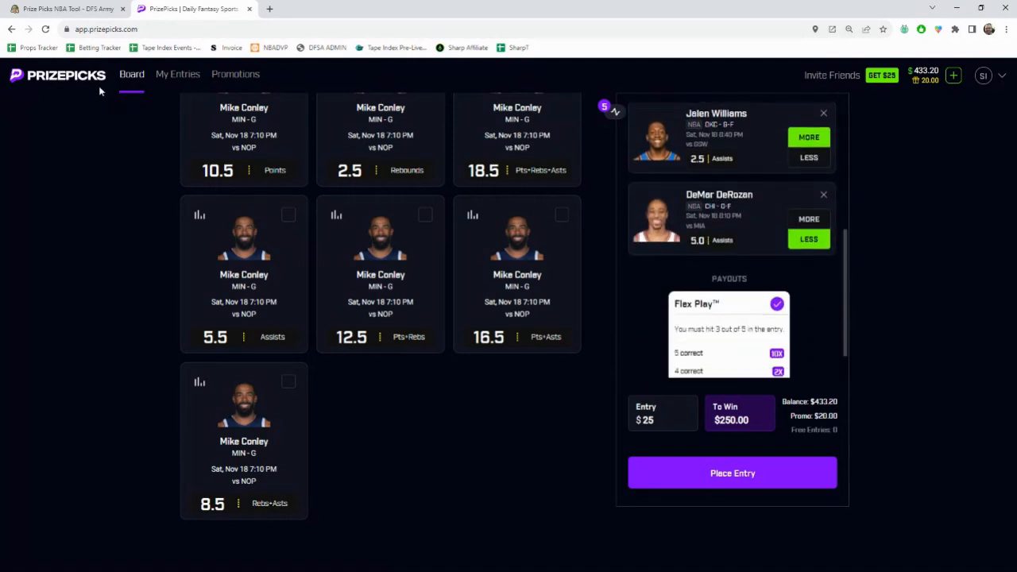
Step: In DFS Army, collapse Conley's row and expand Chet Holmgren's under 26.5 Pts+Rebs+Asts sportsbook odds
click(66, 10)
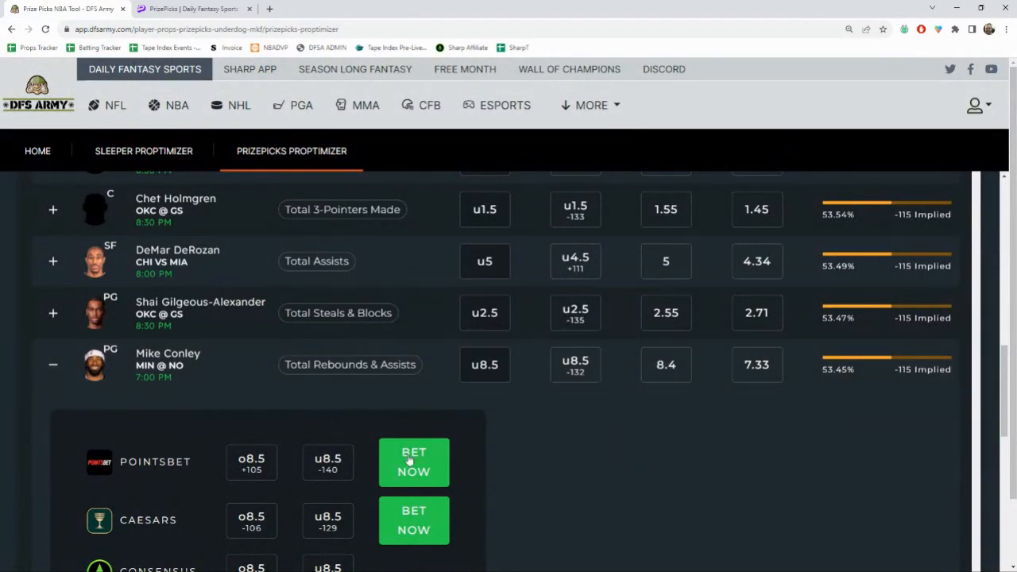
click(54, 363)
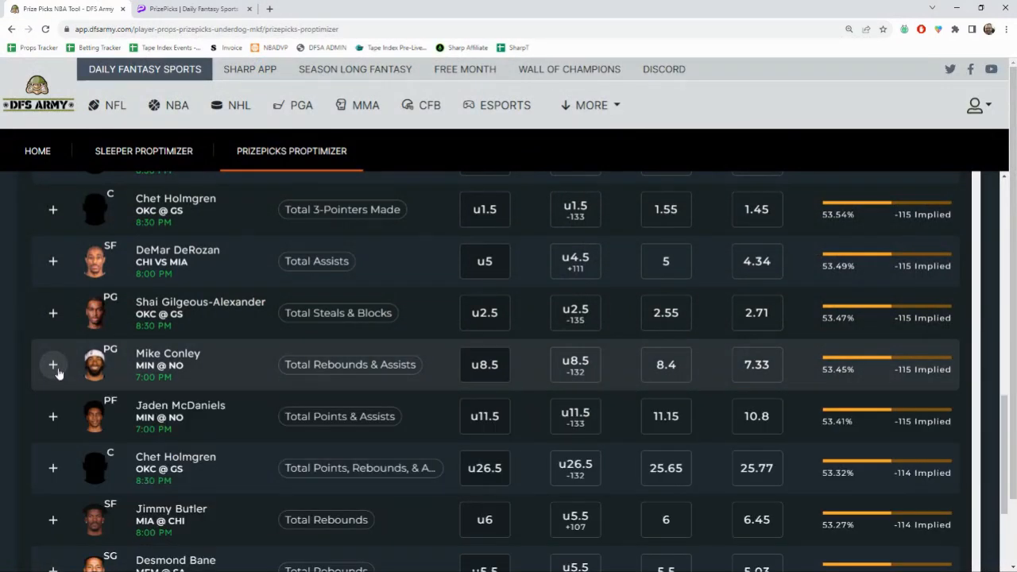
mouse_move(267, 490)
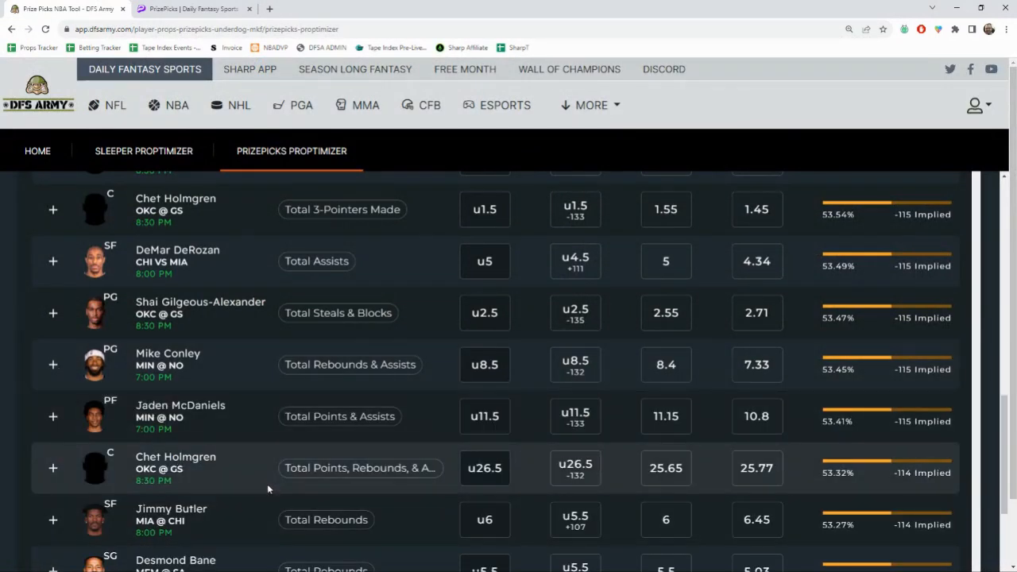
mouse_move(260, 436)
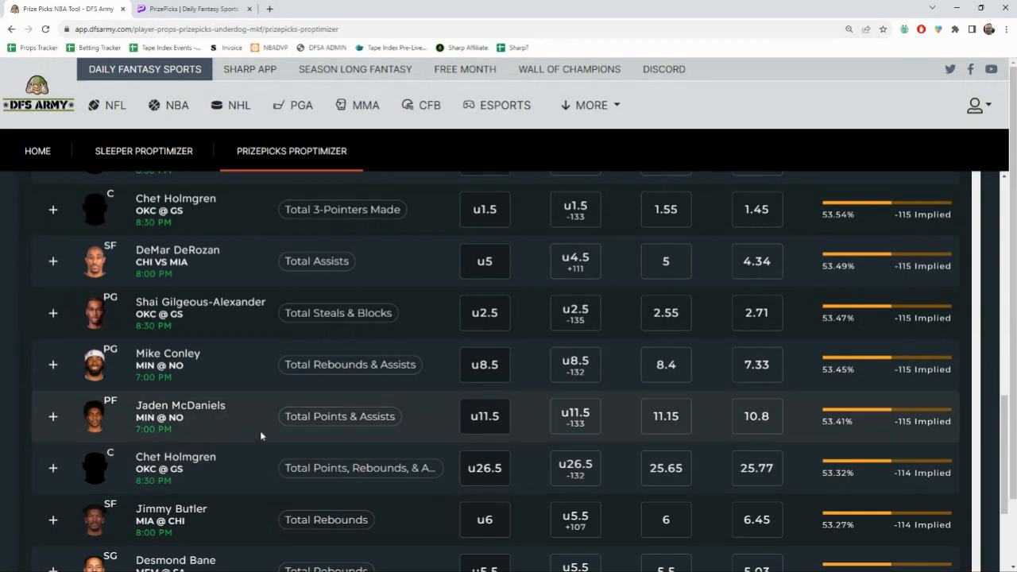
scroll(down, 3)
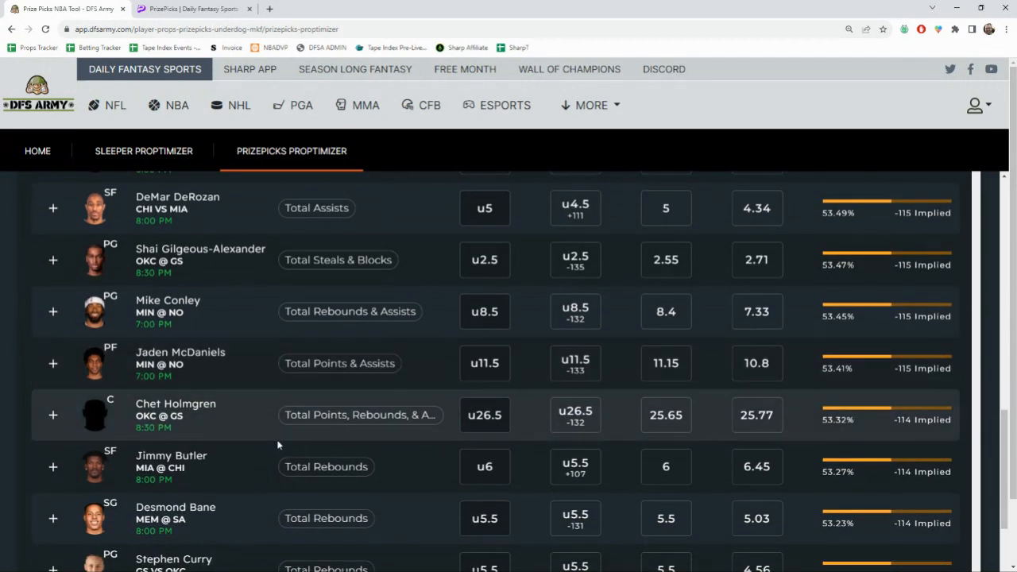
click(52, 414)
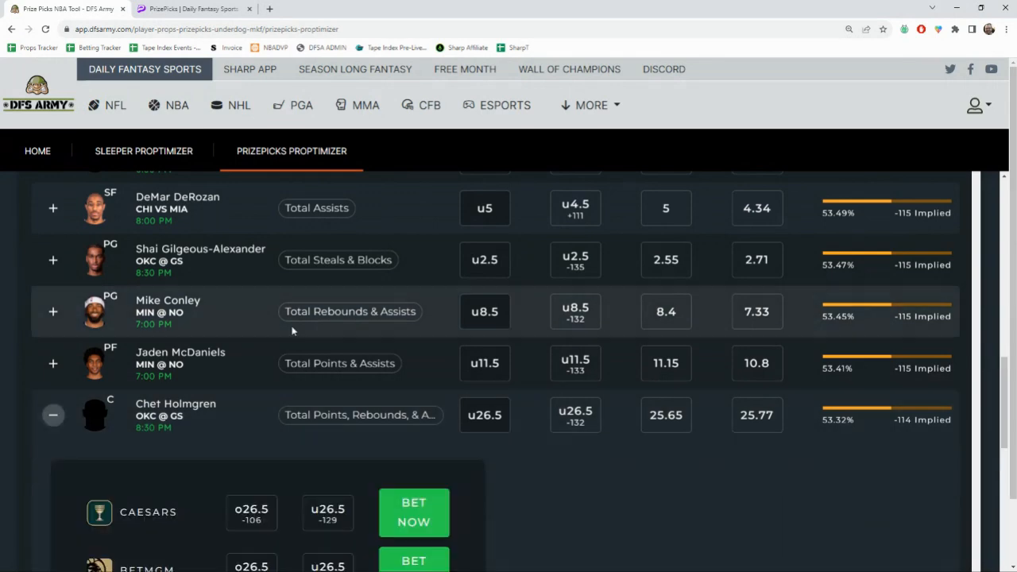
scroll(down, 3)
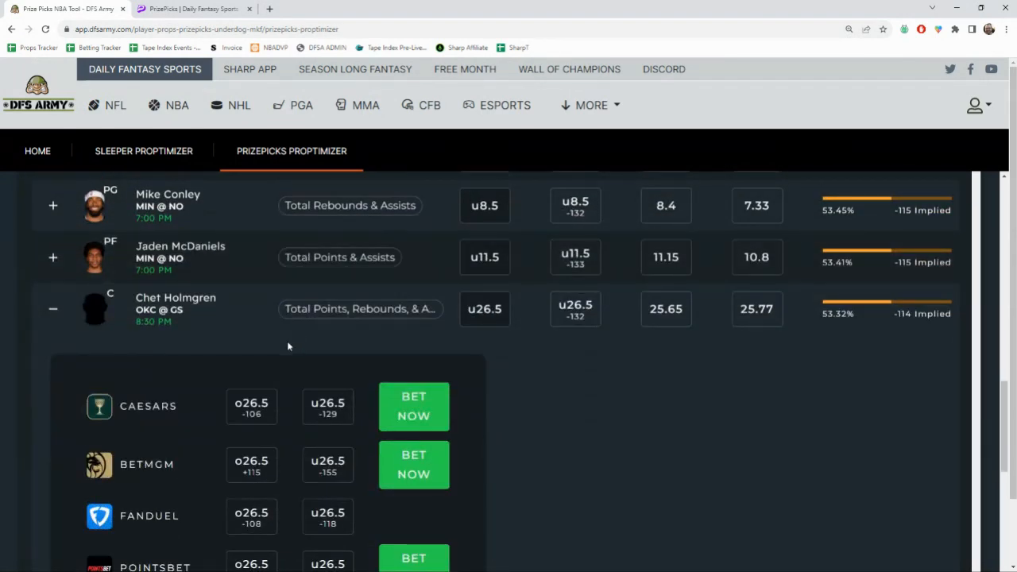
scroll(down, 3)
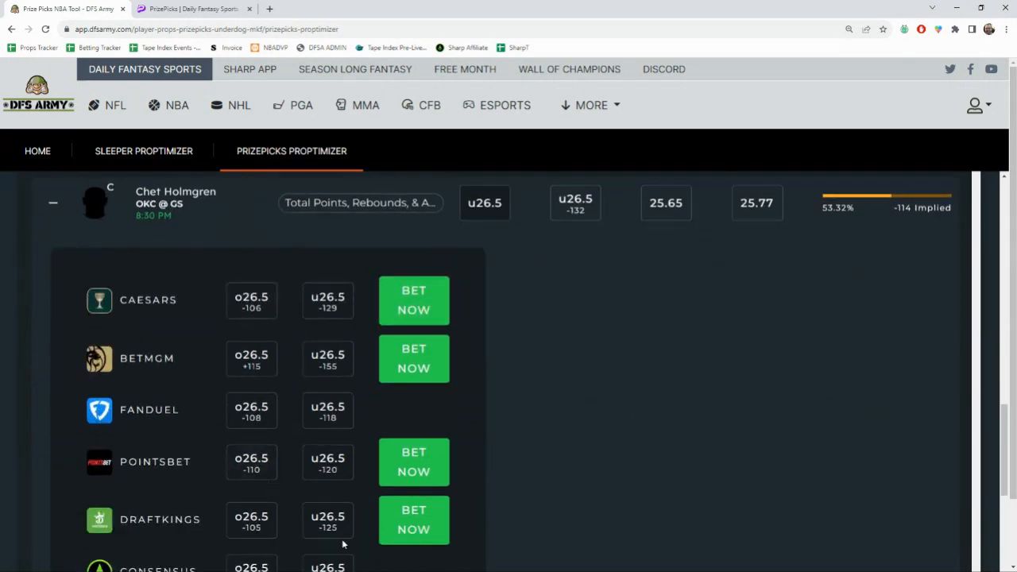
scroll(down, 3)
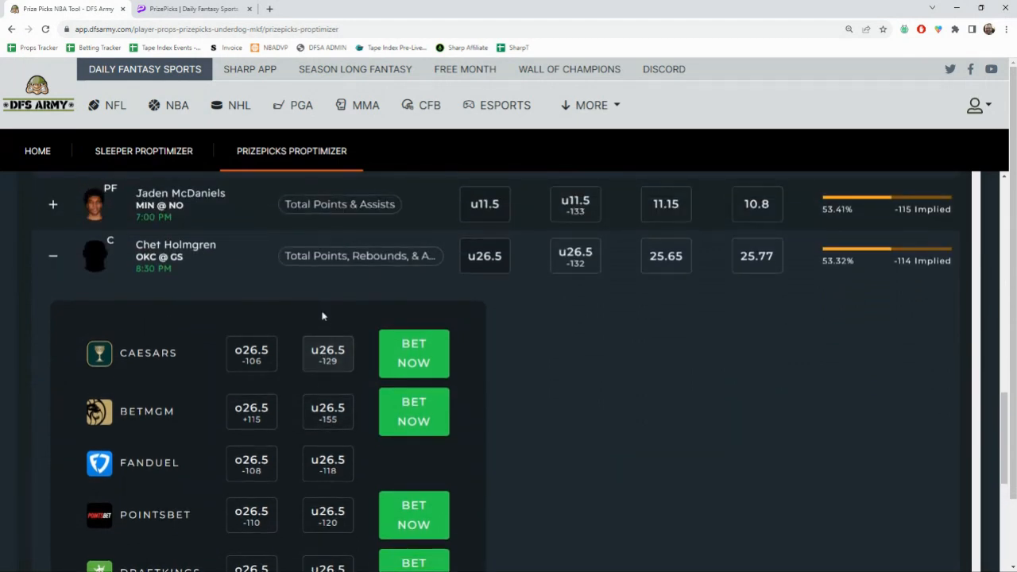
mouse_move(756, 256)
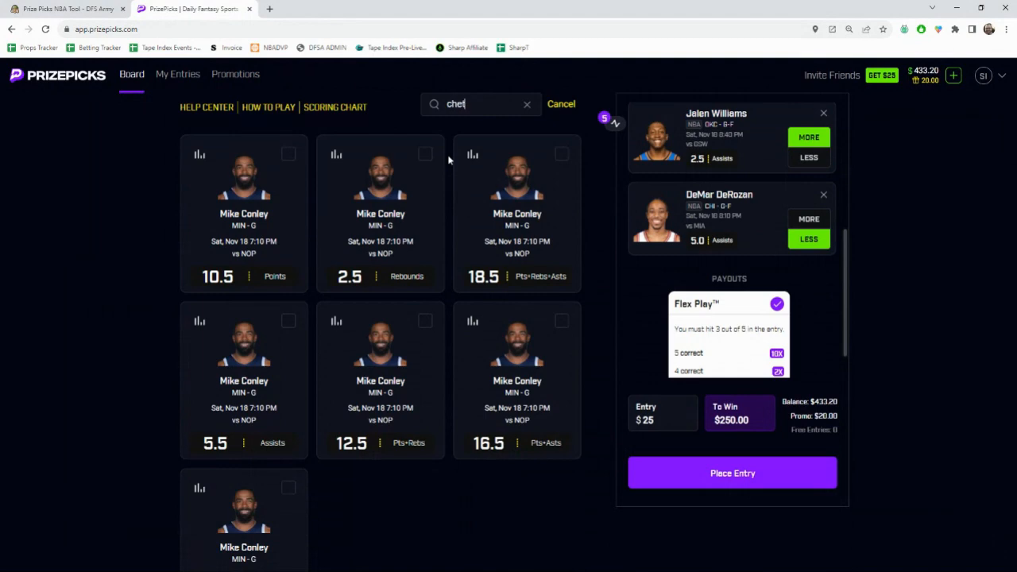
Step: Search 'chet holm' and add Holmgren's 26.5 Pts+Rebs+Asts Less as the sixth pick, paying $625
text(holm)
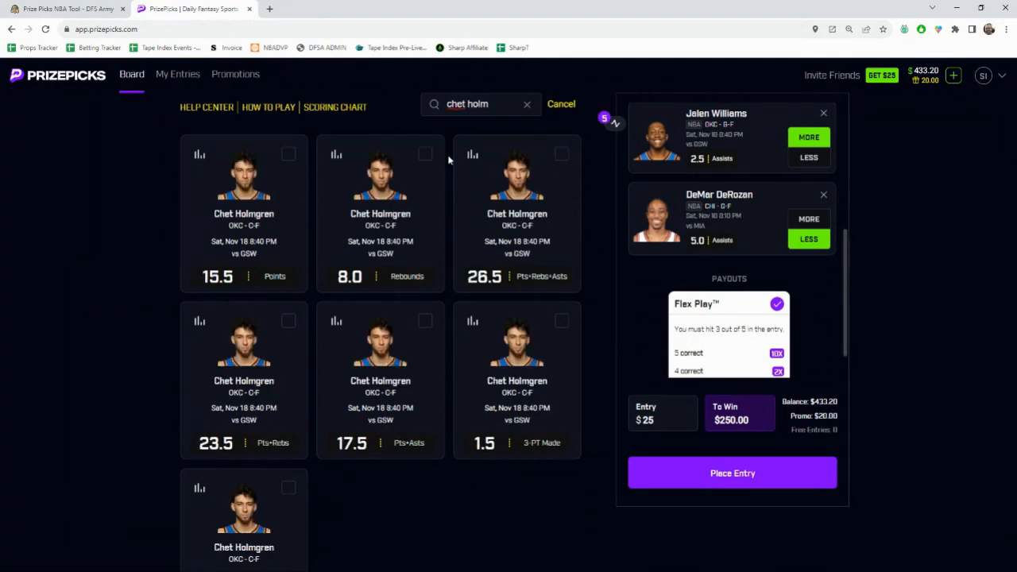
click(472, 154)
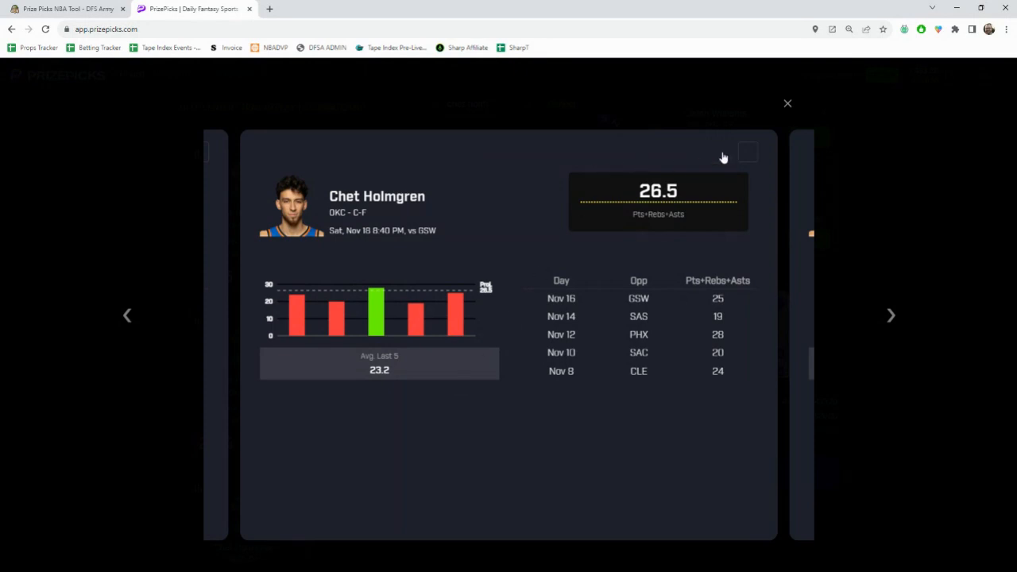
click(786, 103)
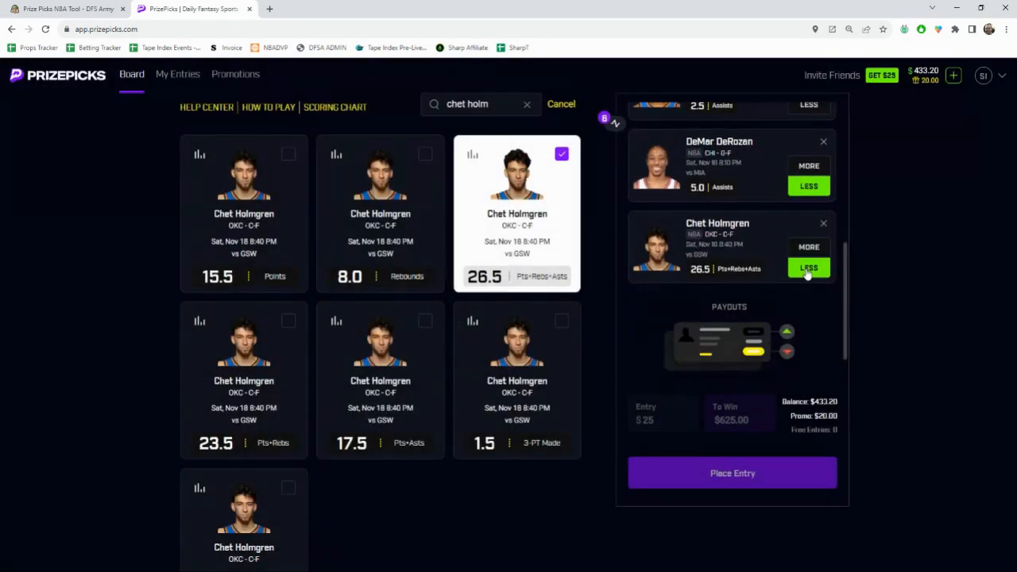
scroll(up, 3)
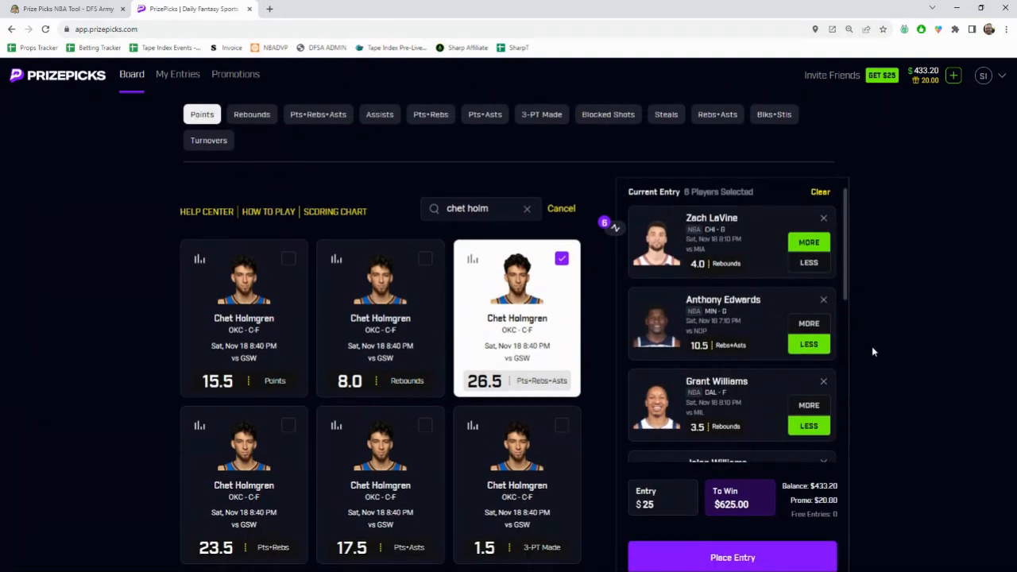
mouse_move(886, 310)
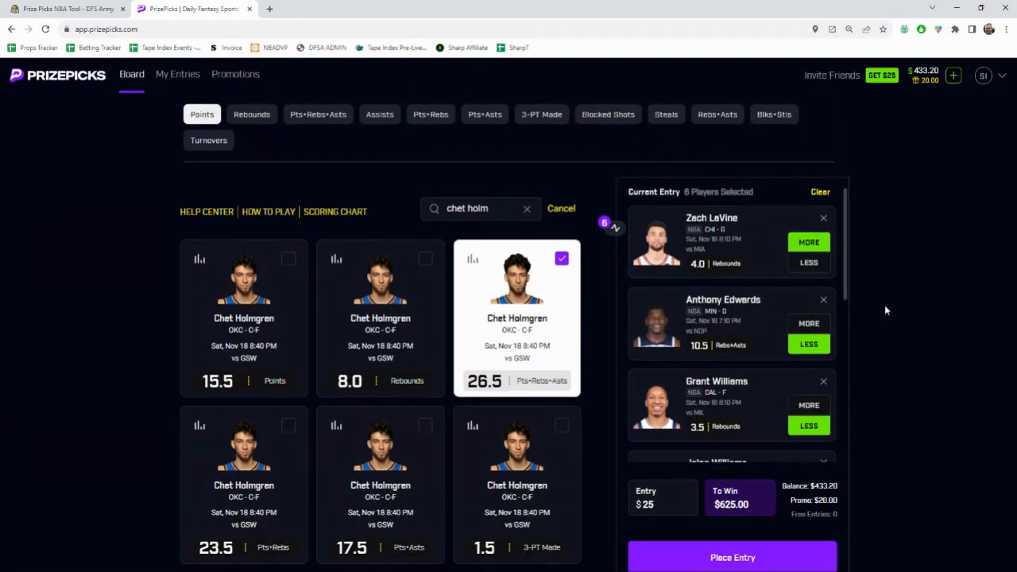
mouse_move(715, 280)
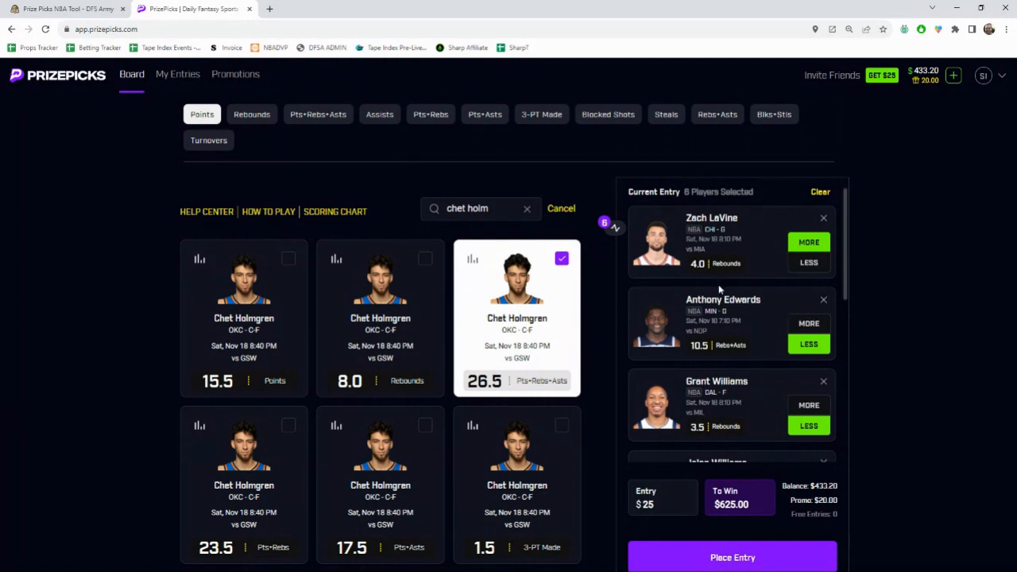
scroll(down, 3)
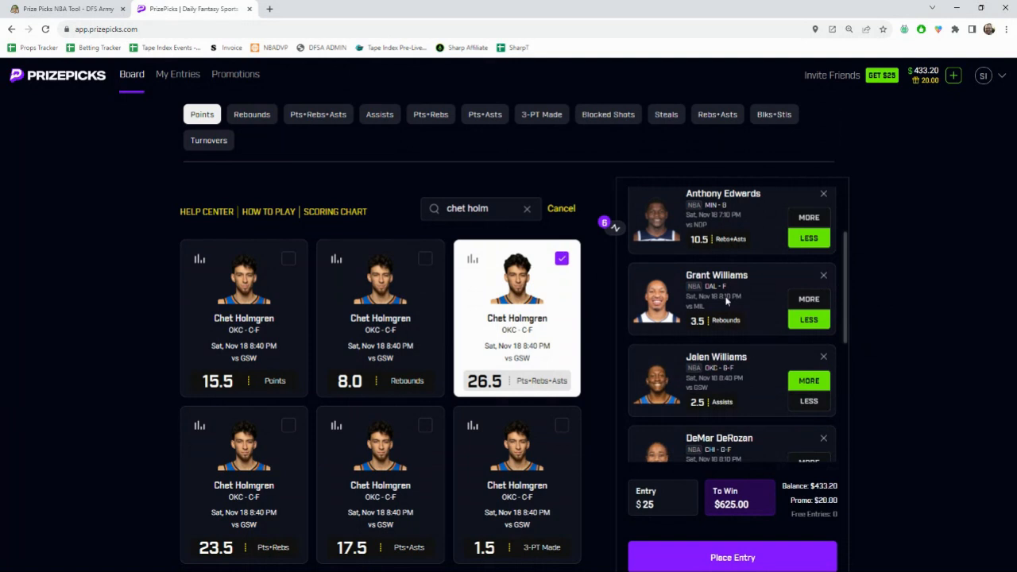
scroll(down, 3)
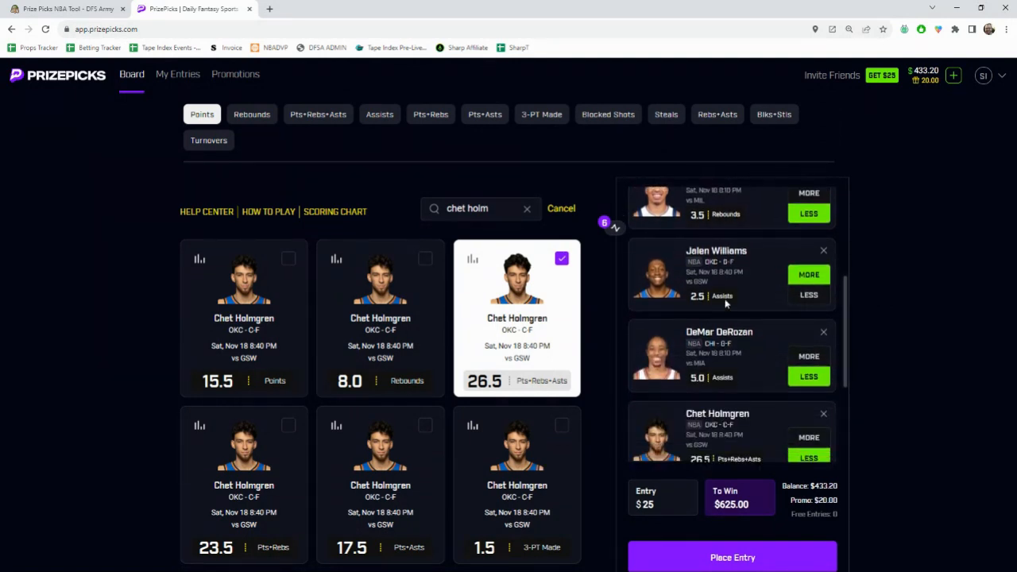
scroll(down, 3)
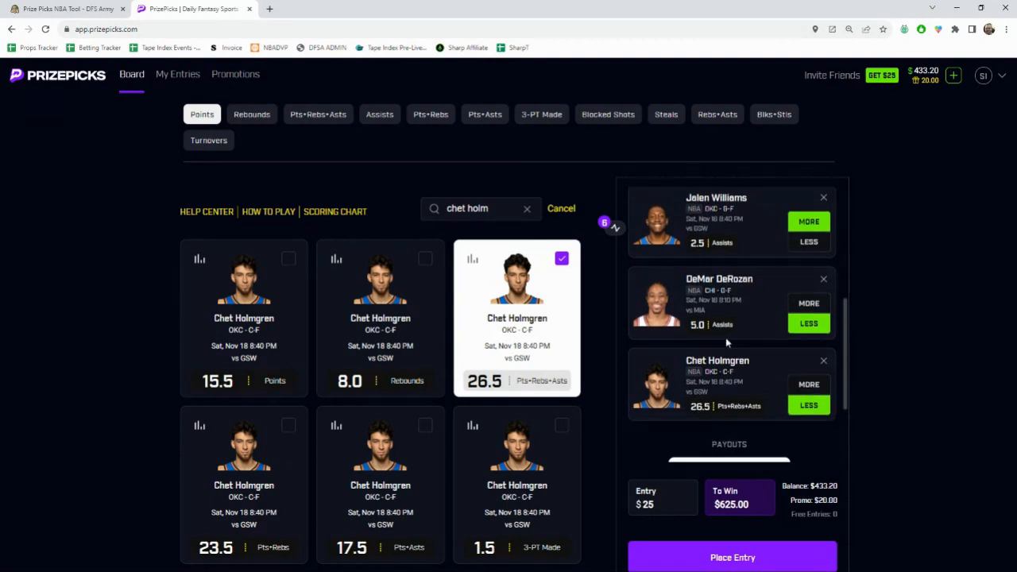
mouse_move(739, 490)
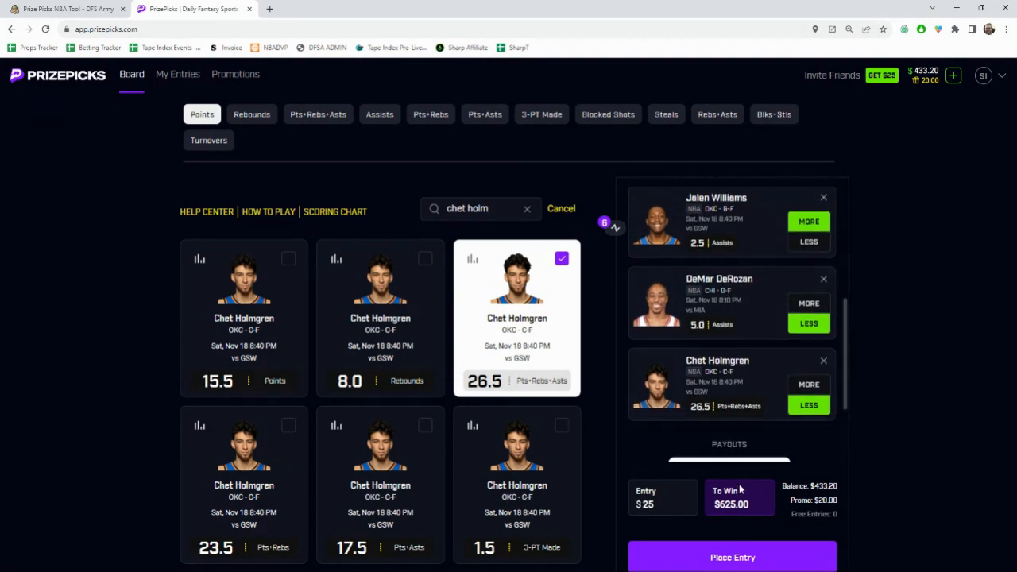